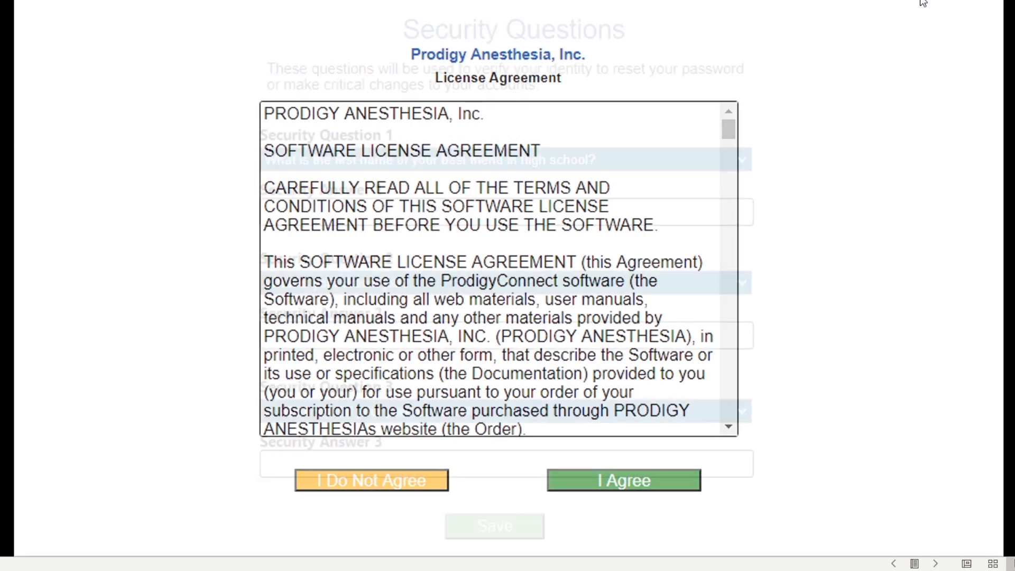
Step: Accept the software license agreement to return to the filled-in login page
click(621, 480)
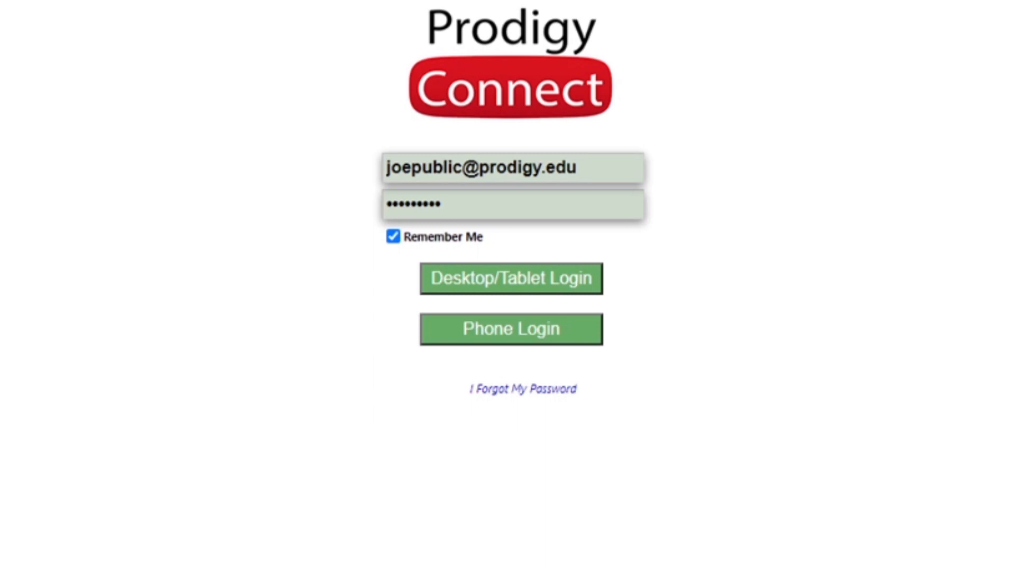
Step: Sign in via Desktop/Tablet Login to reach the home dashboard of module tiles
click(509, 278)
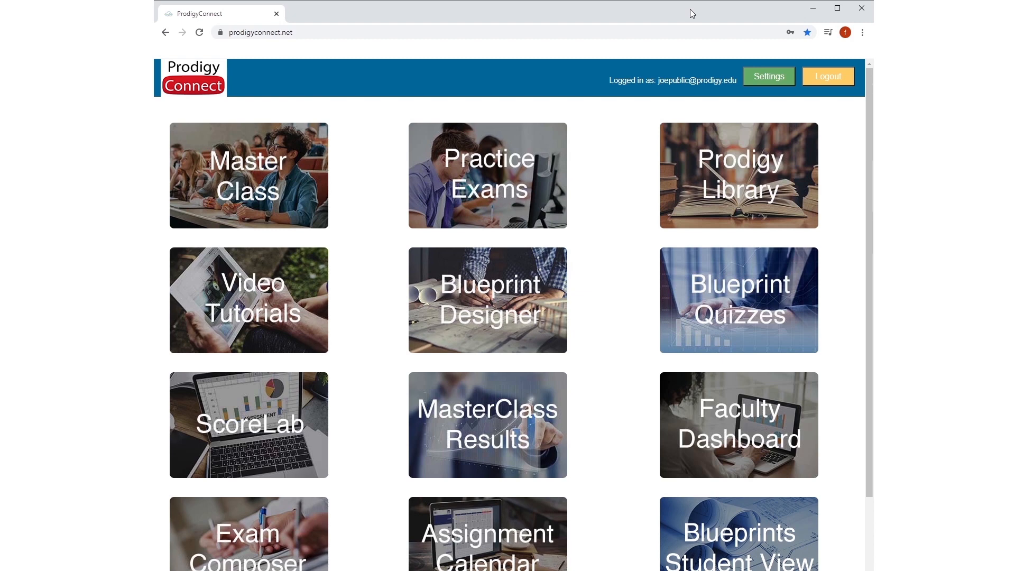
mouse_move(626, 173)
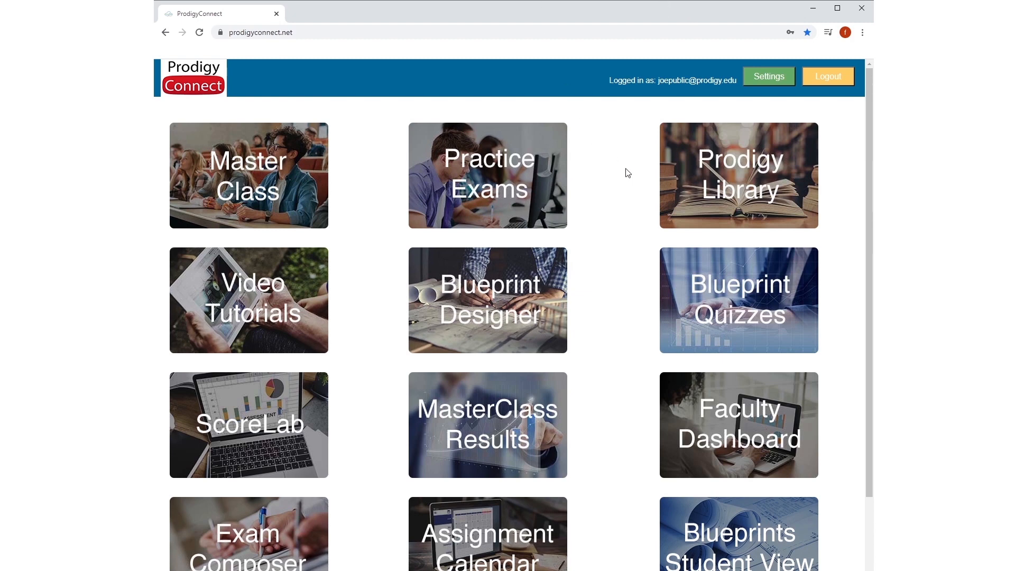
mouse_move(631, 252)
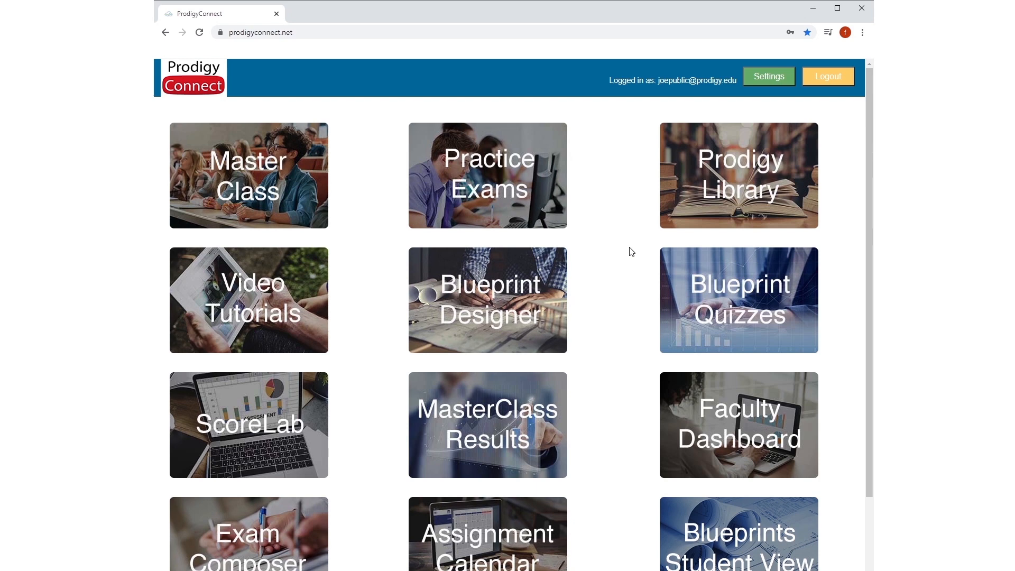
mouse_move(623, 180)
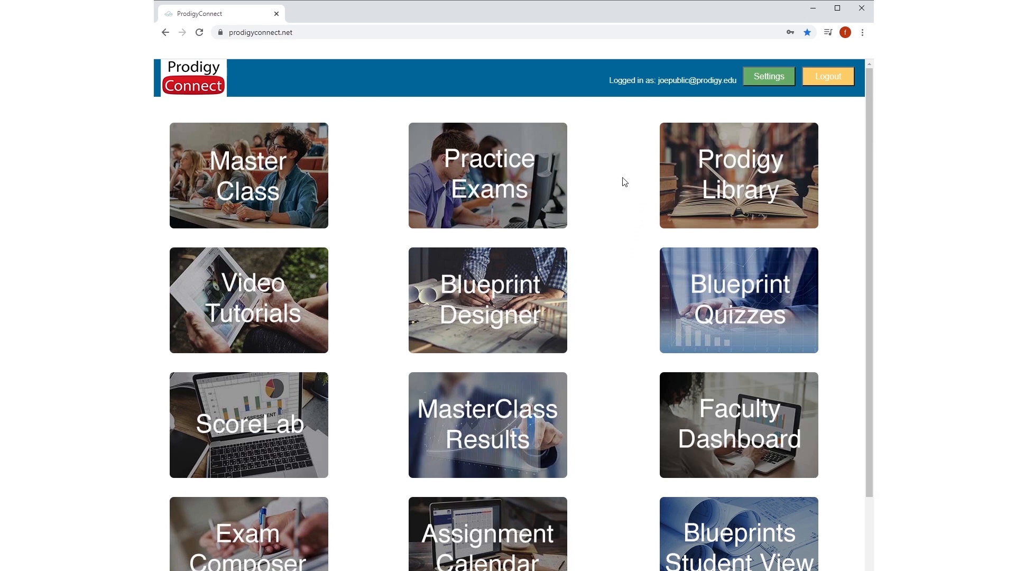
mouse_move(398, 116)
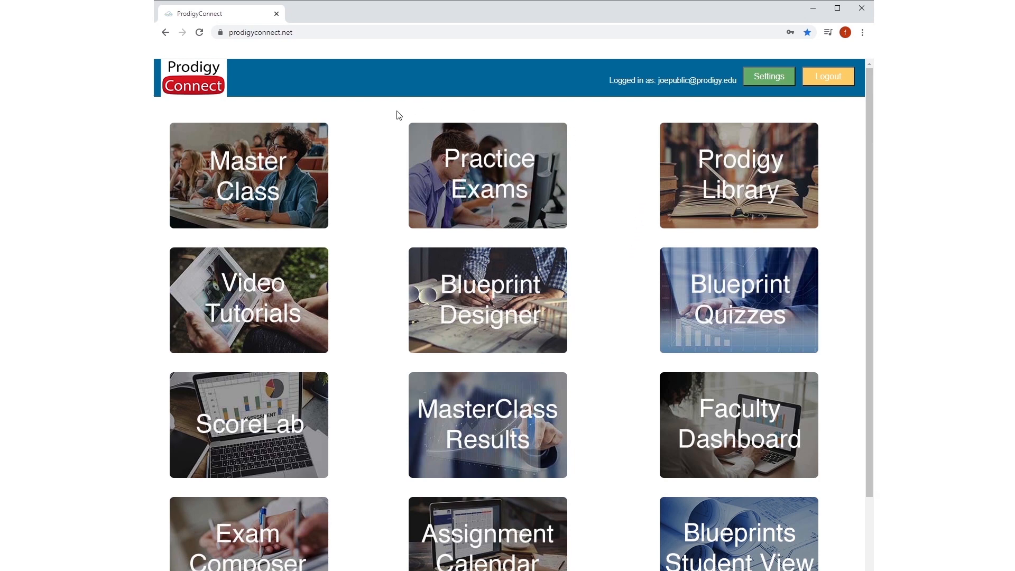
mouse_move(259, 175)
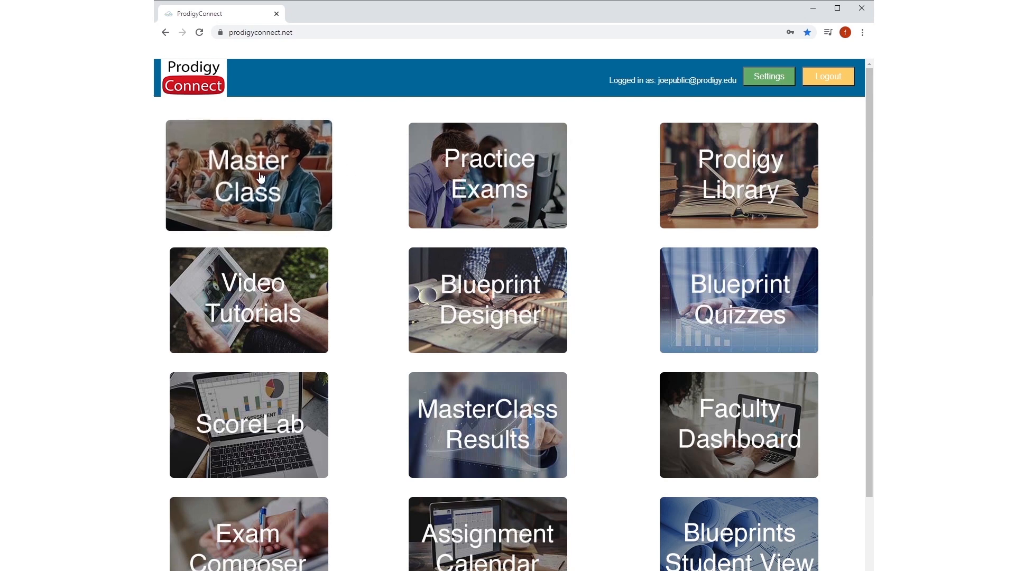
mouse_move(367, 109)
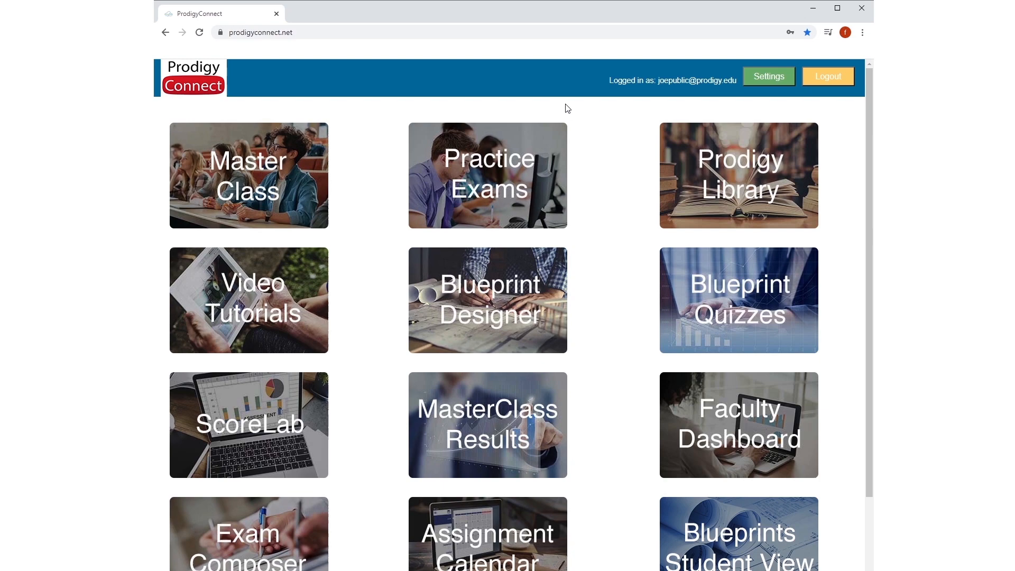
mouse_move(774, 81)
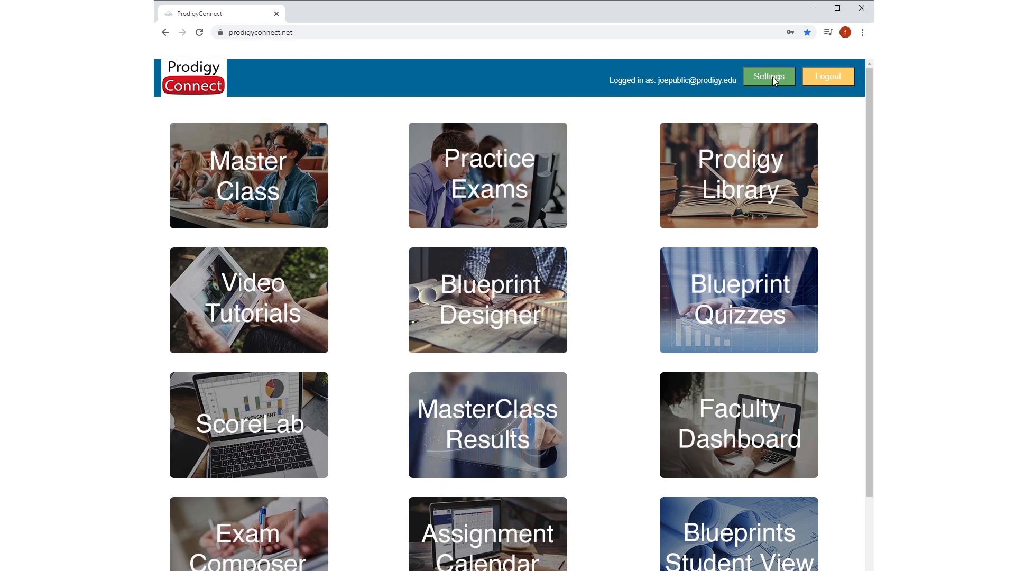
Step: In Settings, replace the AANA number 'Unknown' with 123456 and save the options
click(768, 76)
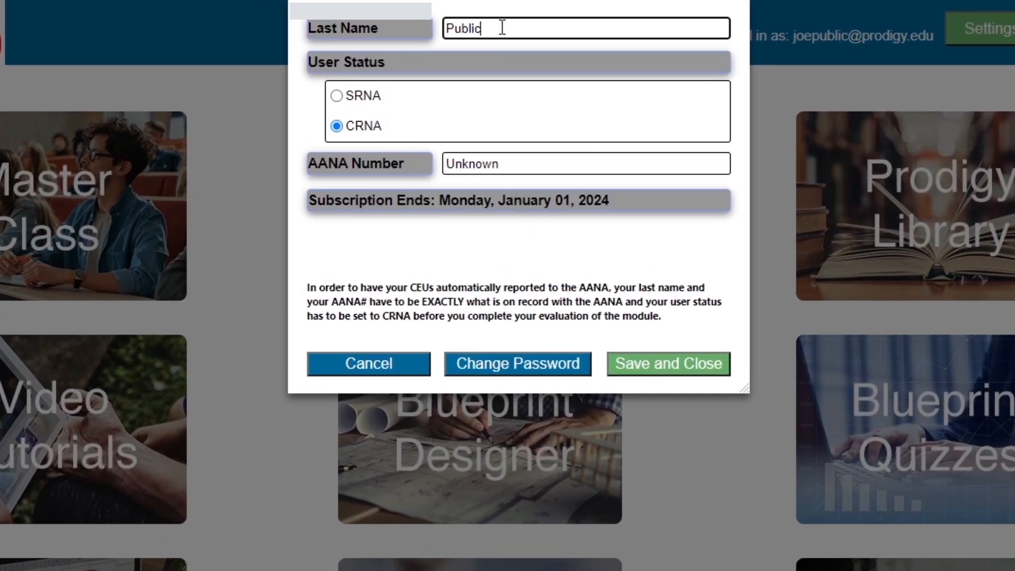
key(Backspace)
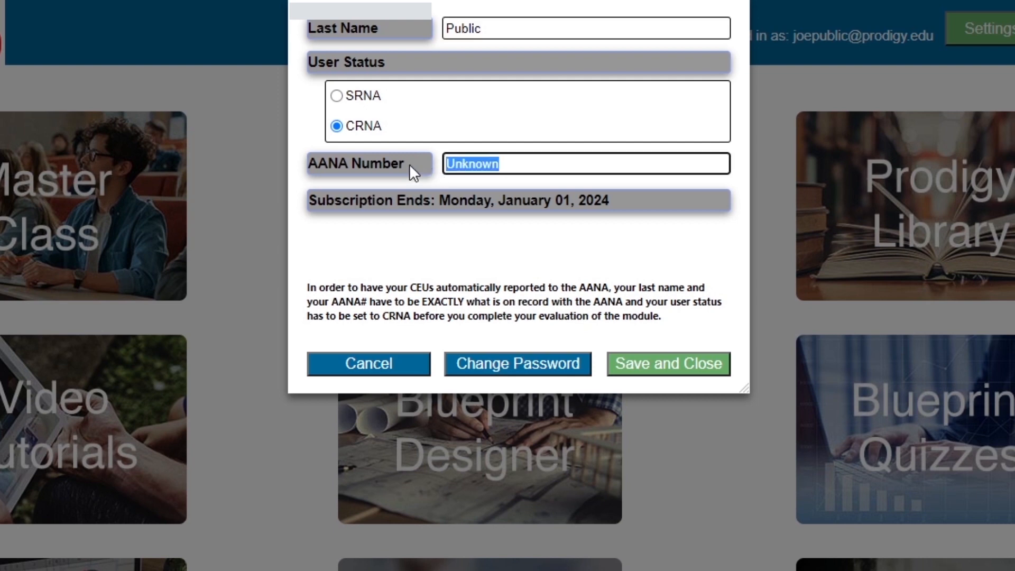
text(12345)
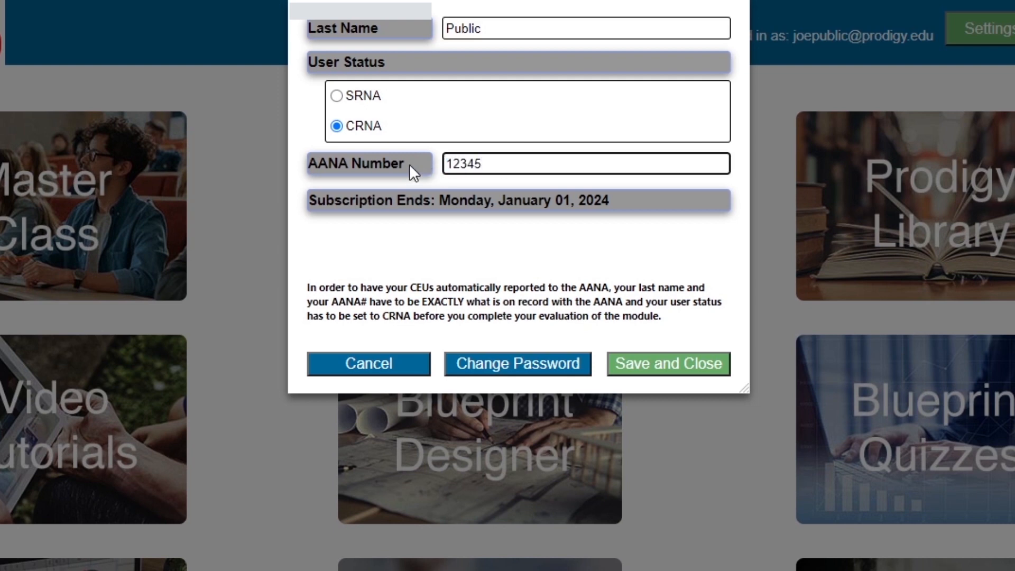
mouse_move(693, 363)
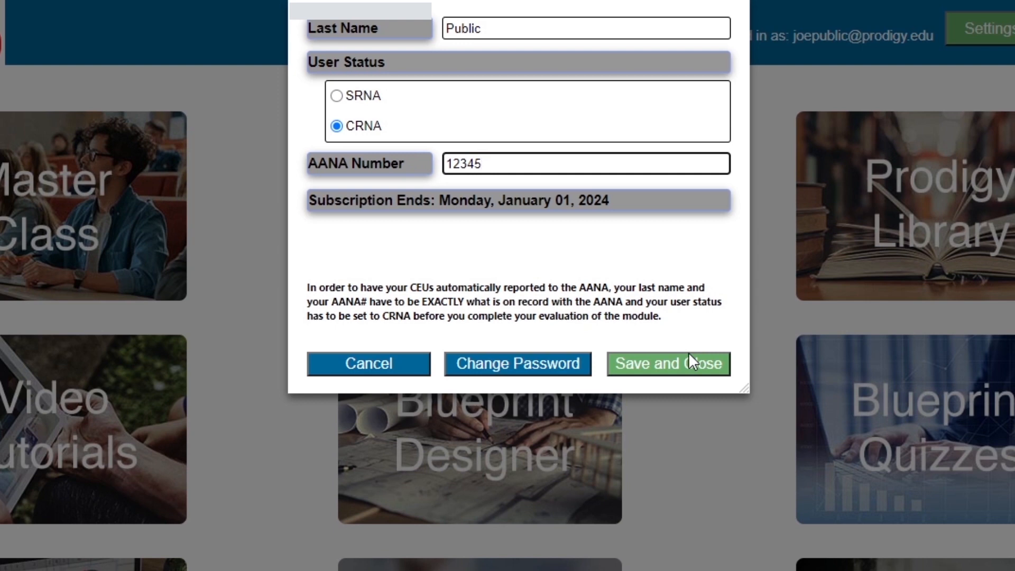
click(582, 162)
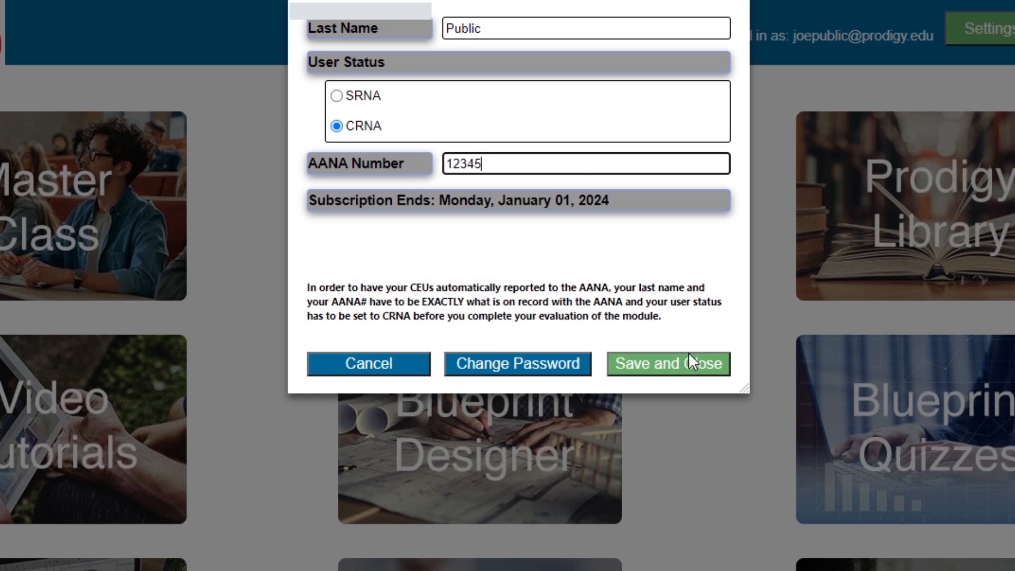
mouse_move(683, 339)
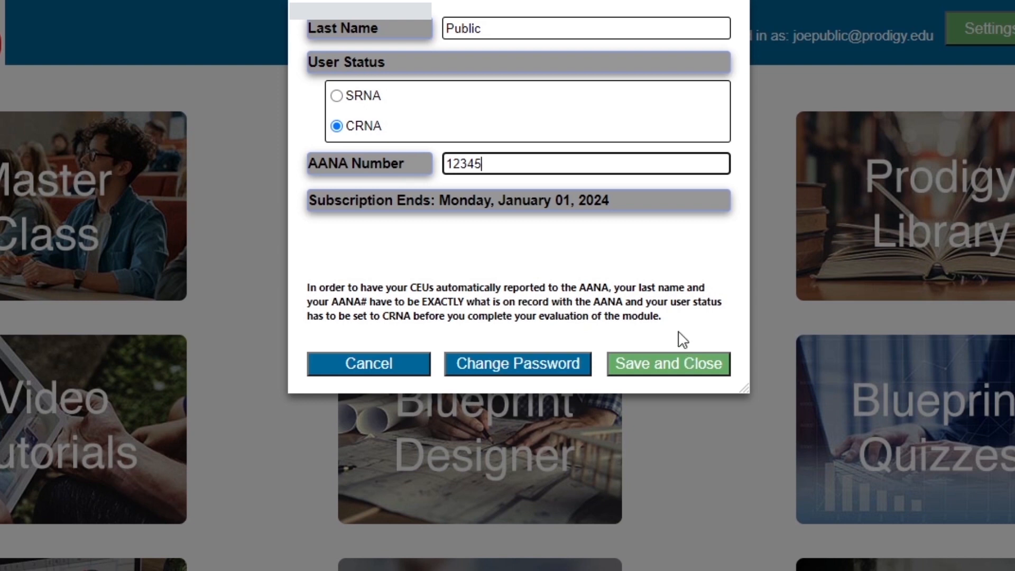
text(6)
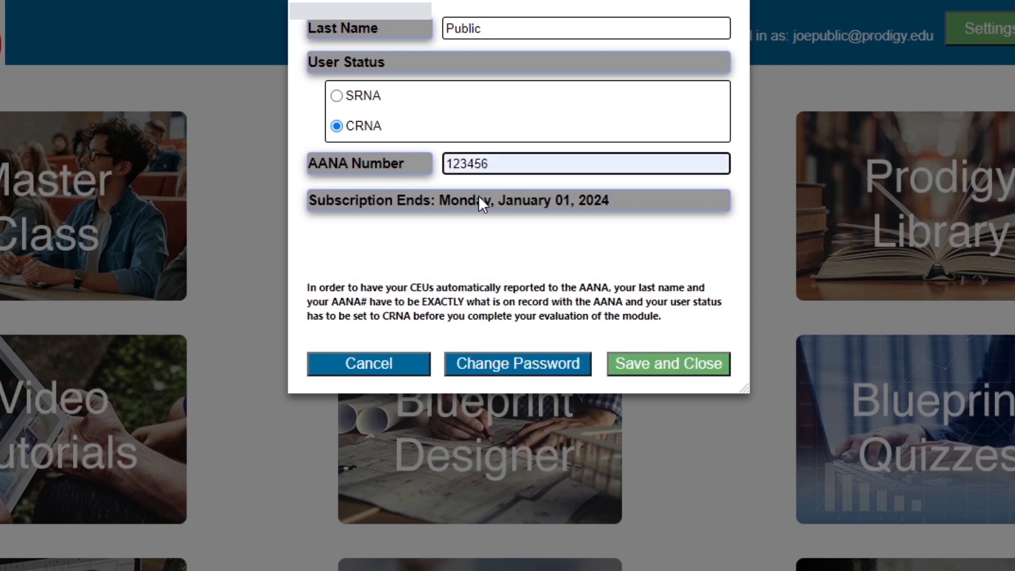
mouse_move(478, 190)
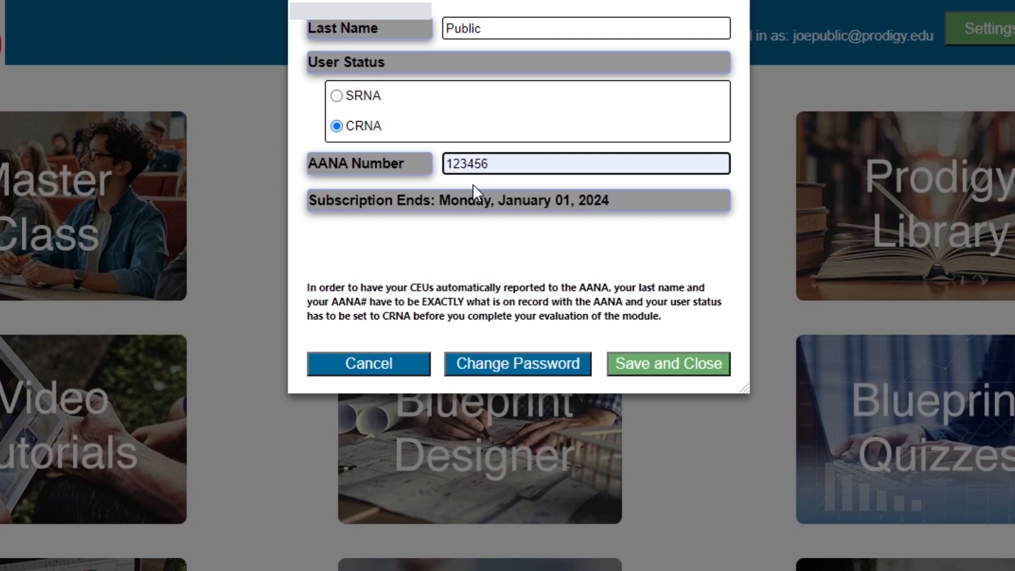
mouse_move(661, 370)
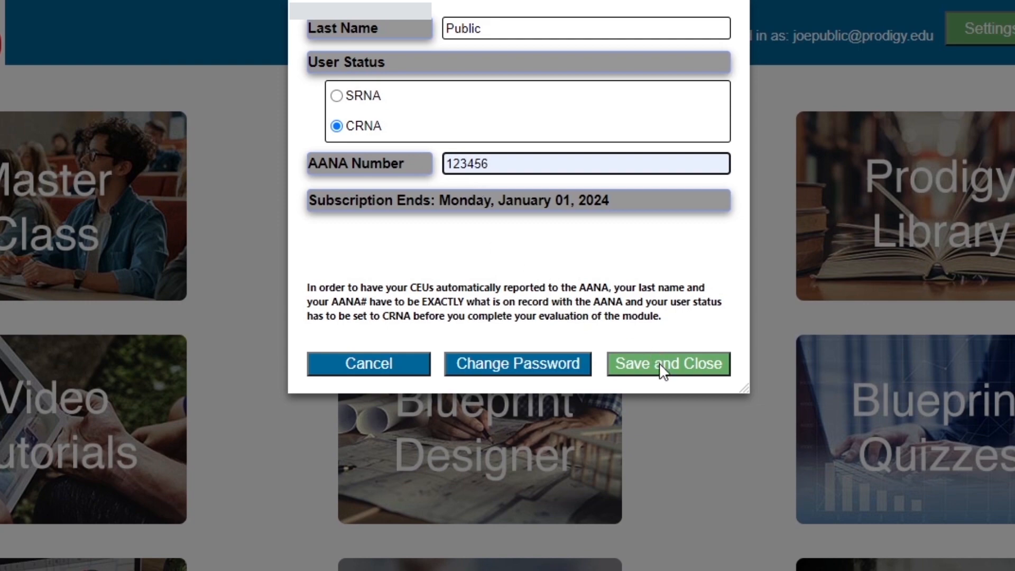
click(667, 362)
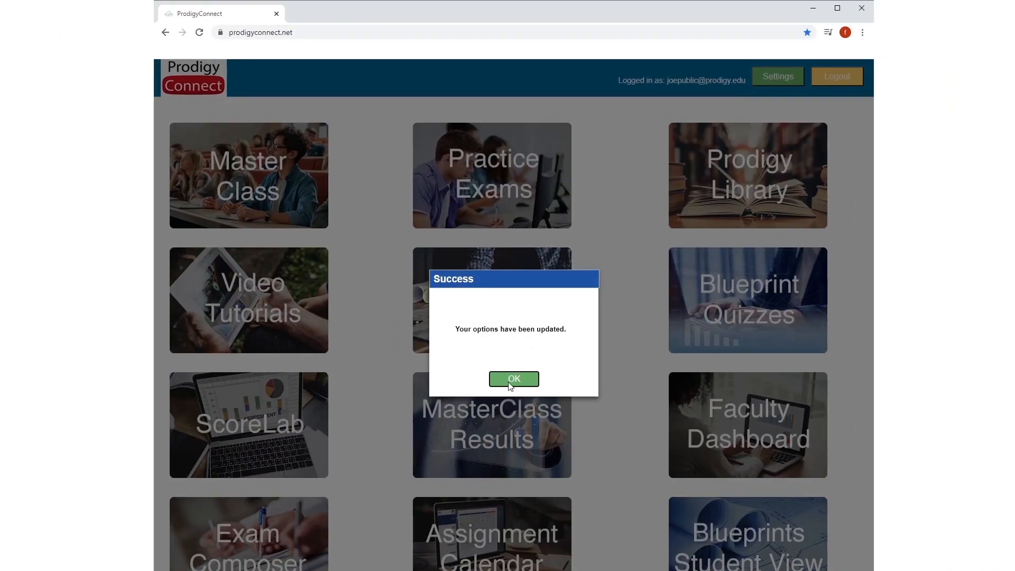
Step: Dismiss the success message and browse the My Study Modules list of not-started courses
click(513, 378)
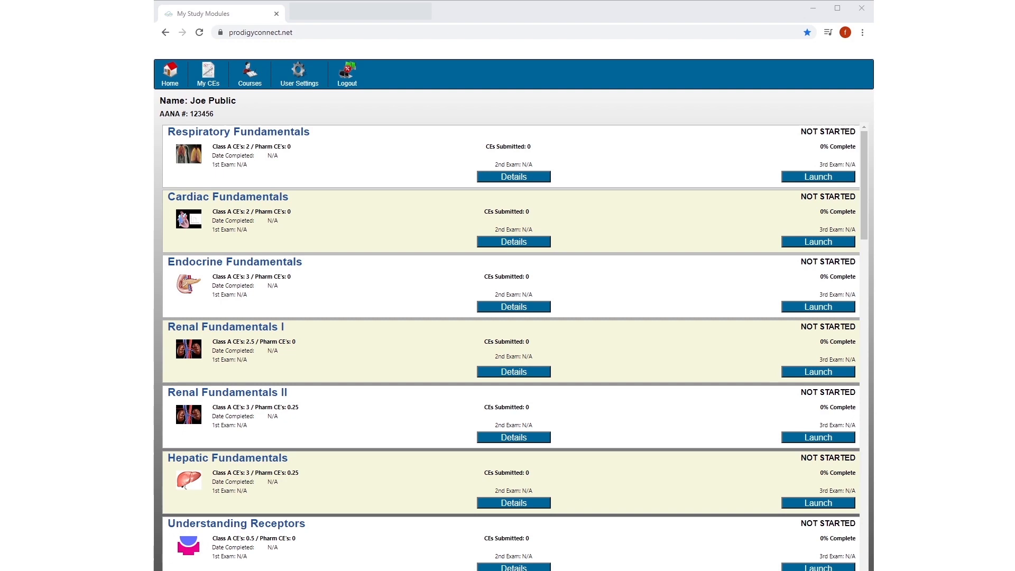
scroll(down, 3)
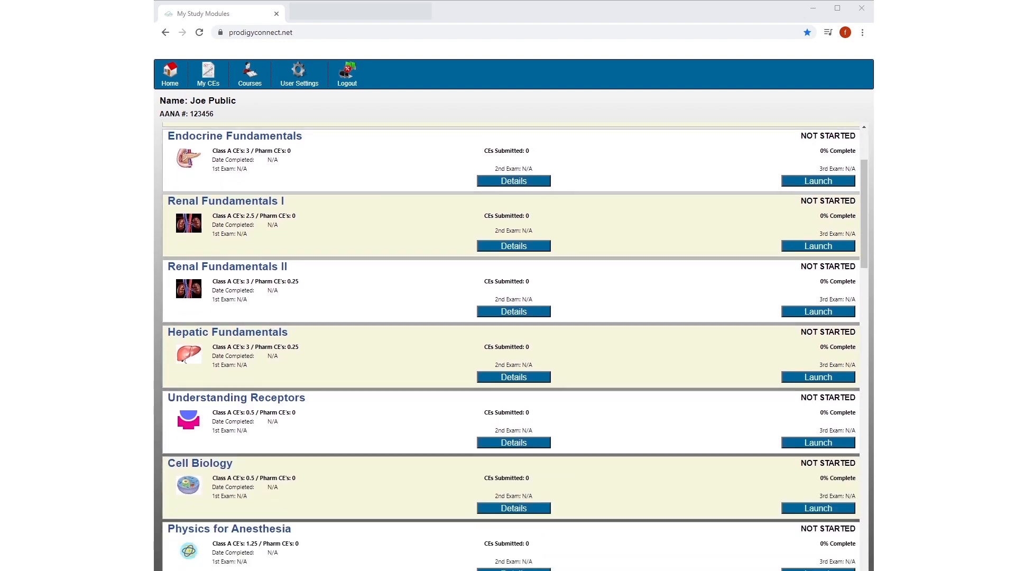
scroll(up, 3)
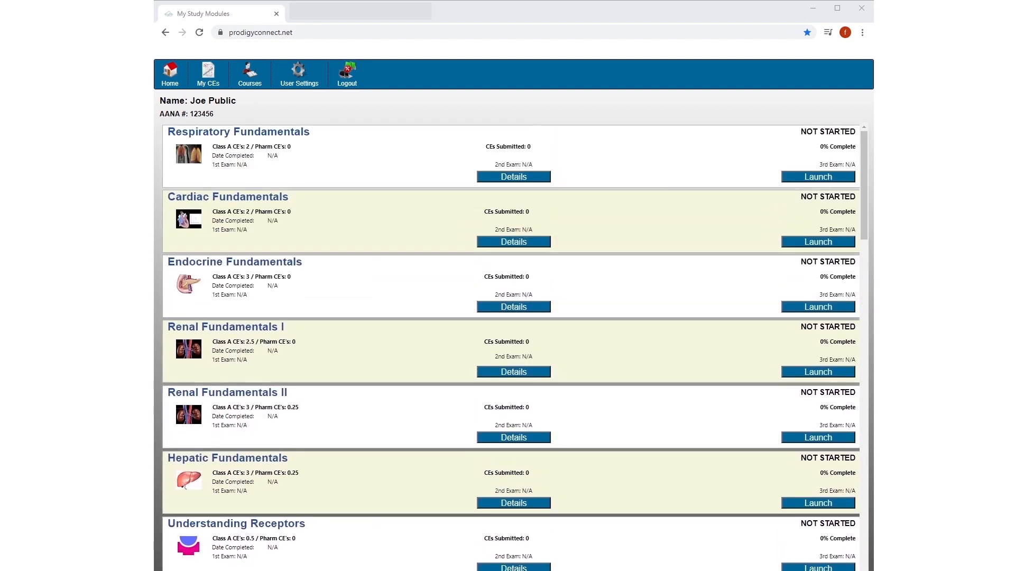
scroll(down, 3)
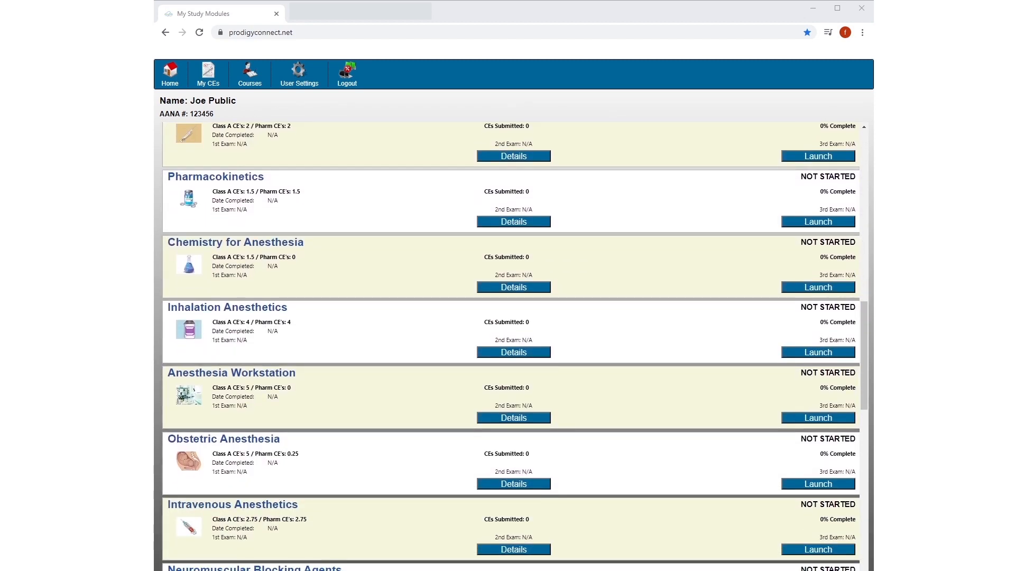
scroll(down, 3)
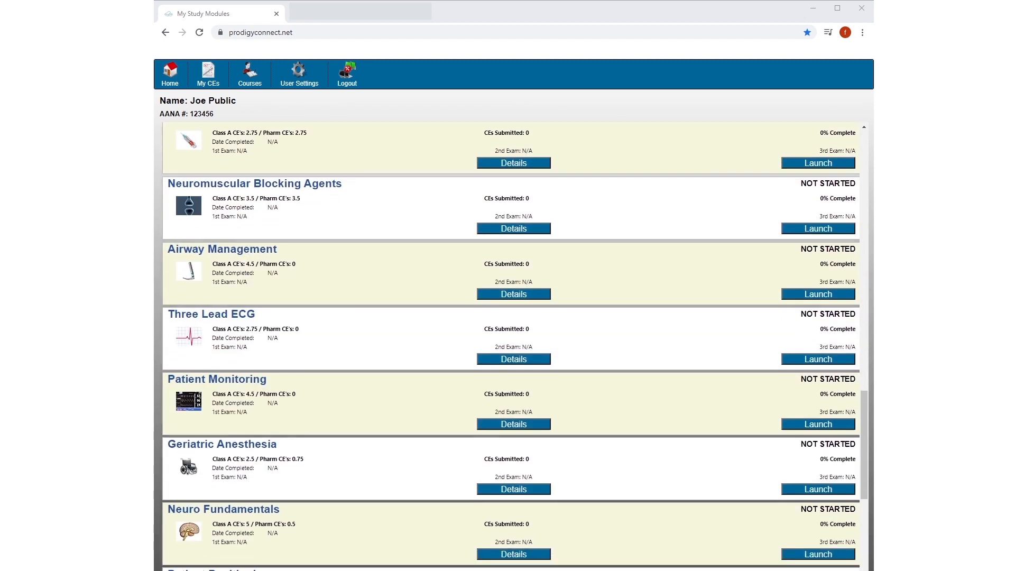
scroll(down, 3)
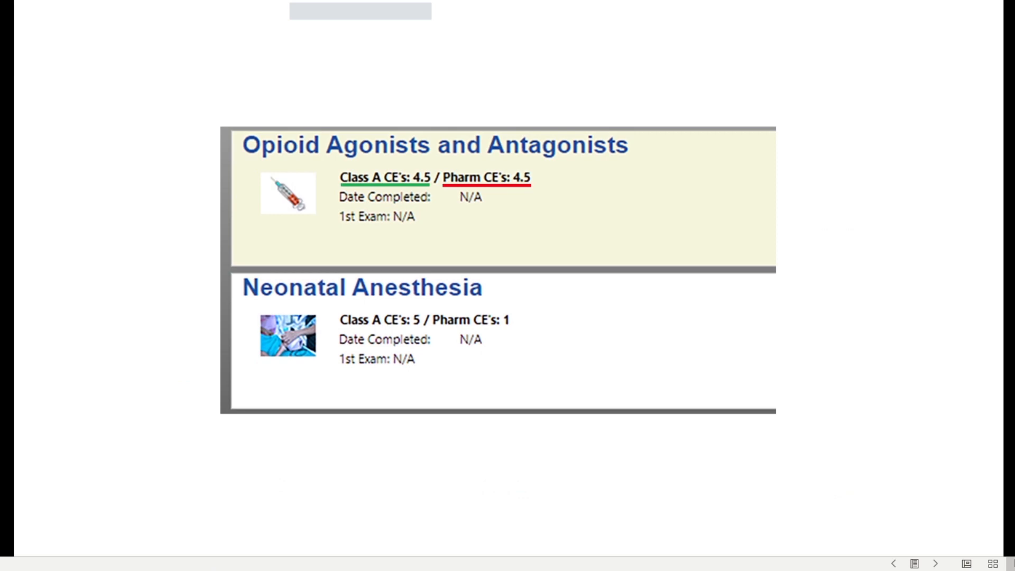
mouse_move(521, 235)
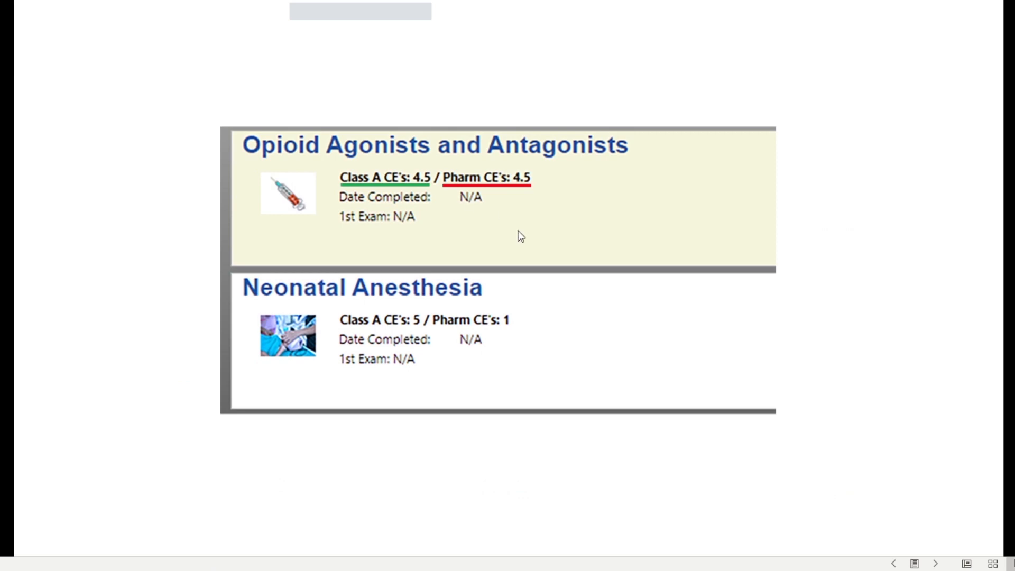
mouse_move(376, 192)
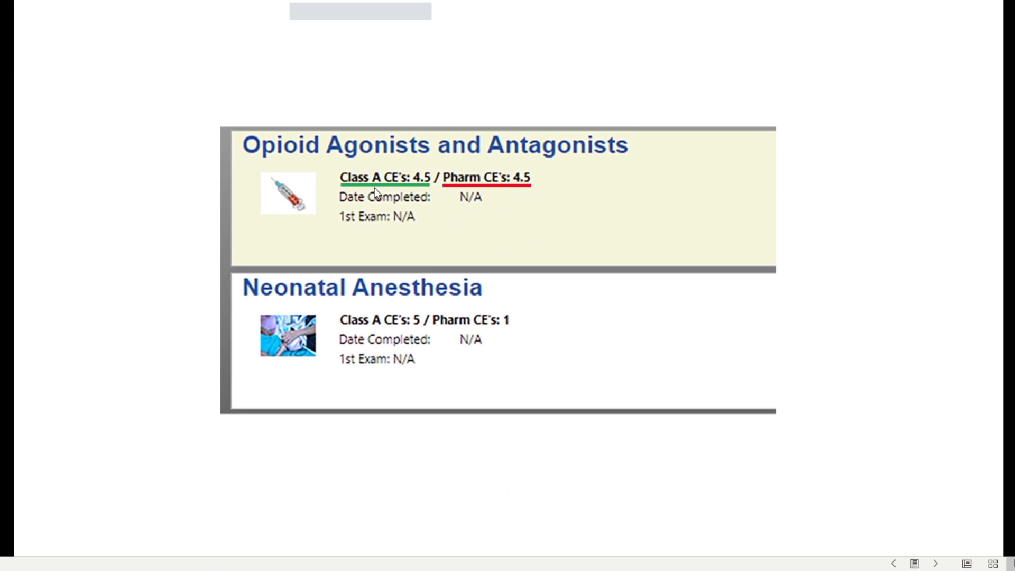
mouse_move(409, 192)
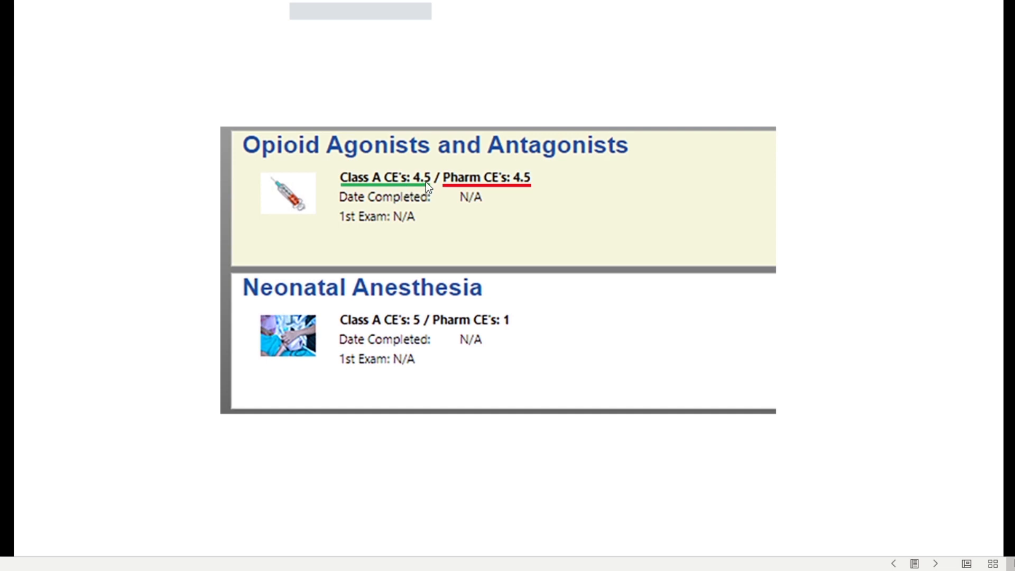
mouse_move(469, 189)
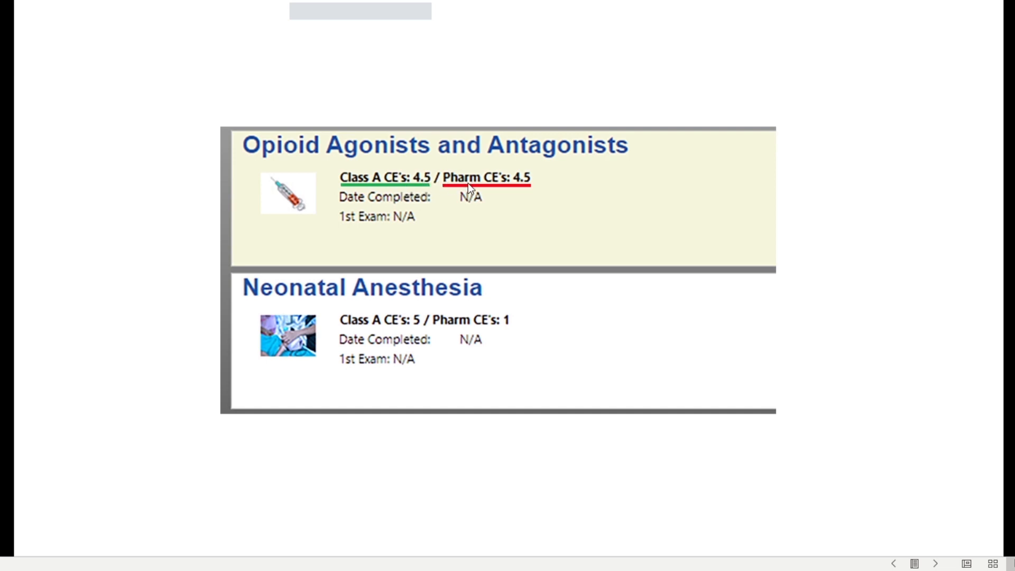
mouse_move(525, 186)
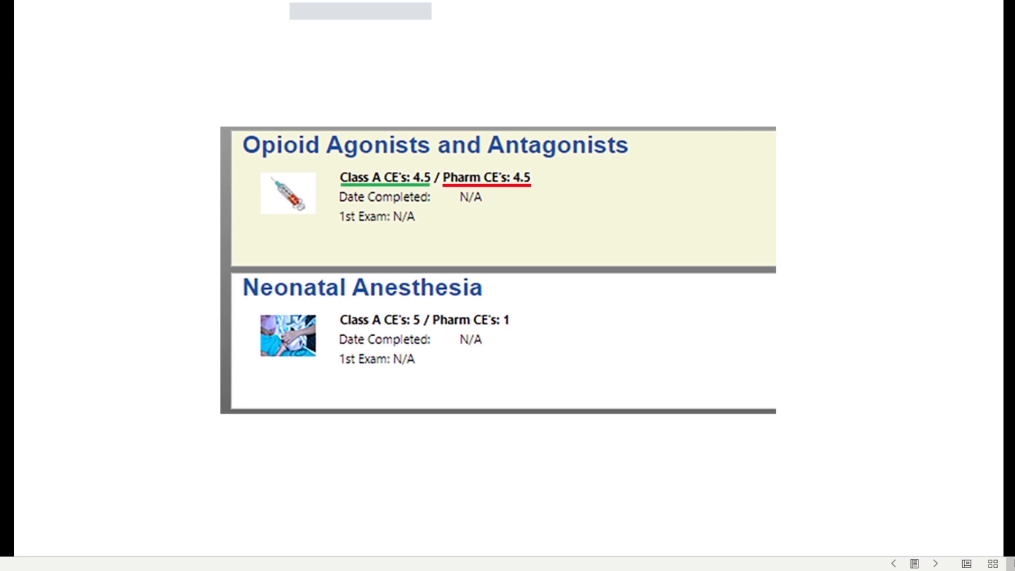
mouse_move(532, 197)
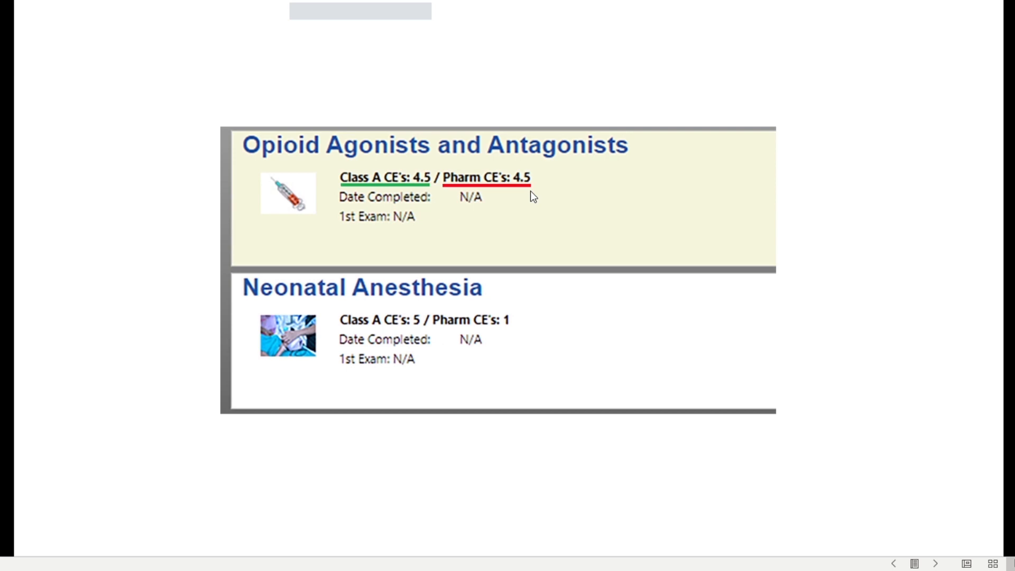
mouse_move(430, 185)
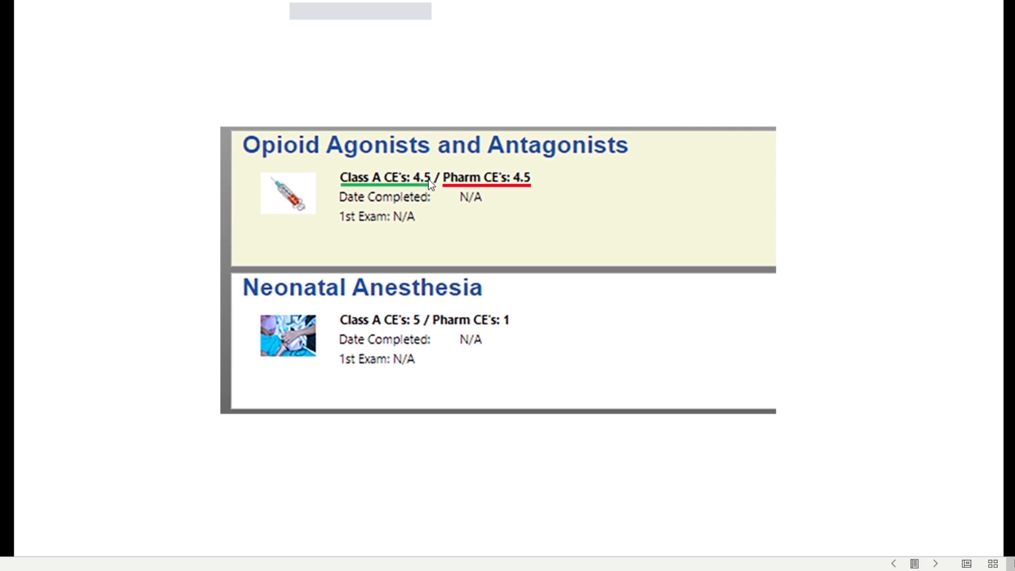
mouse_move(437, 313)
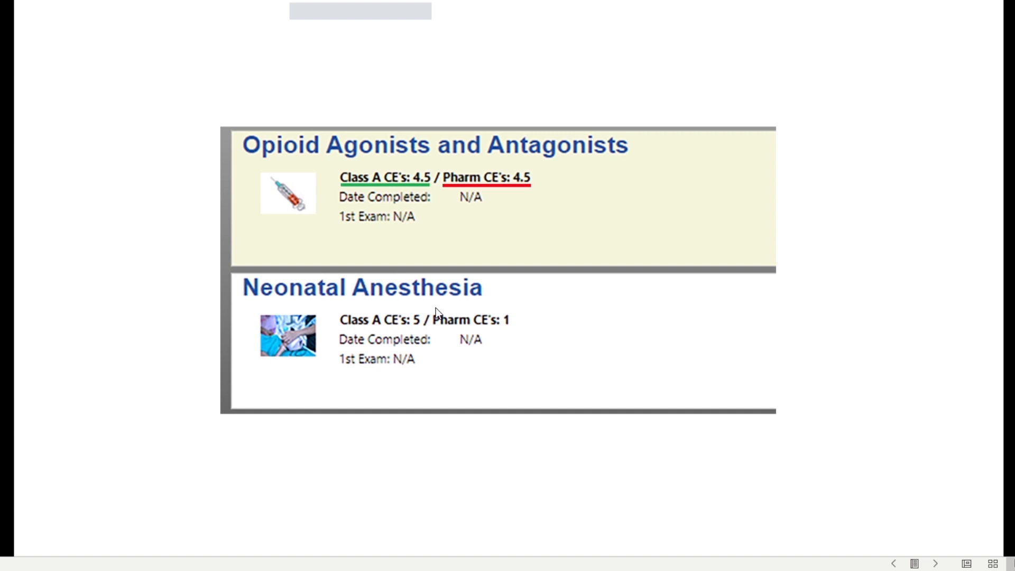
mouse_move(413, 333)
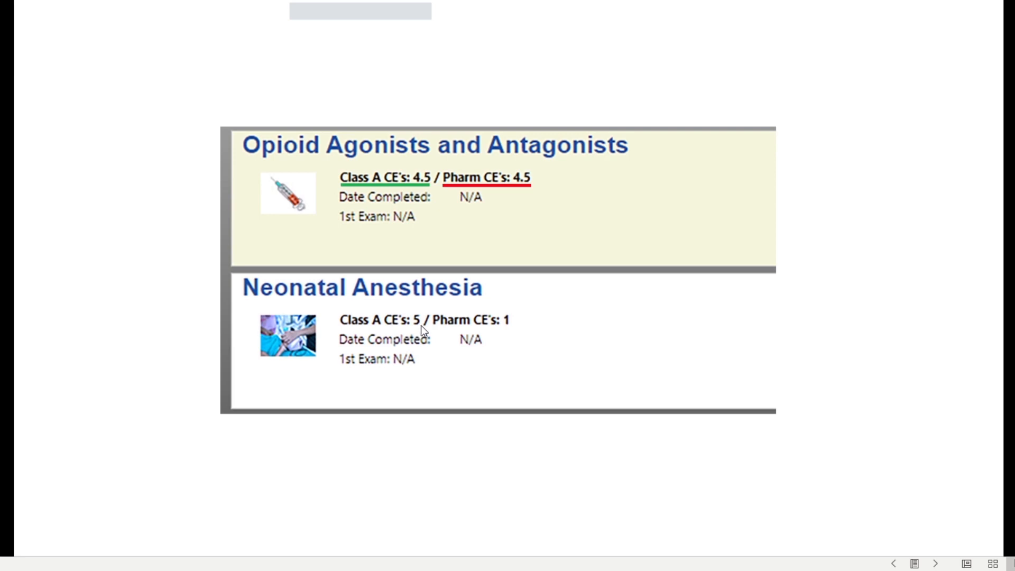
mouse_move(480, 335)
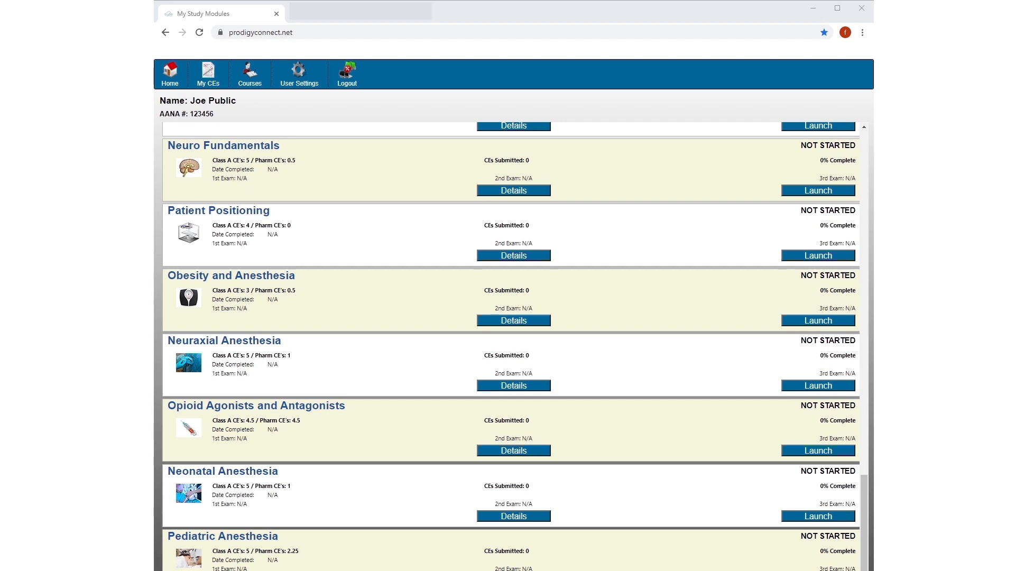
scroll(down, 3)
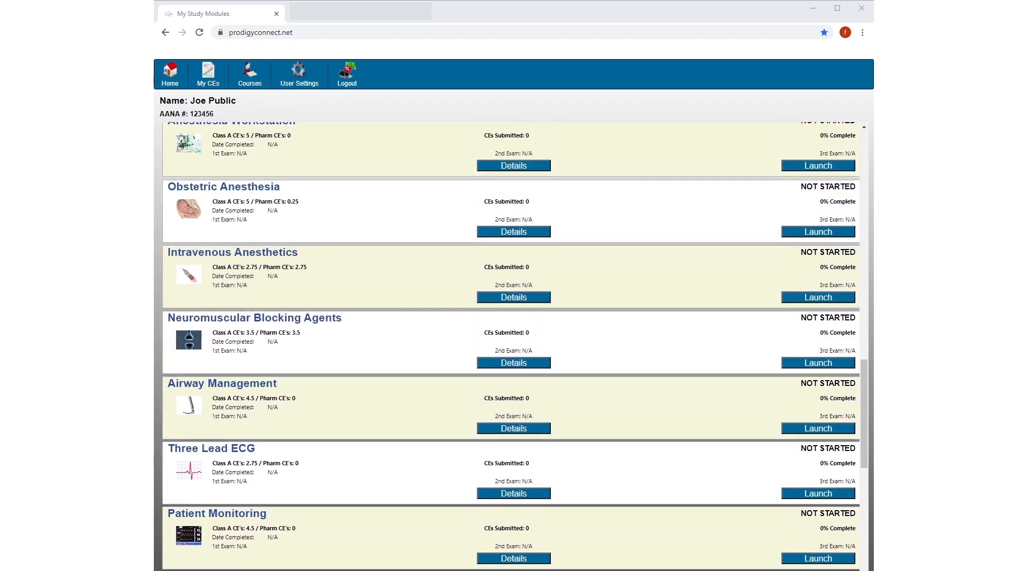
scroll(up, 3)
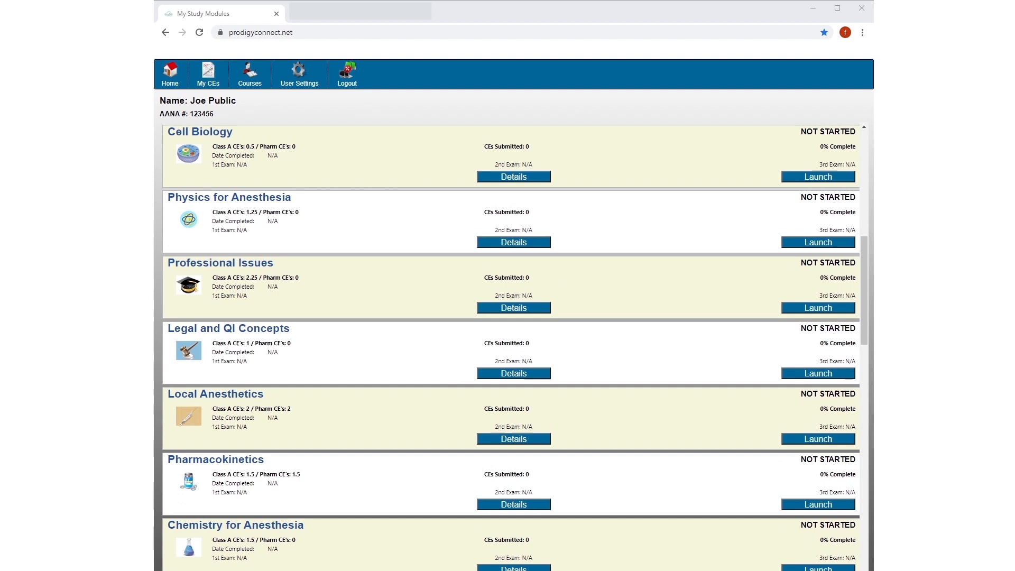
scroll(up, 3)
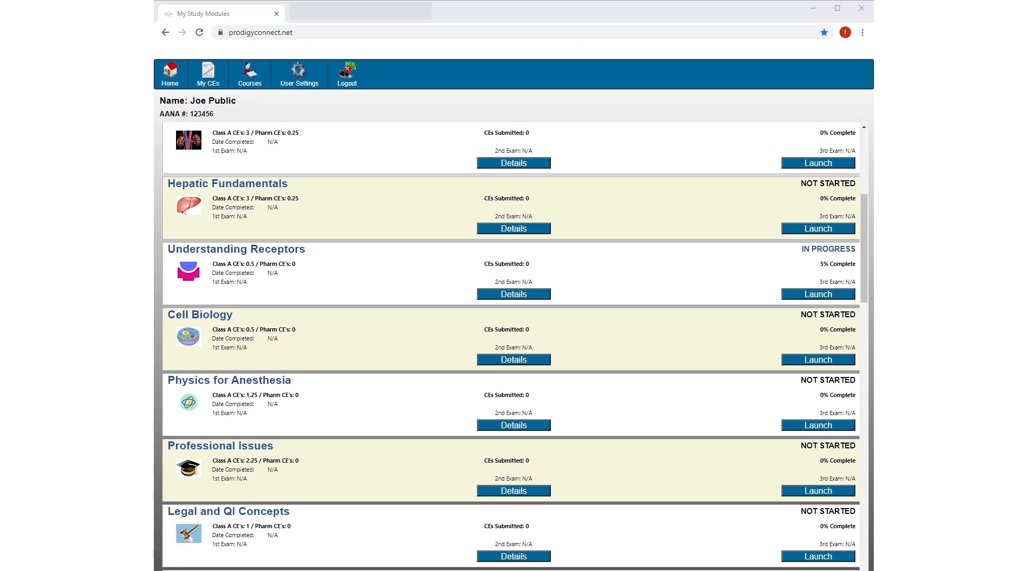
Step: Launch the Understanding Receptors module and view its Introduction page
click(817, 292)
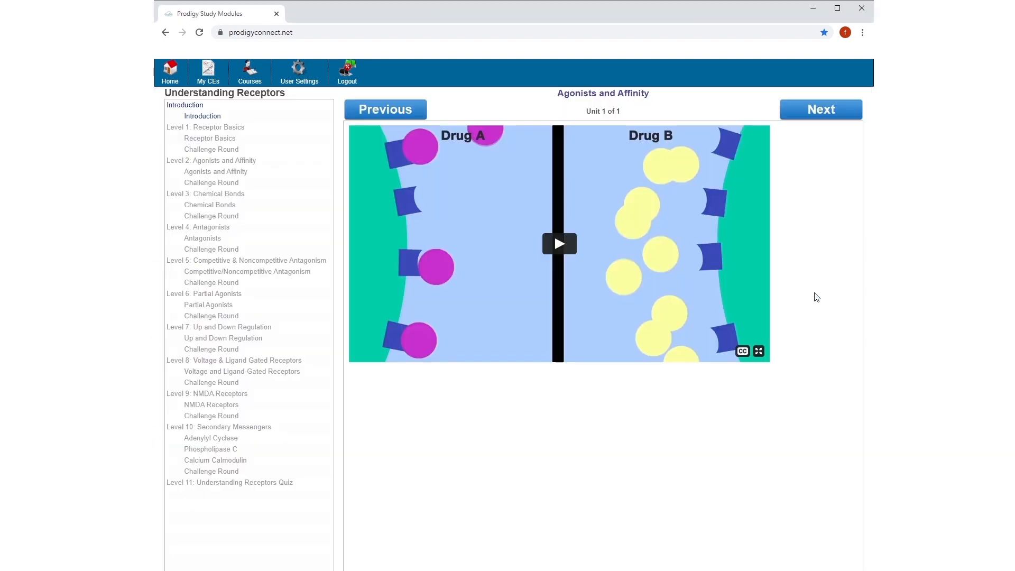
click(201, 116)
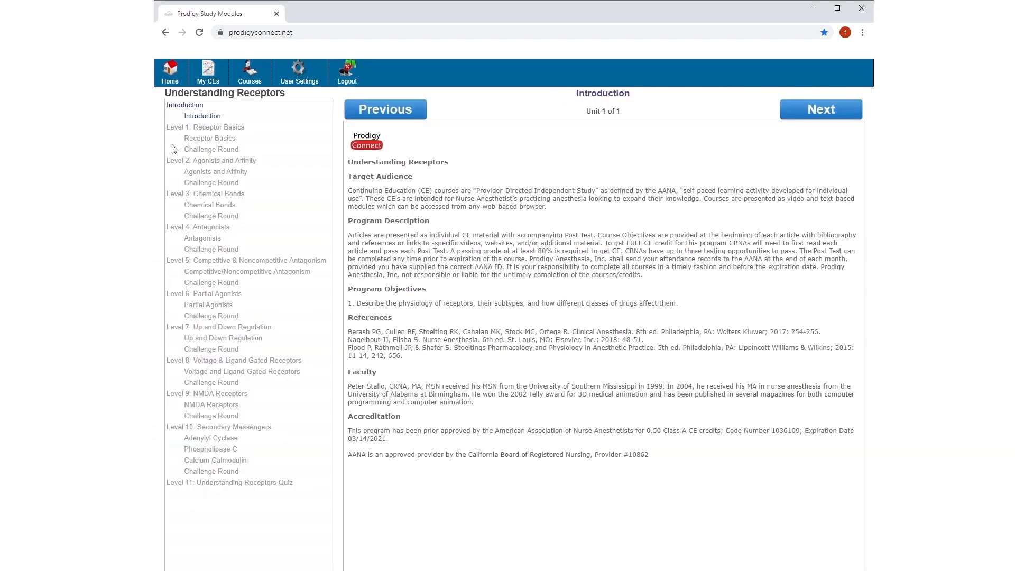
mouse_move(531, 190)
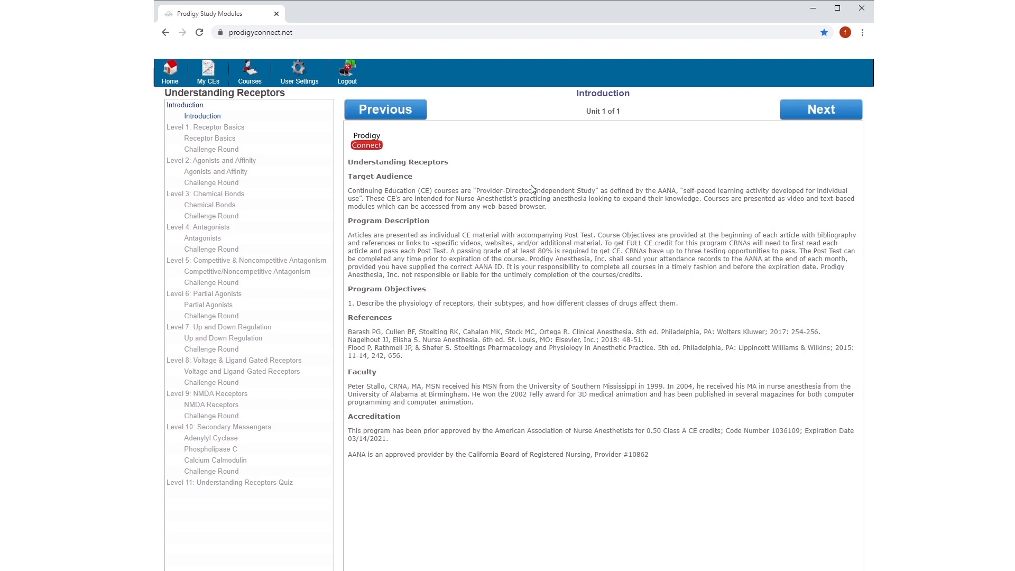
mouse_move(596, 231)
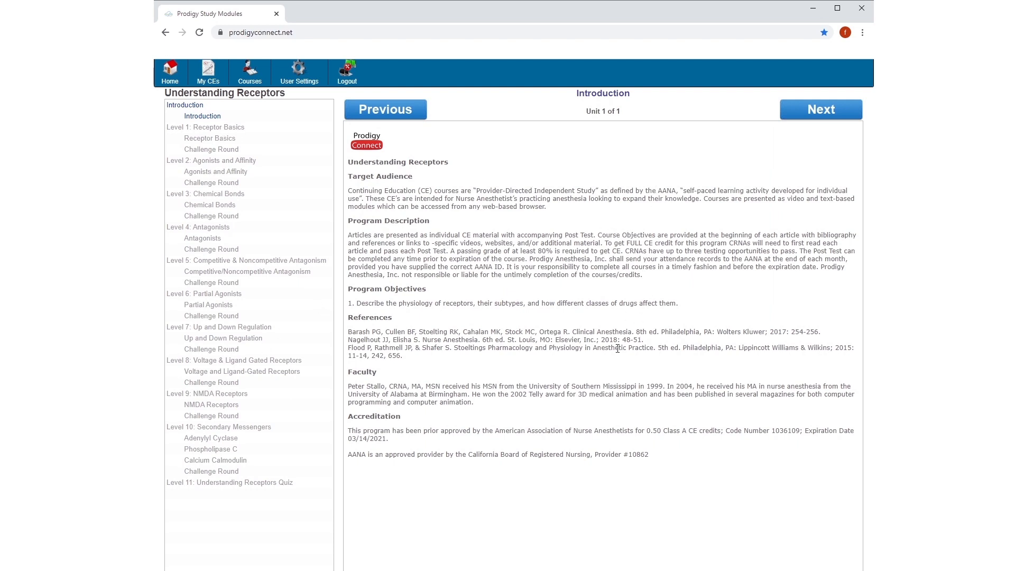
mouse_move(216, 134)
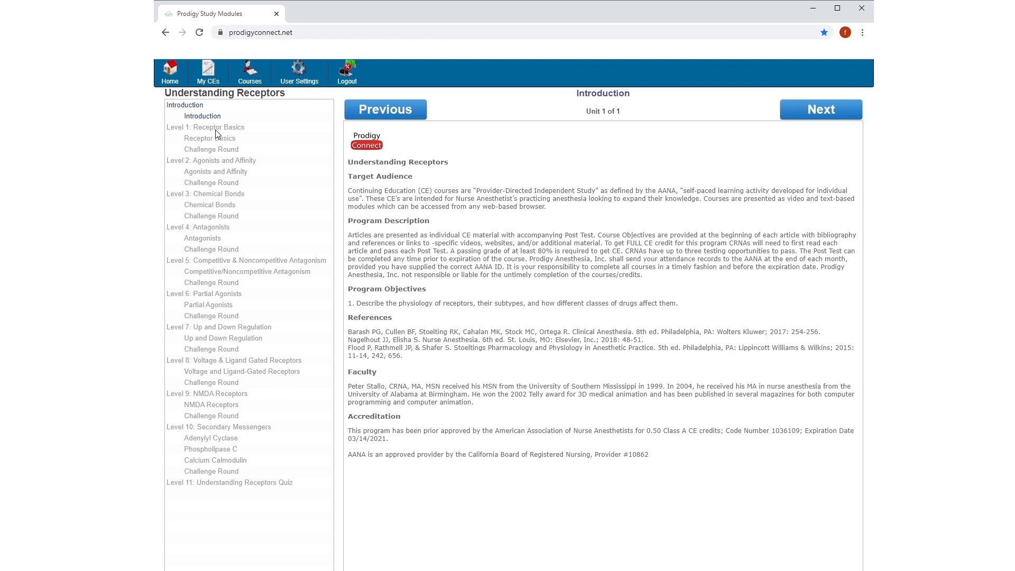
mouse_move(235, 215)
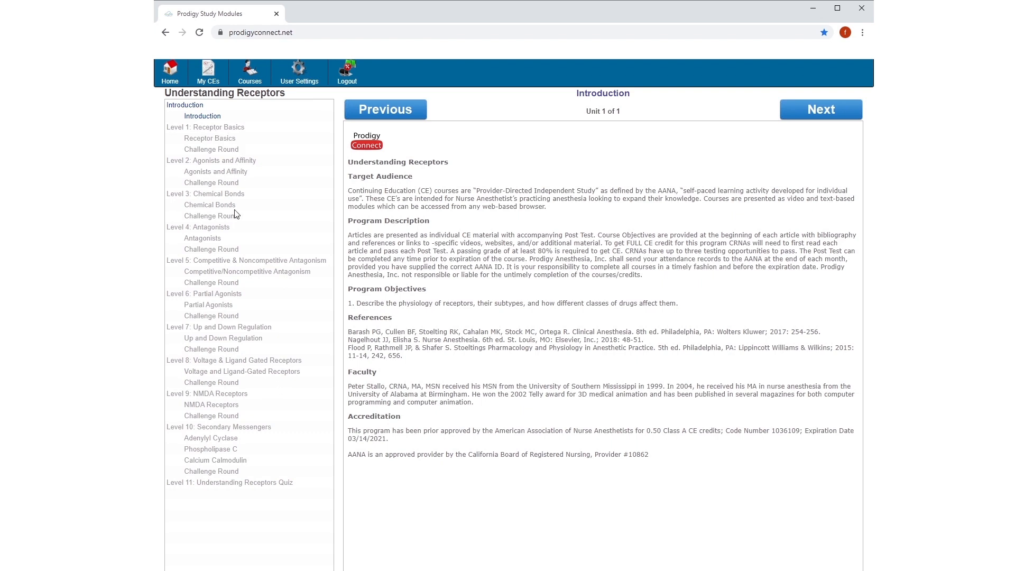
mouse_move(233, 293)
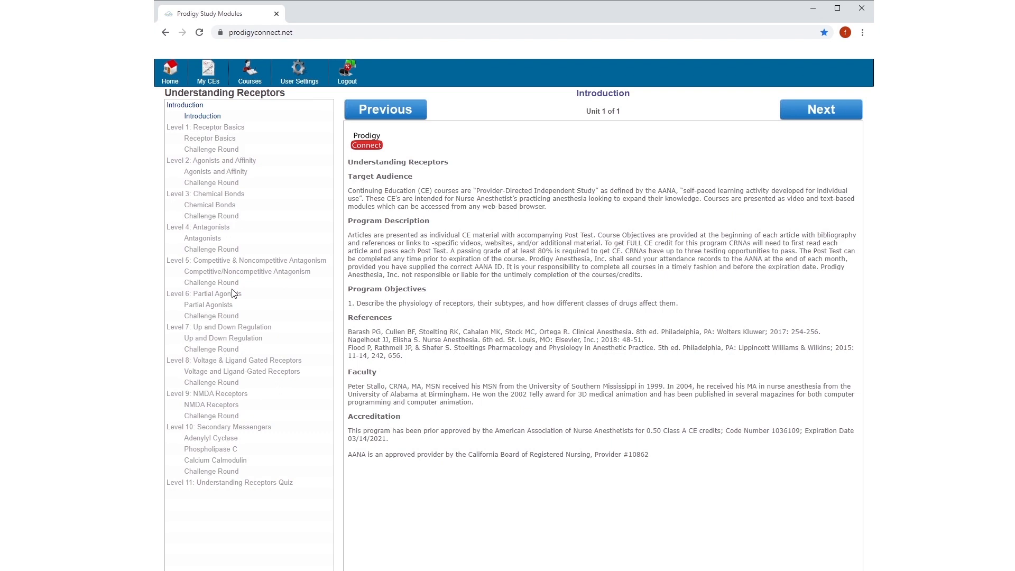
mouse_move(226, 258)
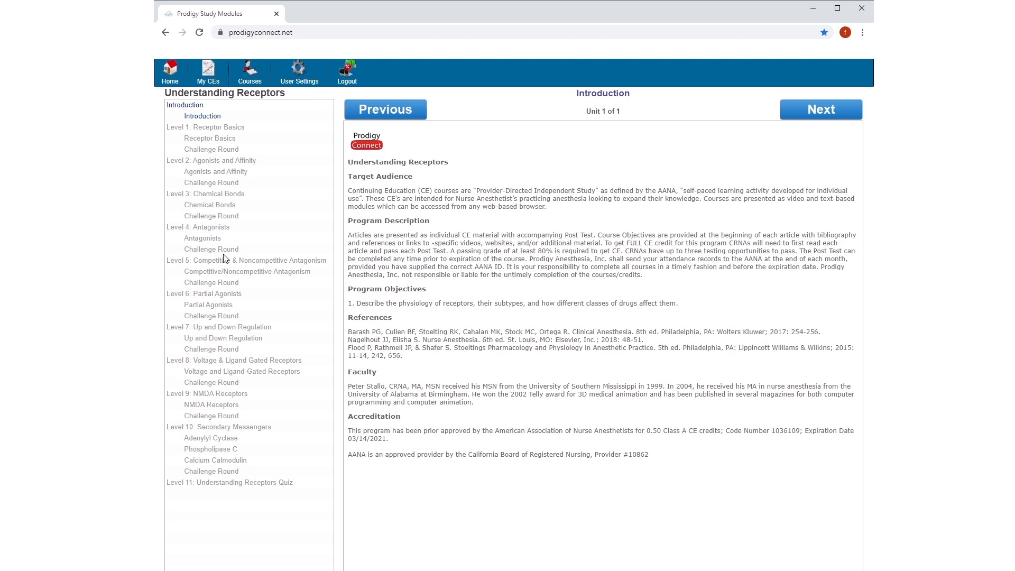
mouse_move(235, 166)
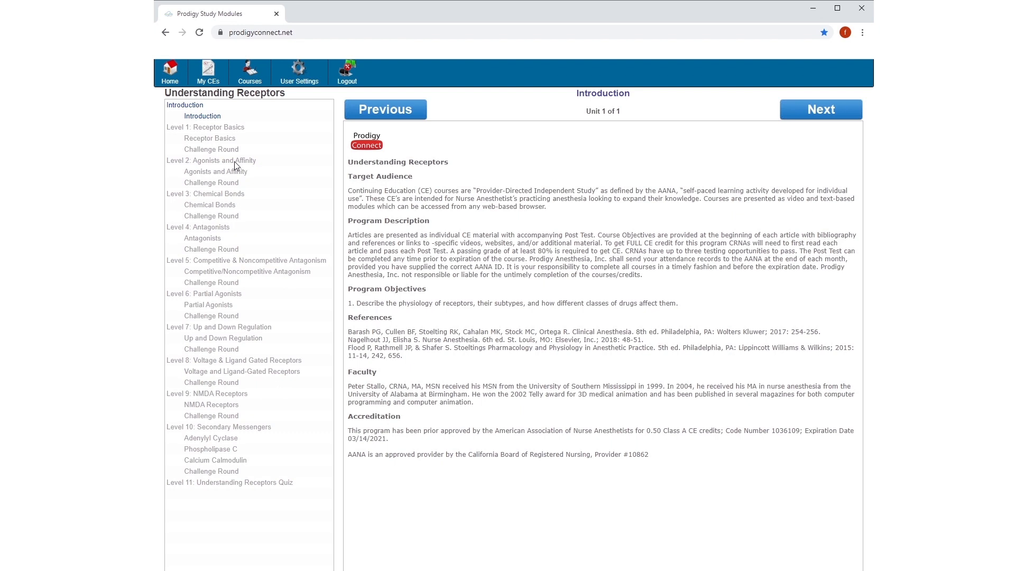
mouse_move(244, 206)
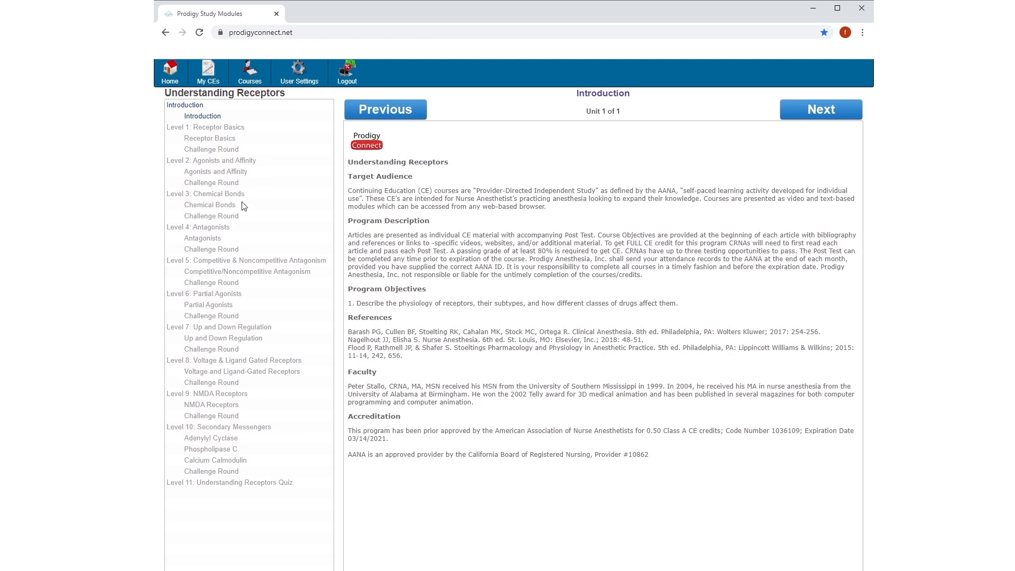
mouse_move(586, 126)
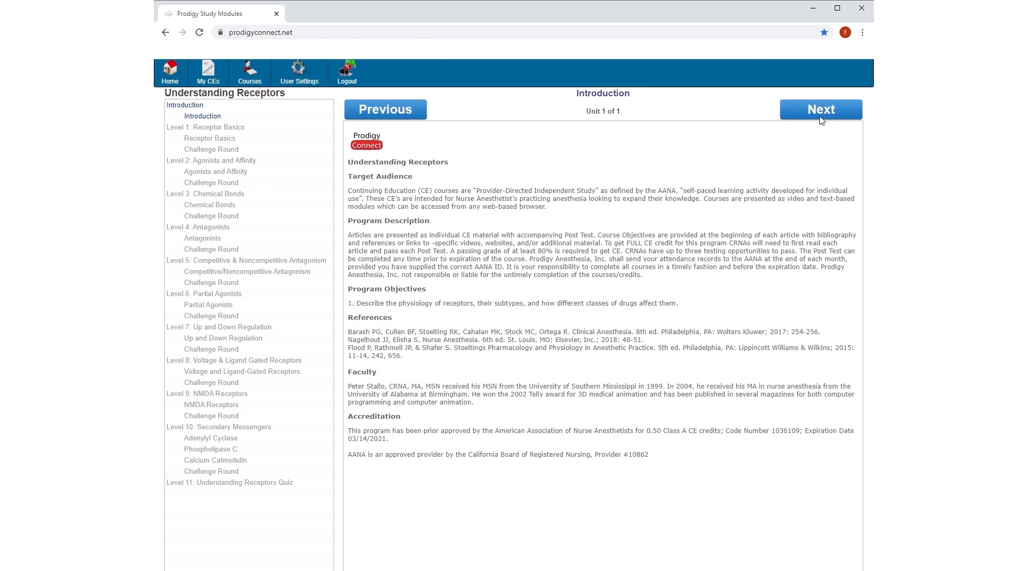
Step: Advance through Receptor Basics to the Level 1 Challenge question on GABA-A agonism
click(820, 109)
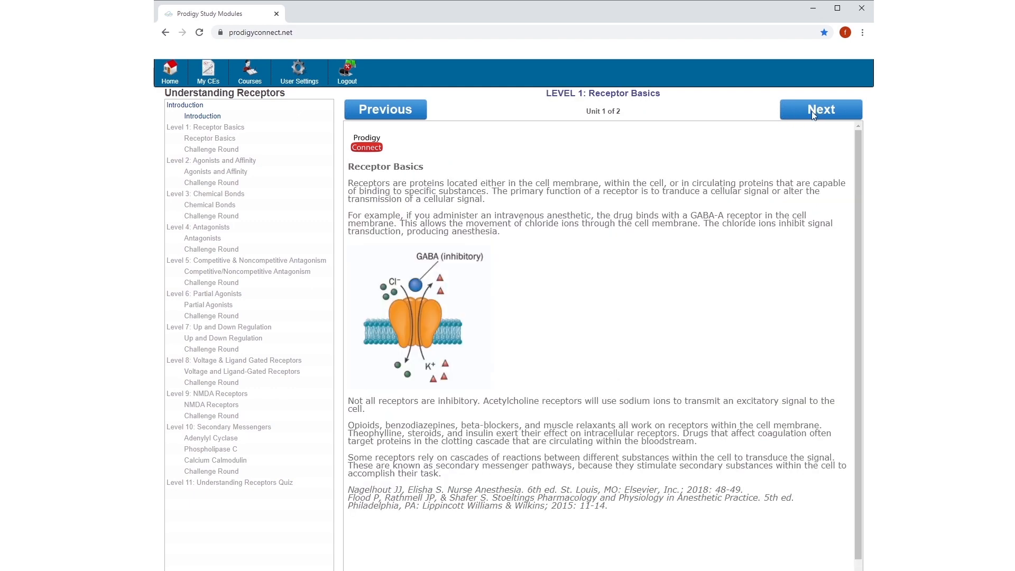
mouse_move(668, 145)
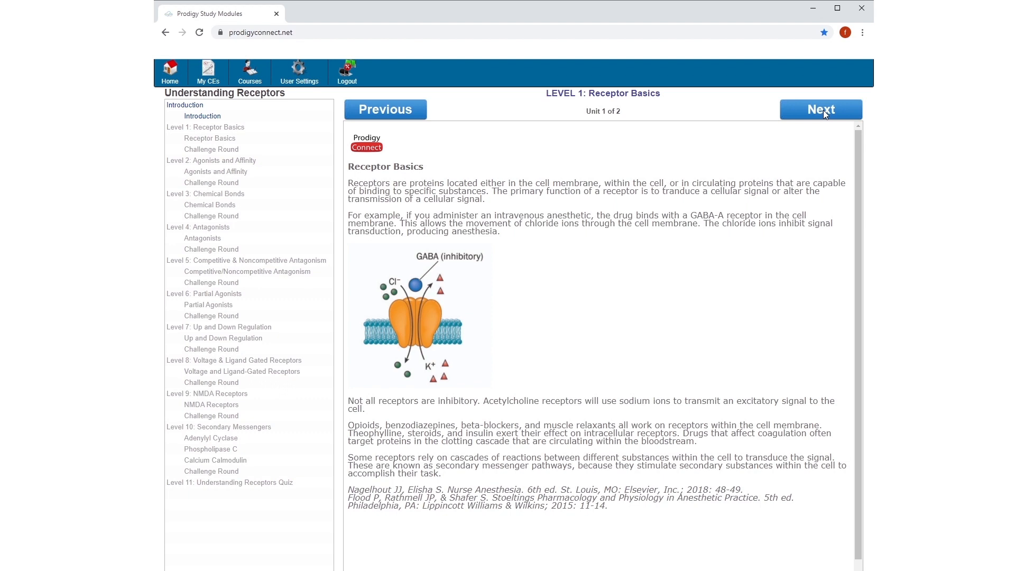
click(820, 109)
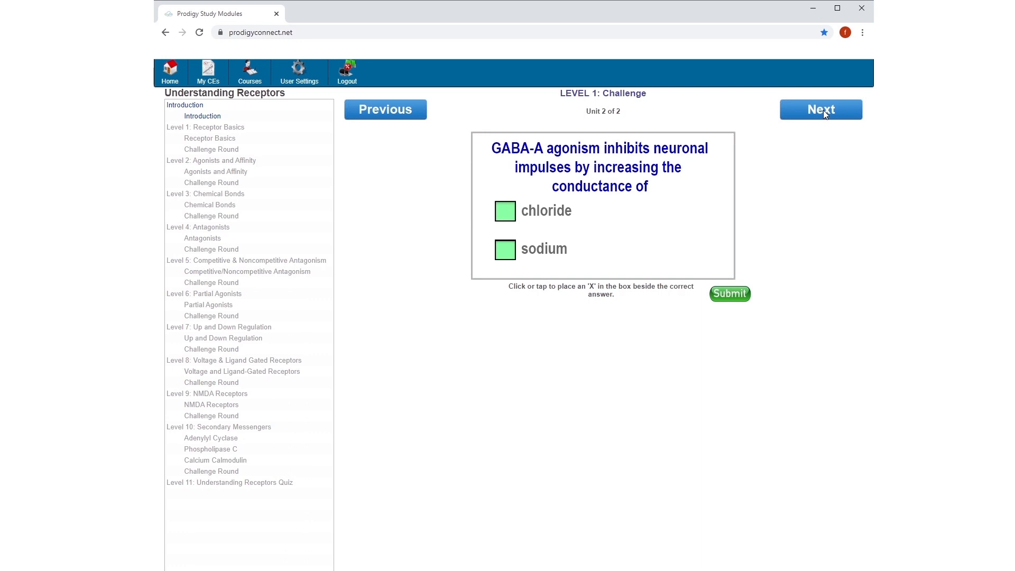
mouse_move(818, 116)
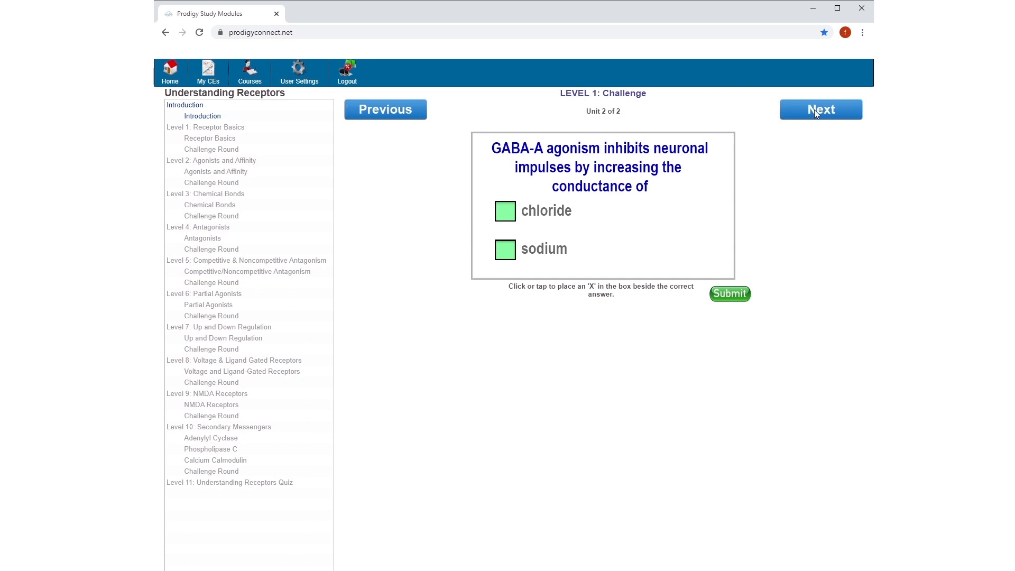
mouse_move(488, 224)
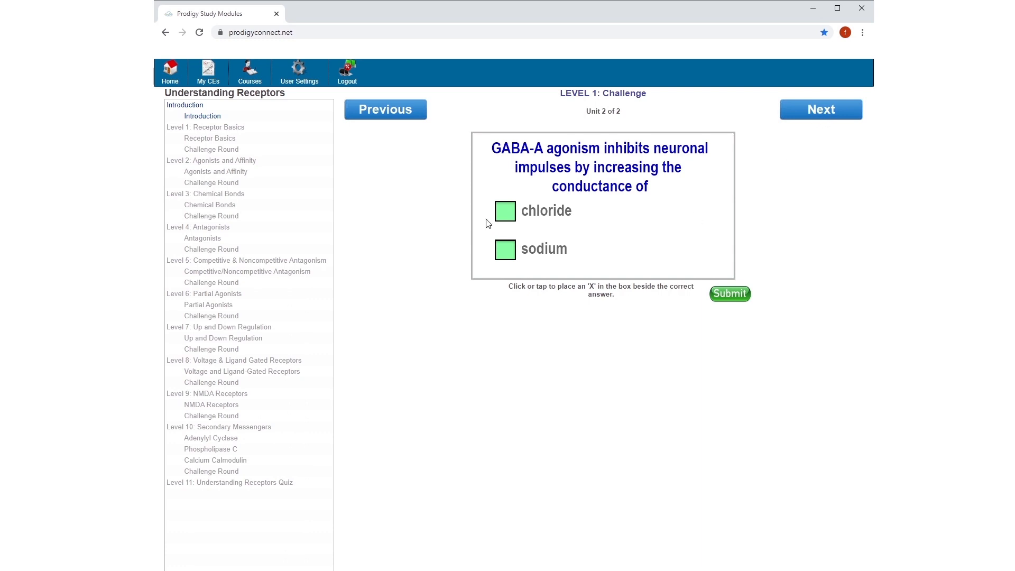
Step: Submit chloride as the Level 1 answer and proceed to Level 2: Agonists and Affinity
click(505, 210)
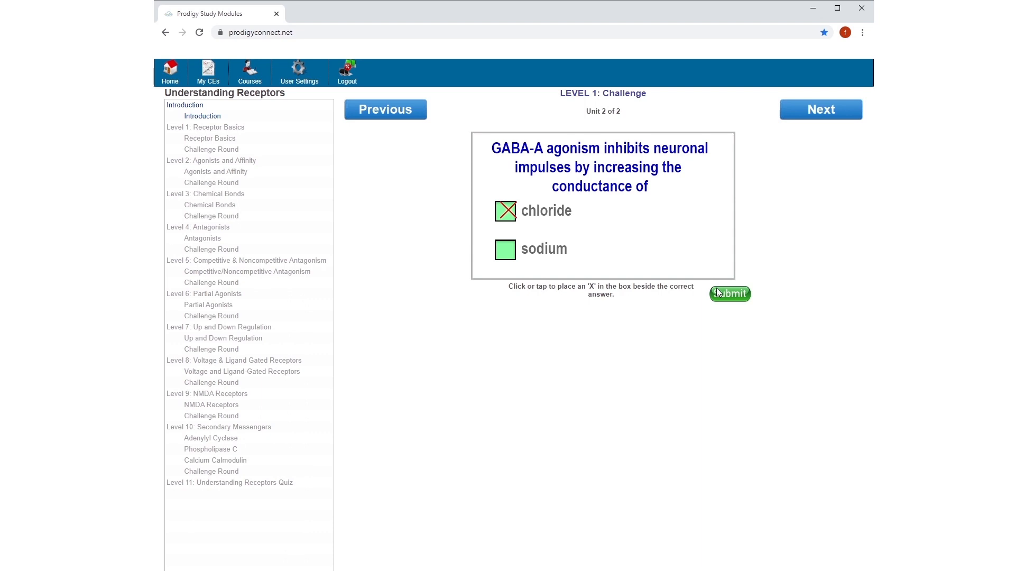
click(730, 293)
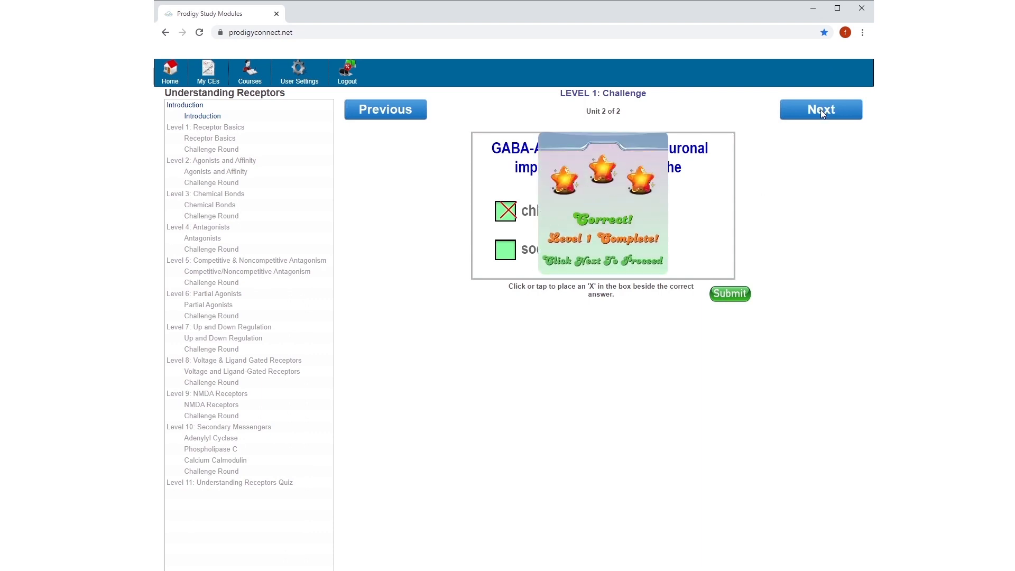
click(820, 109)
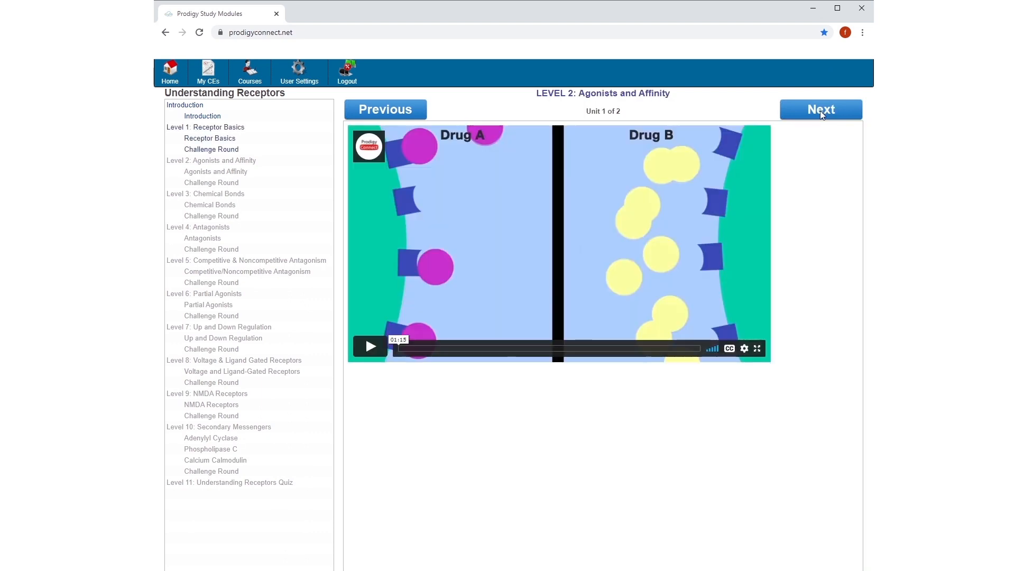
mouse_move(514, 205)
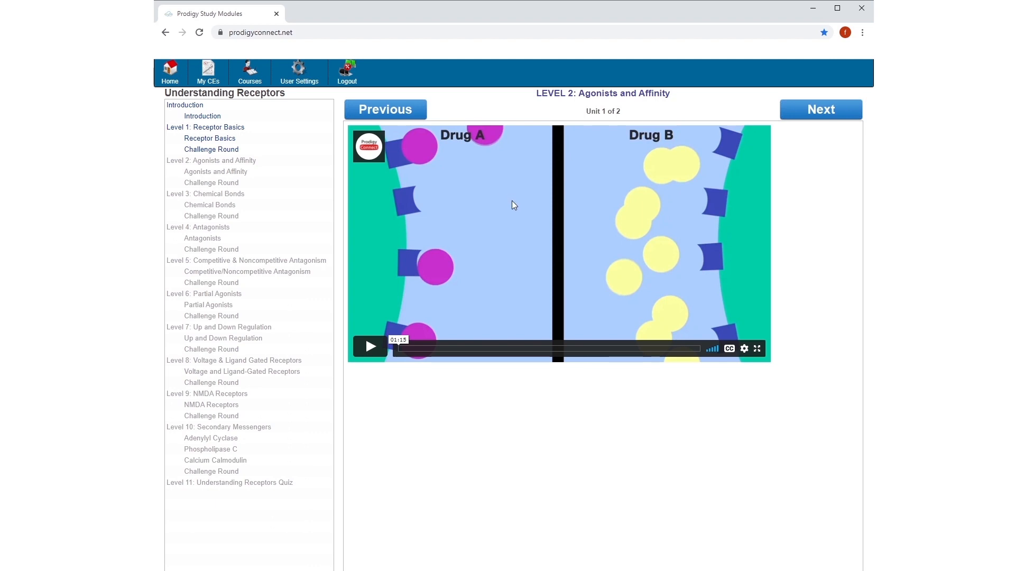
mouse_move(594, 120)
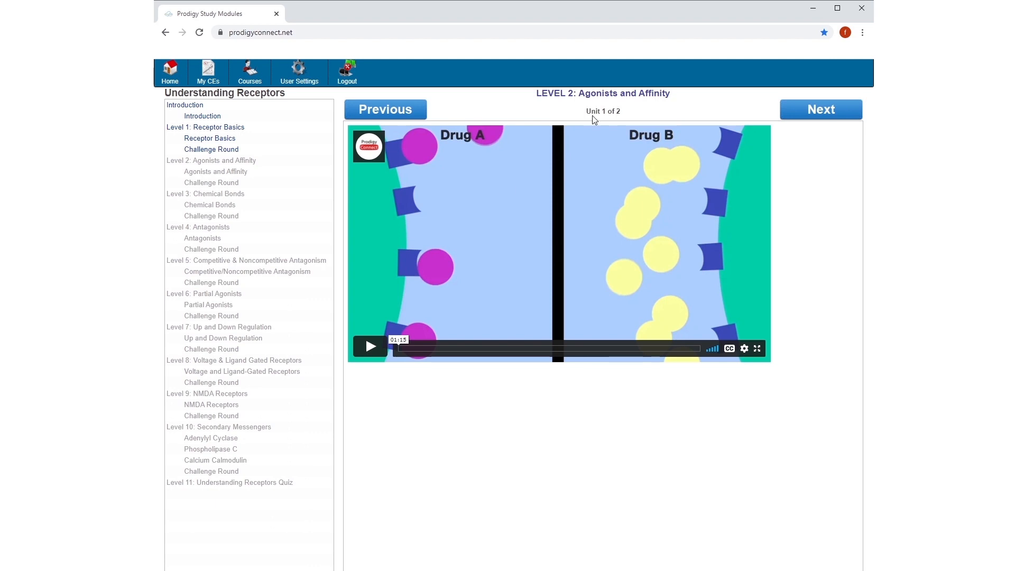
mouse_move(730, 119)
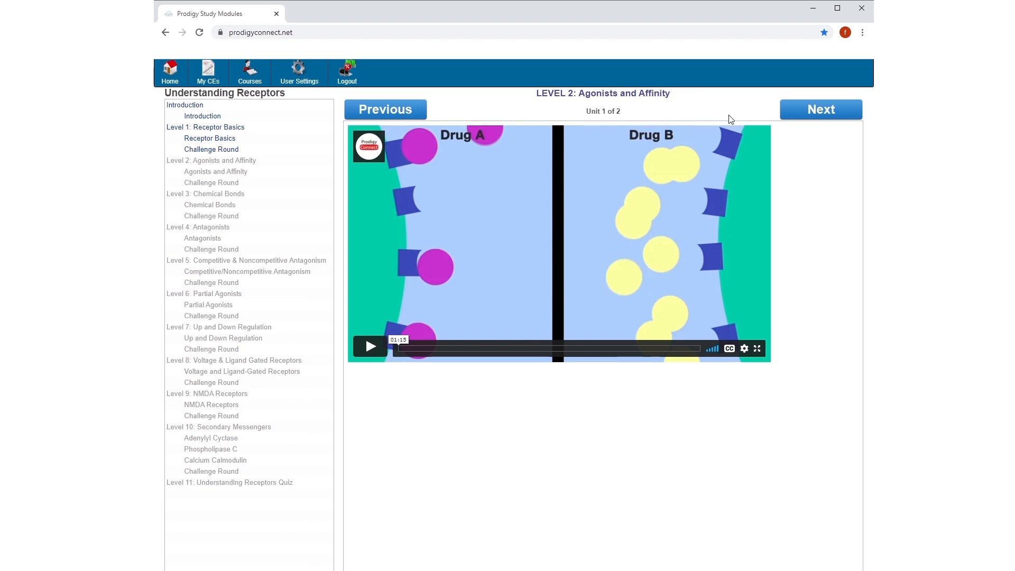
mouse_move(812, 116)
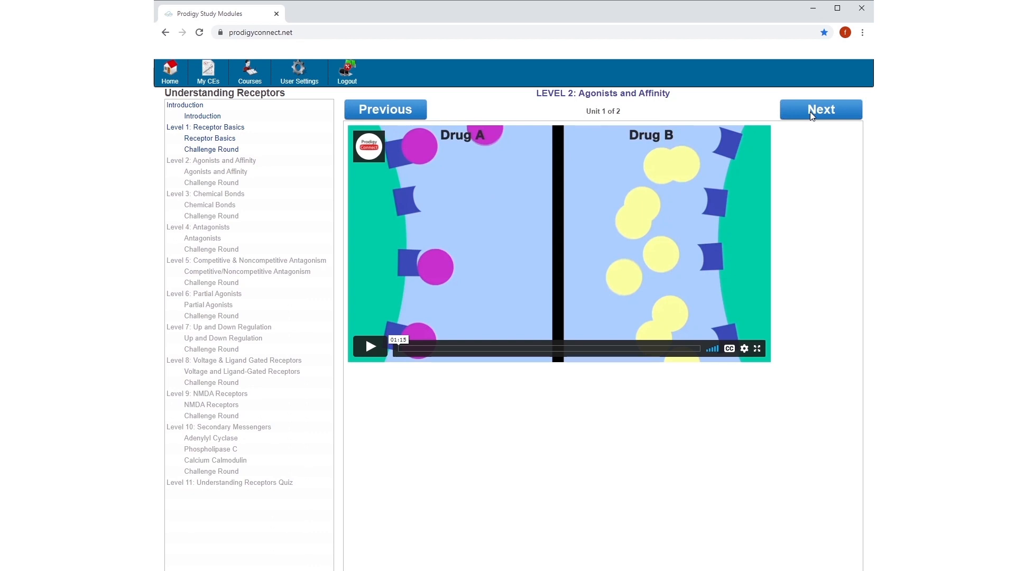
Step: Step through Levels 2–7, from Chemical Bonds to Voltage and Ligand-Gated Receptors
click(820, 109)
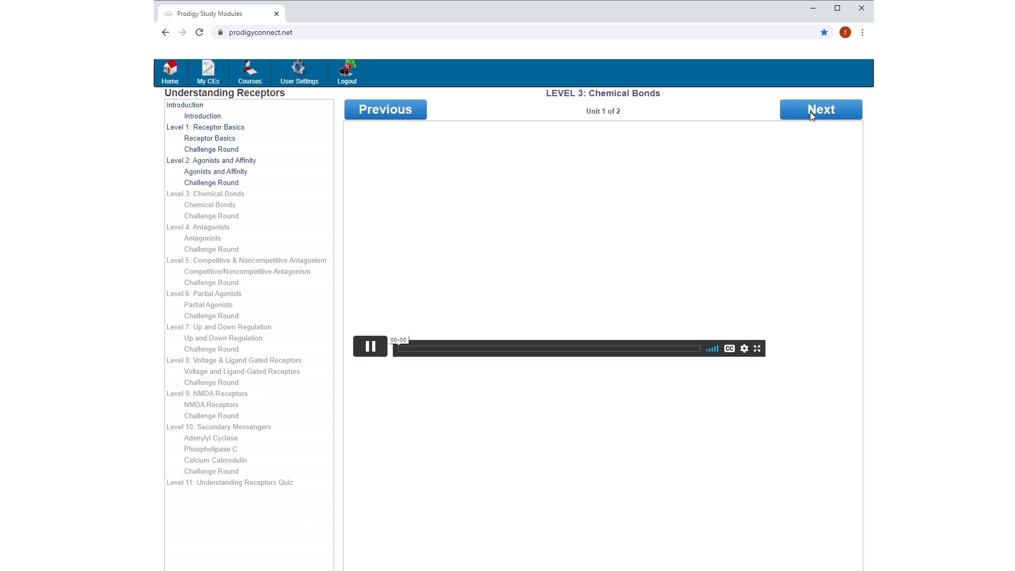
click(820, 109)
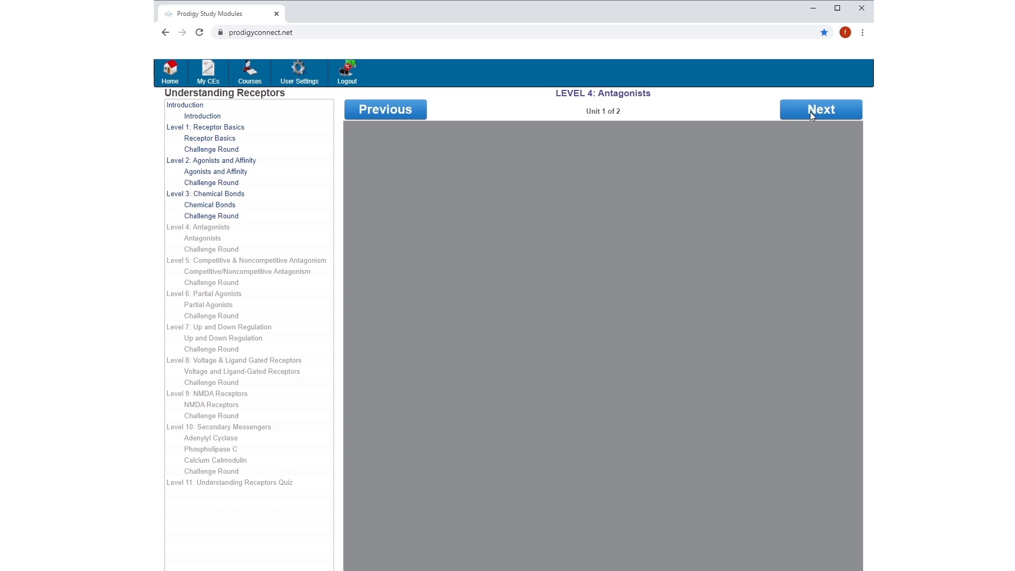
click(820, 109)
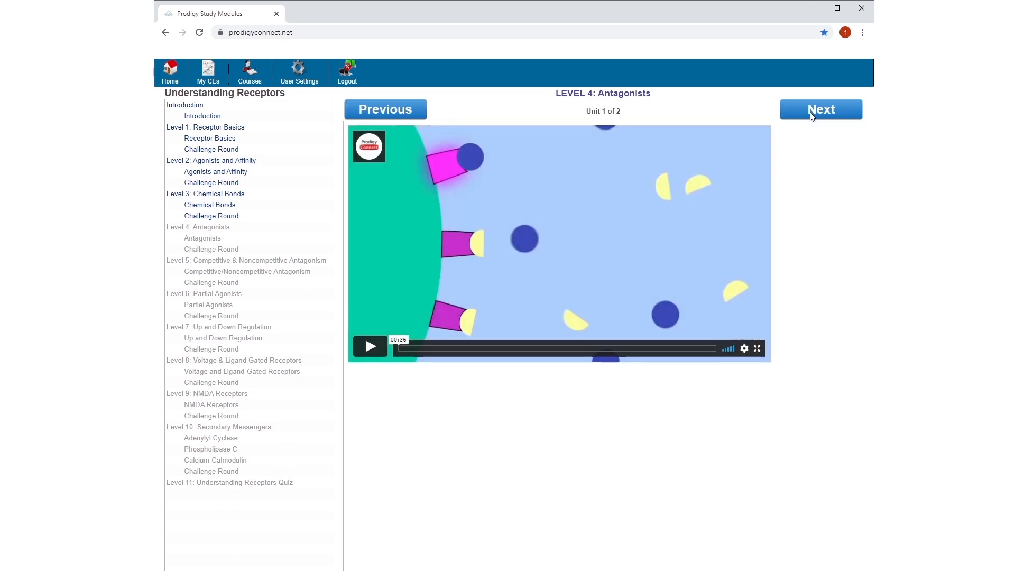
click(820, 108)
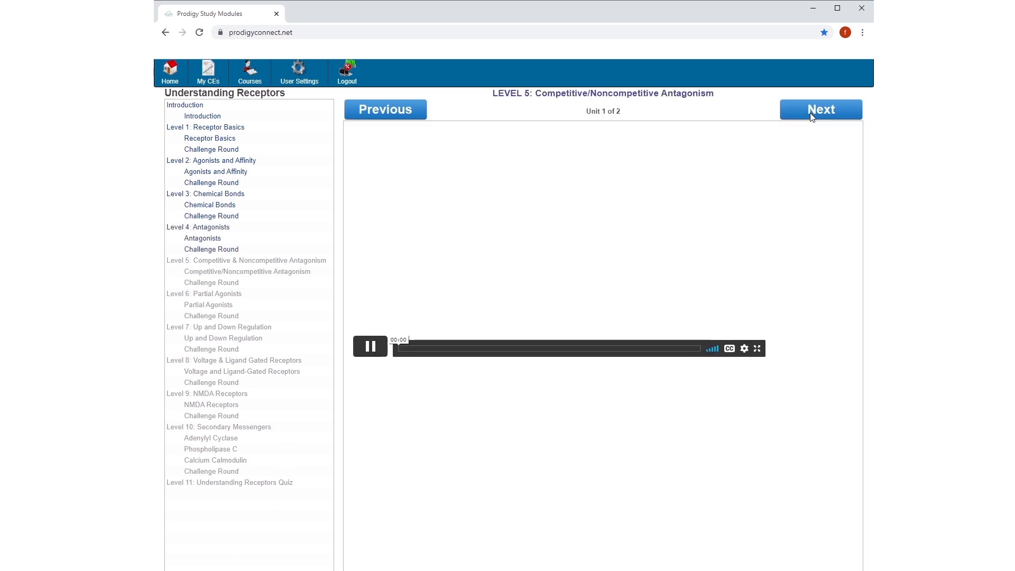
click(820, 109)
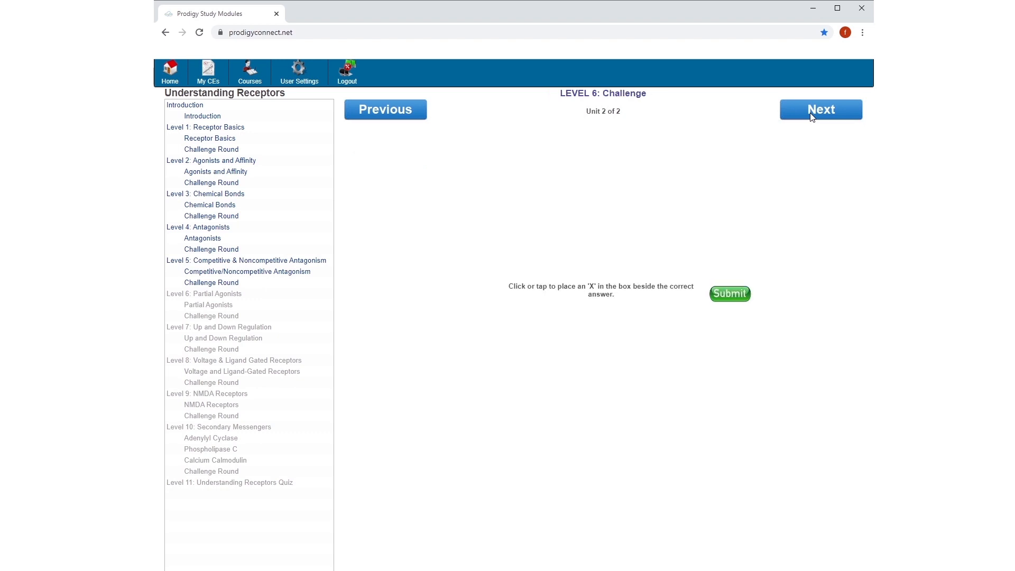
click(820, 108)
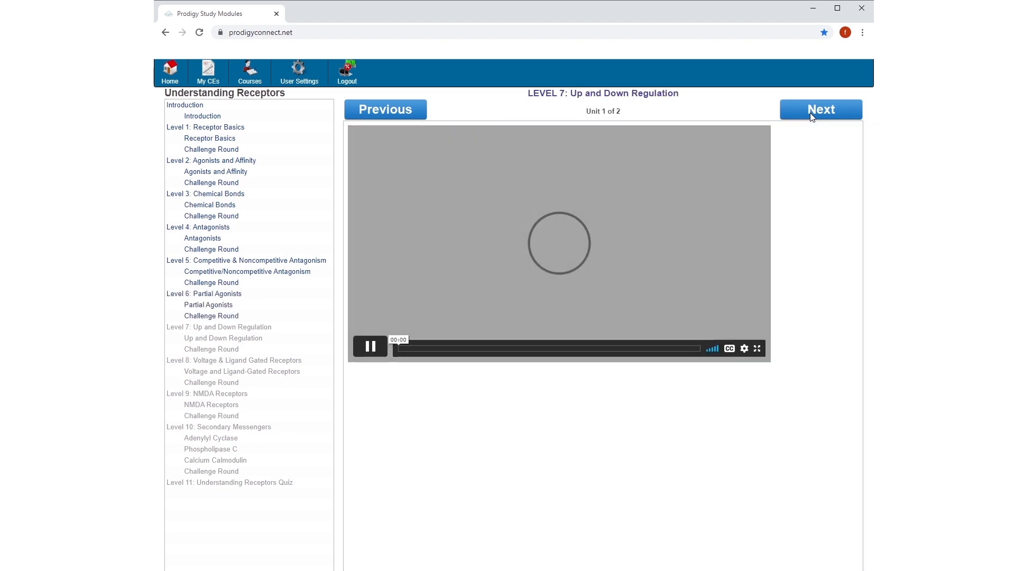
click(370, 346)
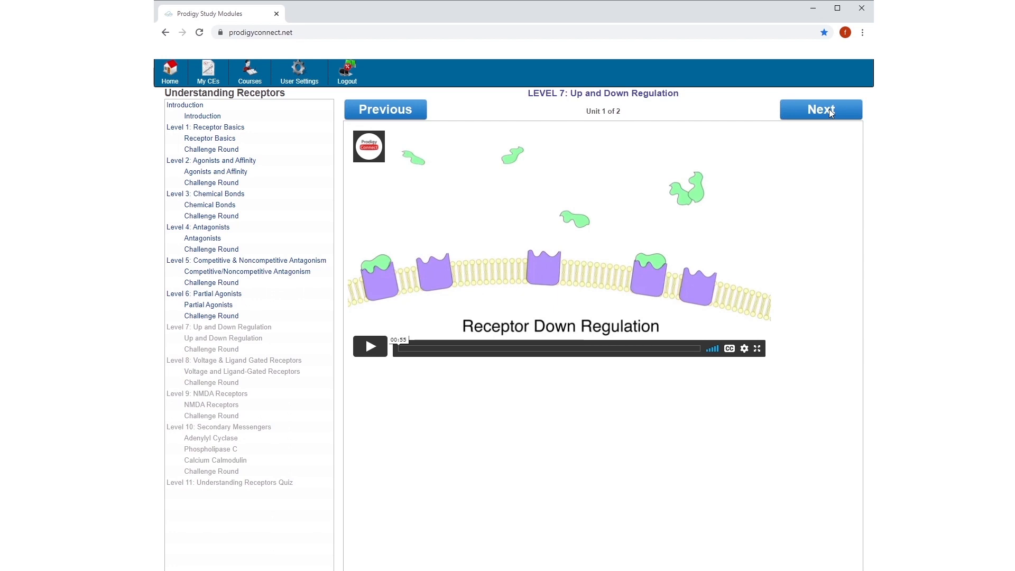
click(820, 109)
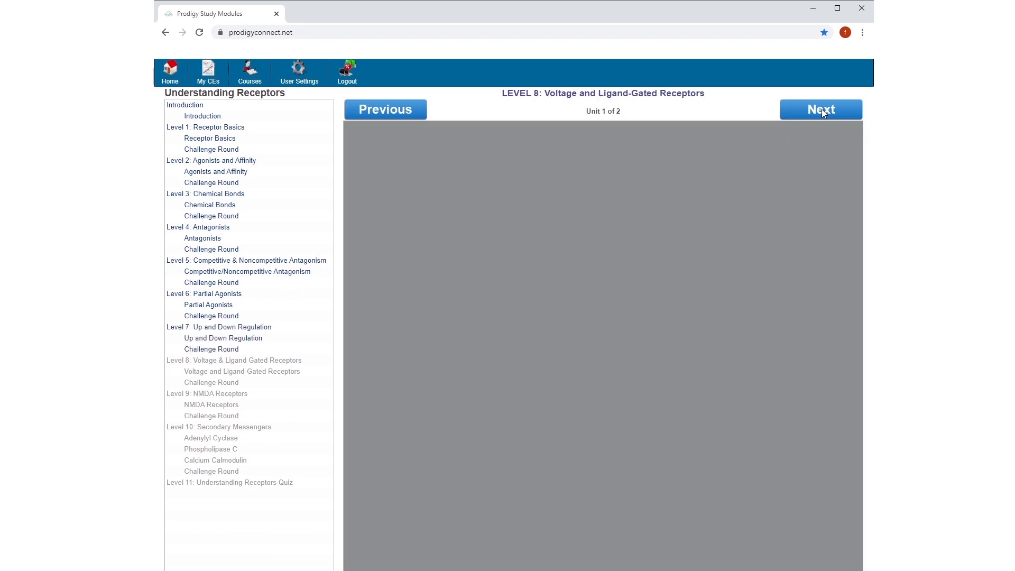
click(821, 109)
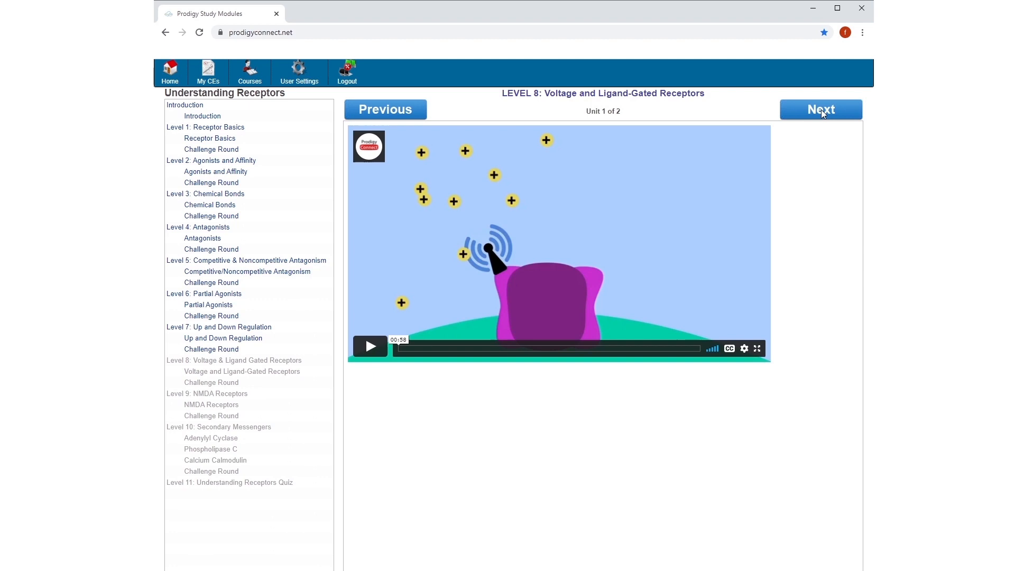
mouse_move(819, 113)
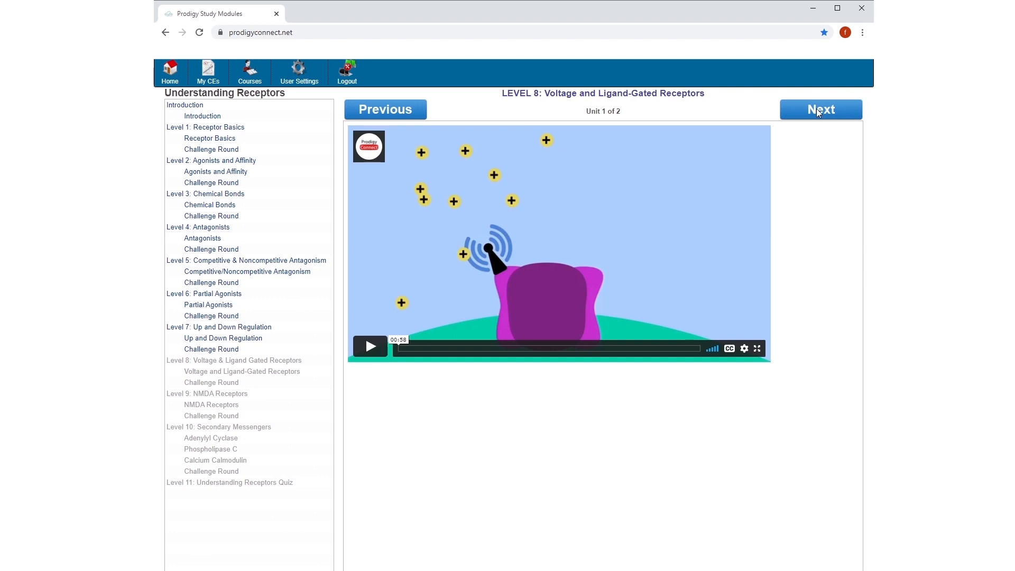
mouse_move(822, 113)
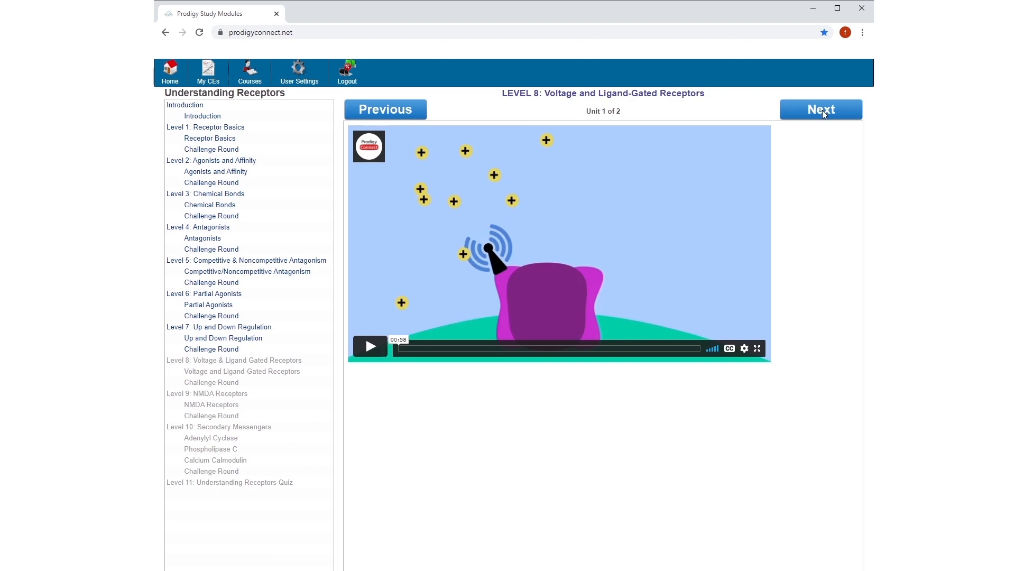
Step: Step through Levels 8–10 and Secondary Messengers to reach the Assessment Quiz
click(820, 109)
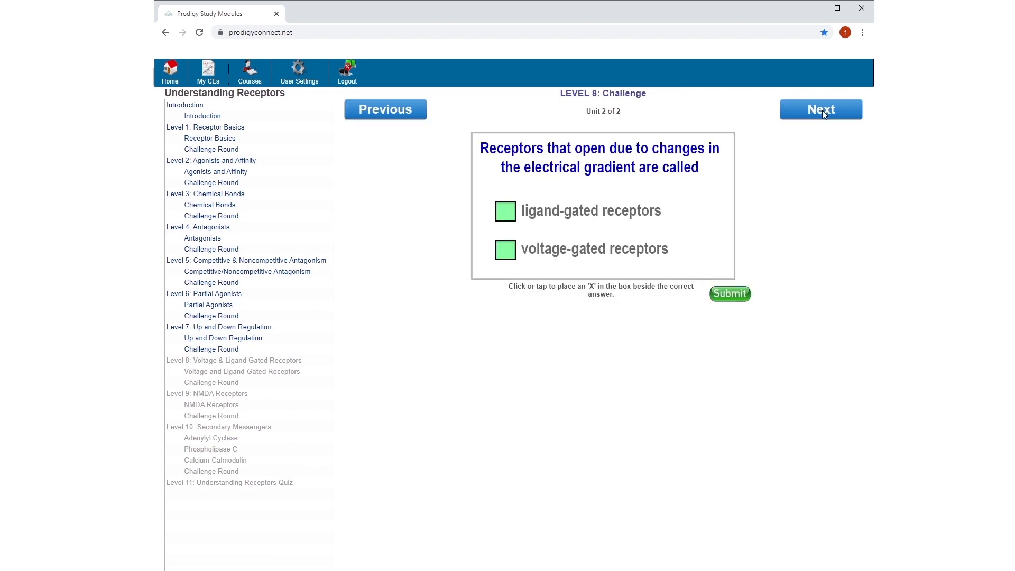
click(821, 109)
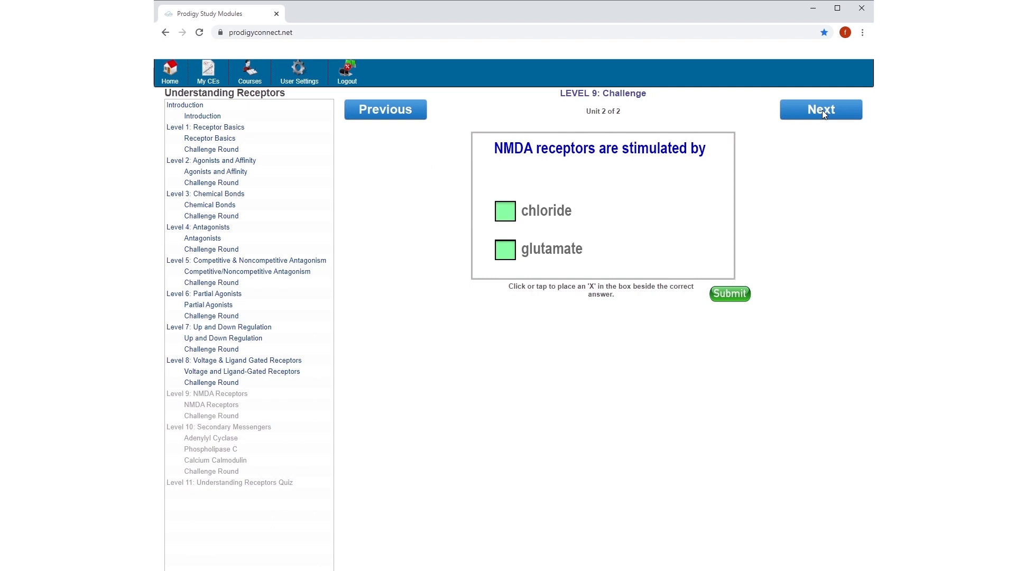
click(819, 109)
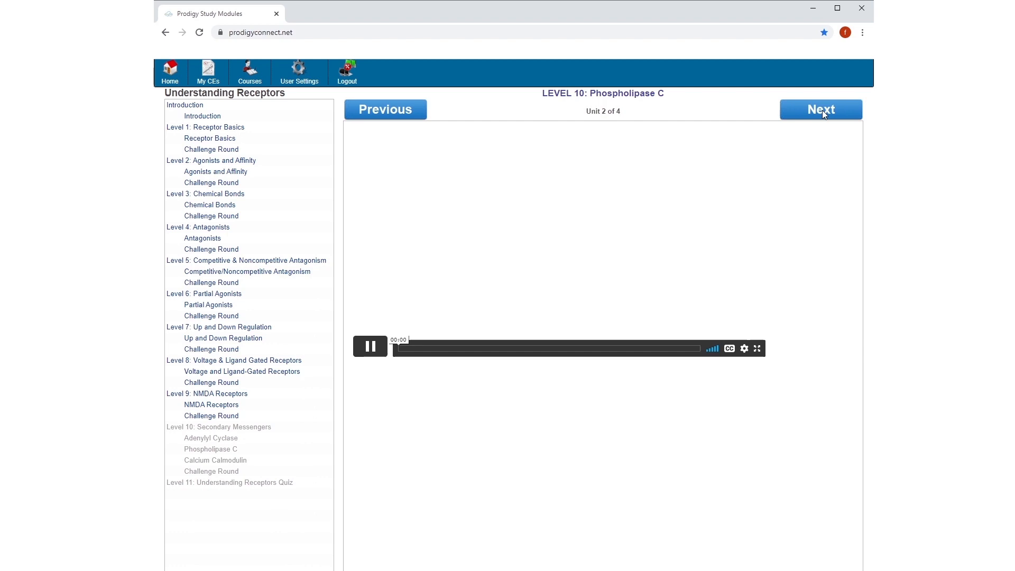
click(821, 109)
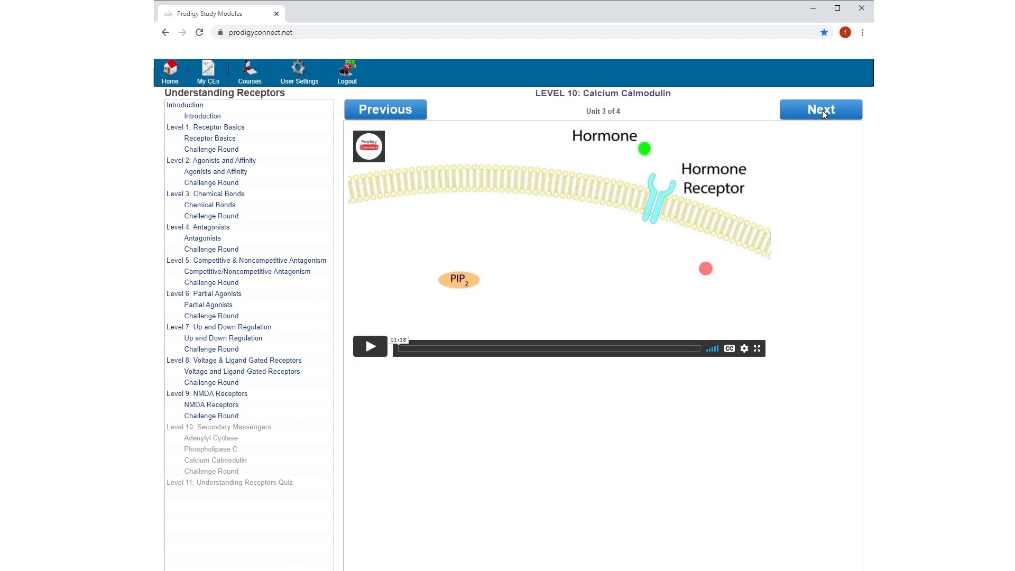
click(370, 346)
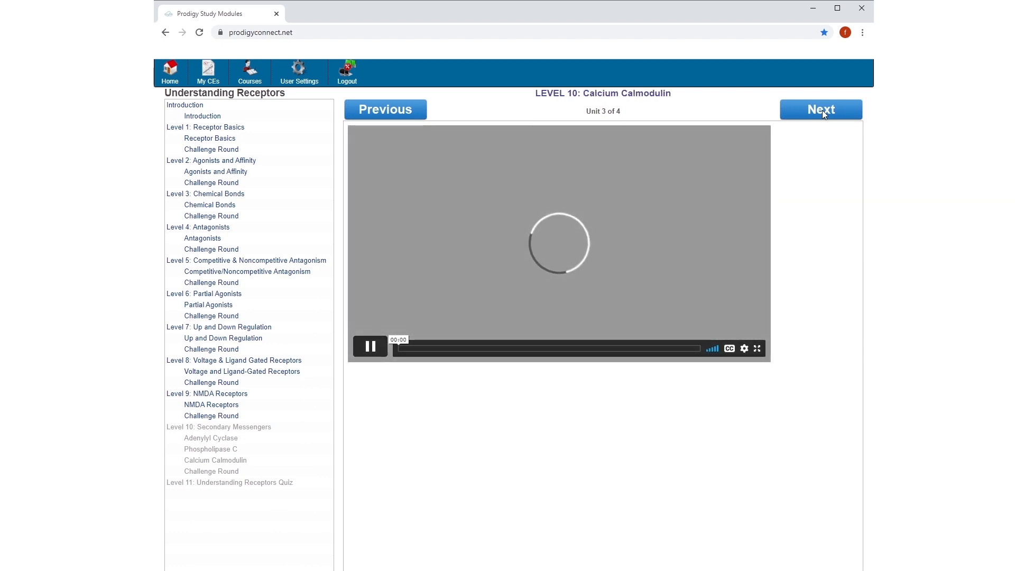
click(820, 109)
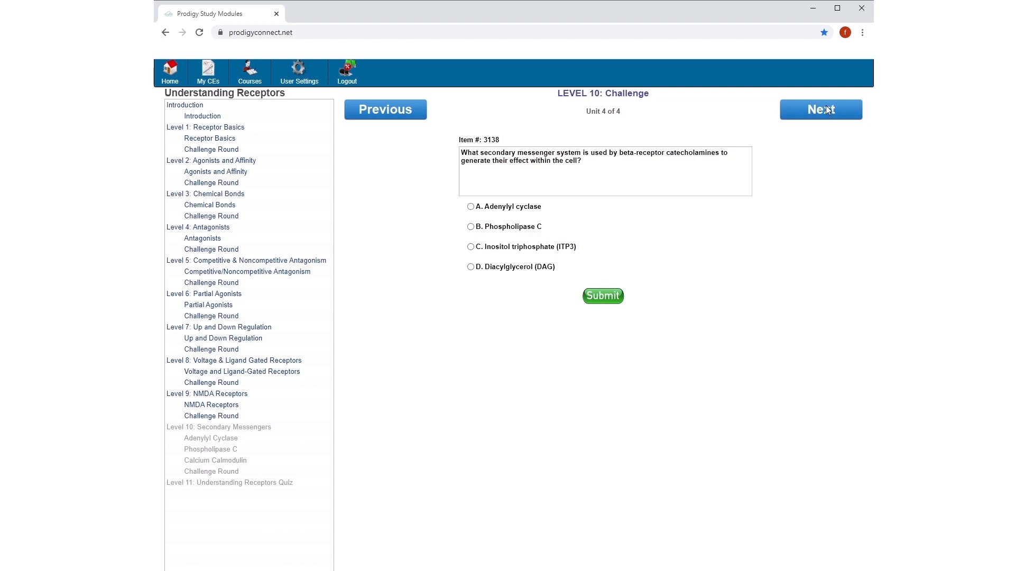
mouse_move(824, 110)
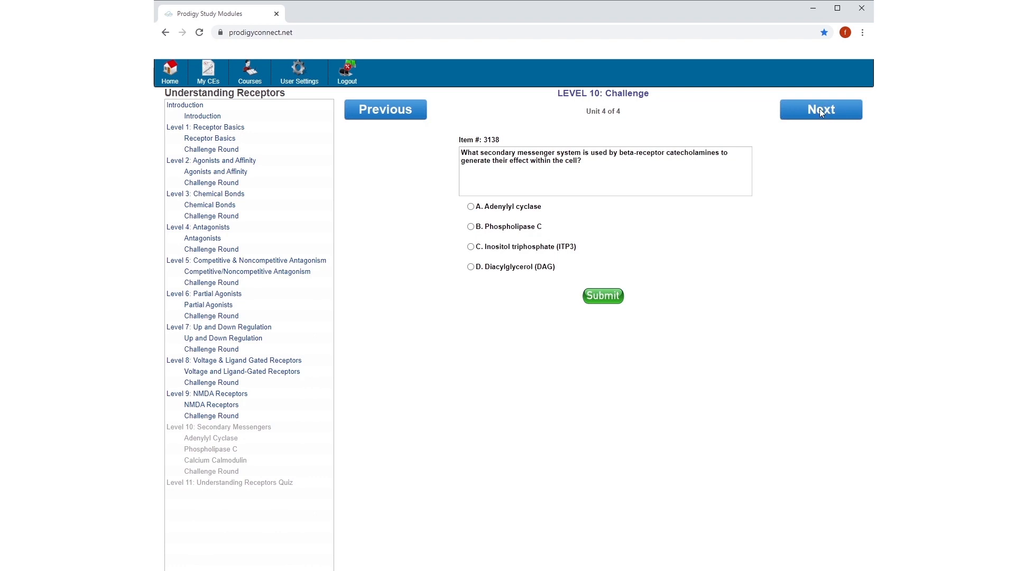
click(821, 109)
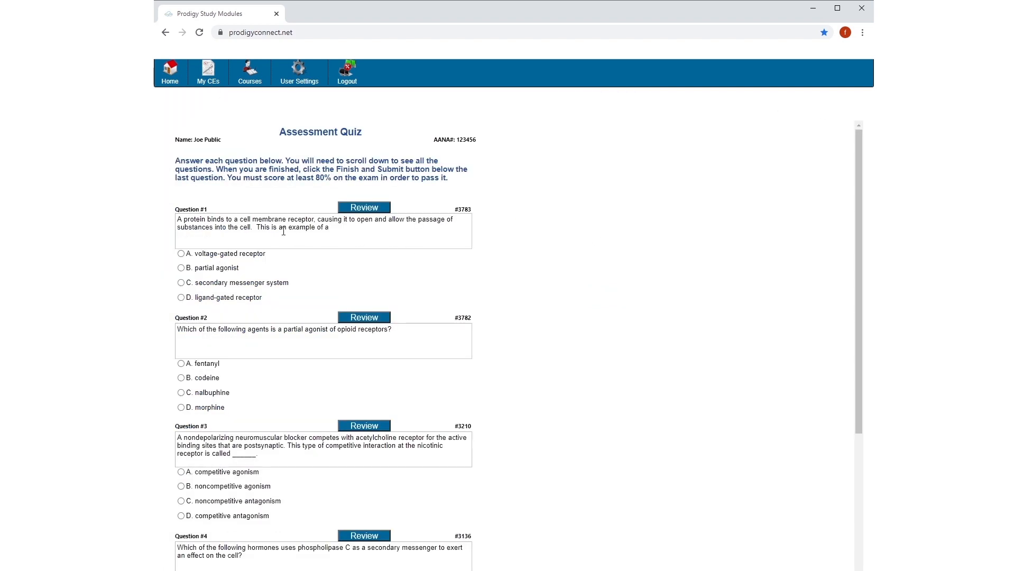
scroll(down, 3)
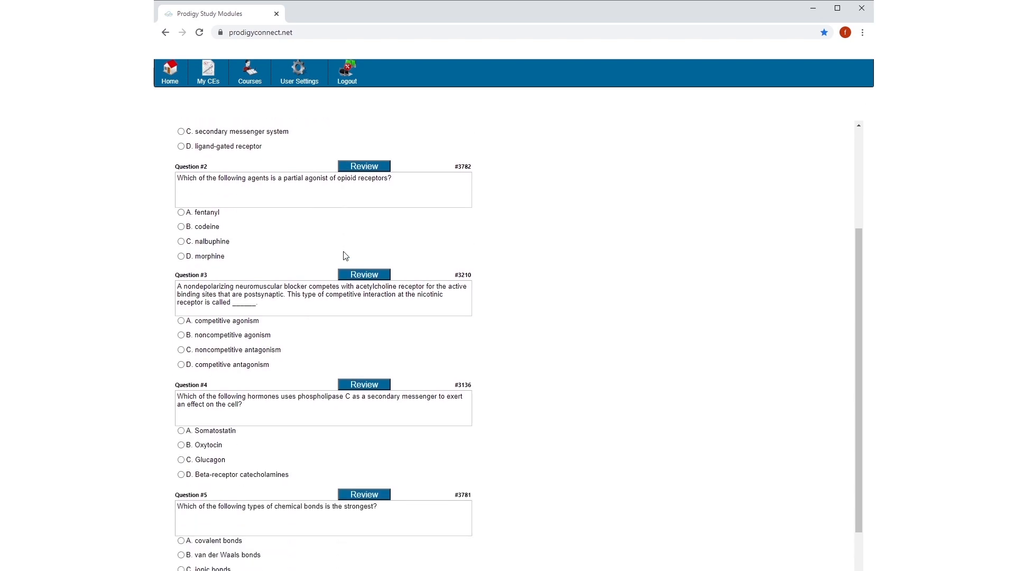
scroll(up, 3)
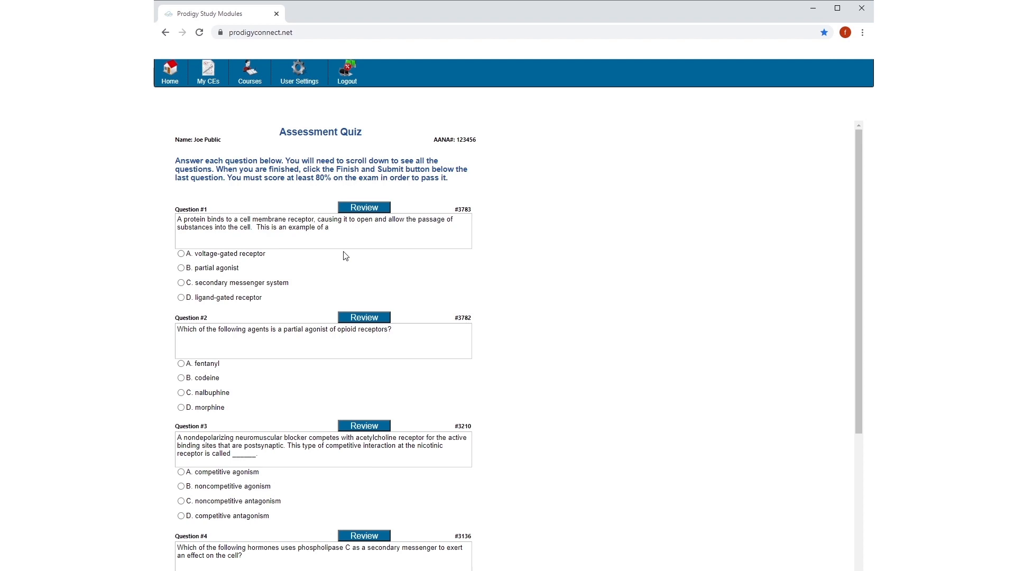
mouse_move(292, 252)
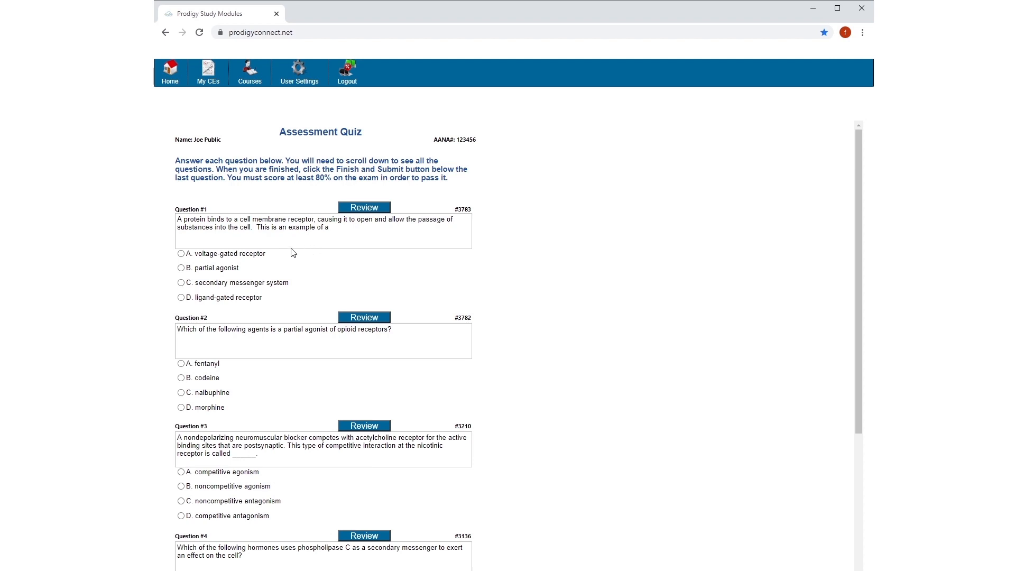
mouse_move(278, 231)
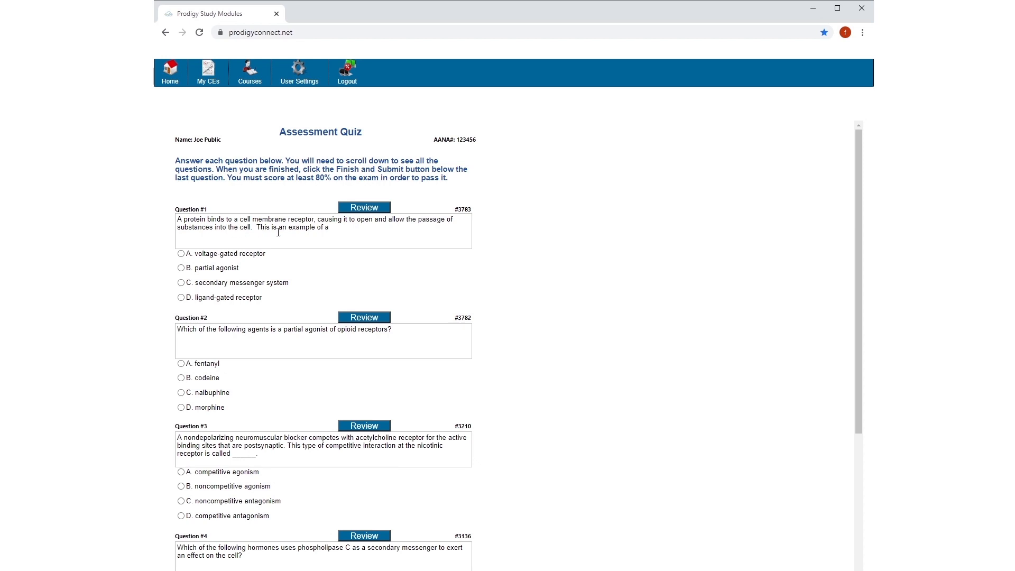
mouse_move(388, 206)
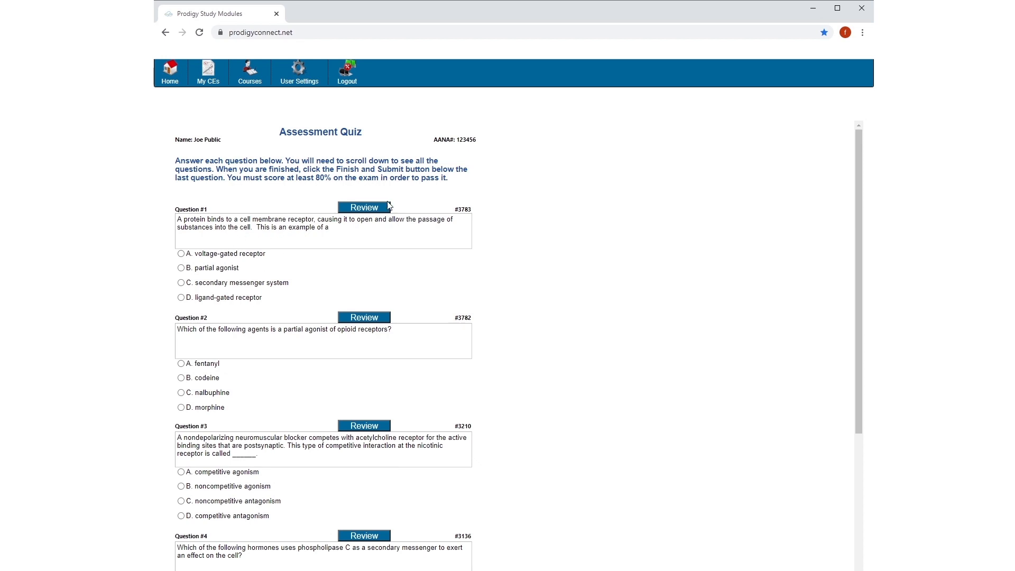
mouse_move(364, 207)
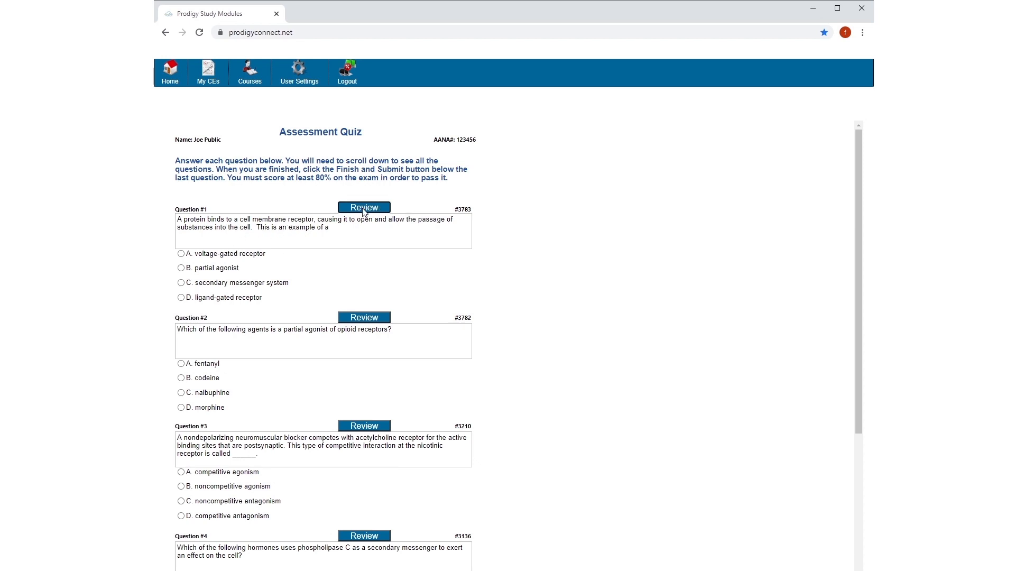
click(362, 207)
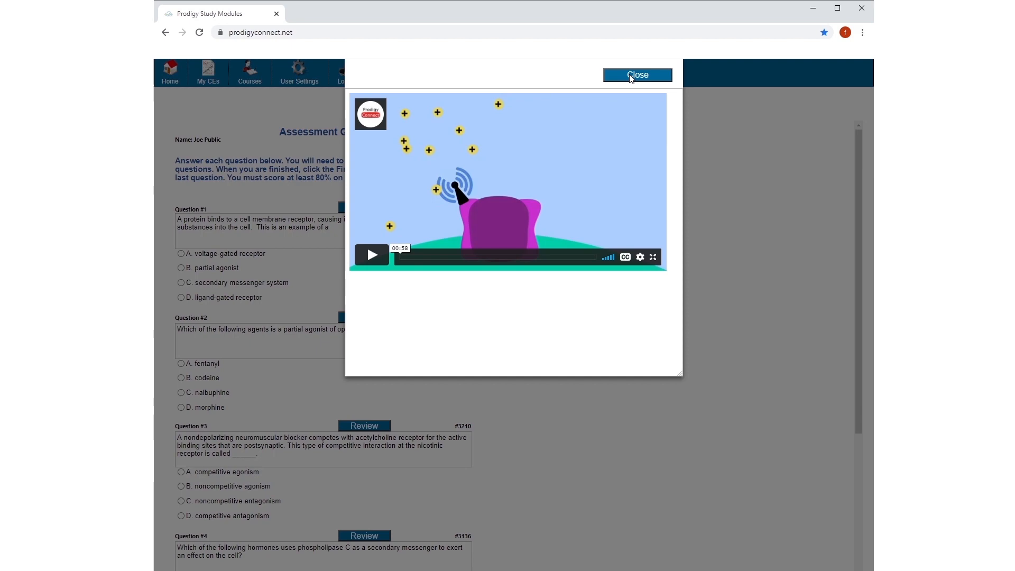
click(636, 74)
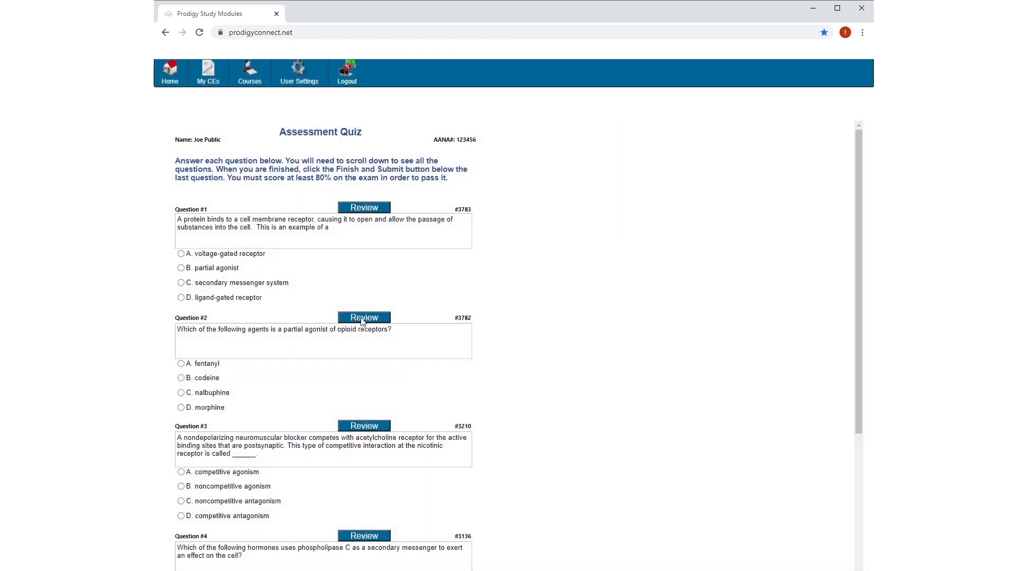
click(362, 317)
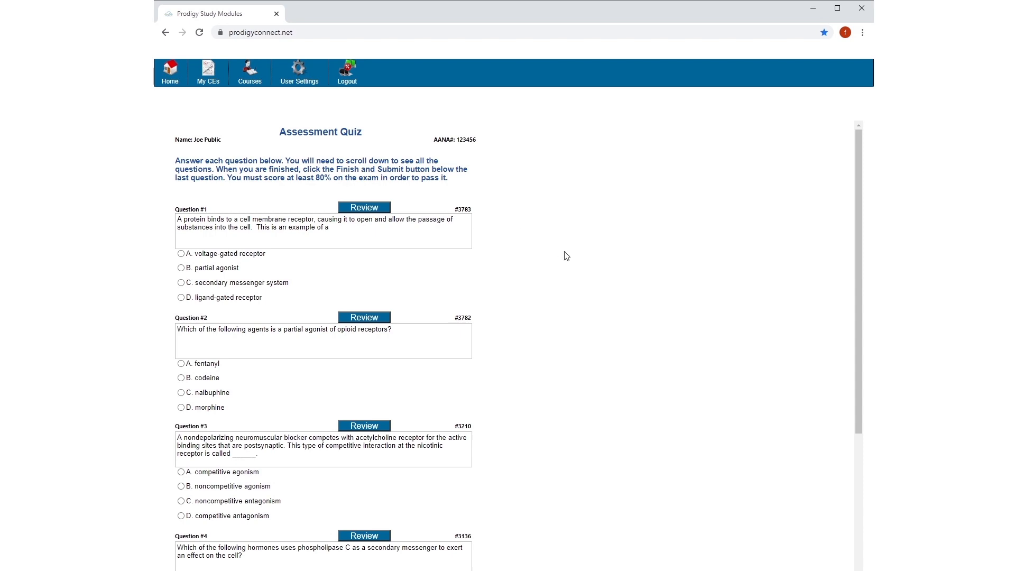
click(423, 566)
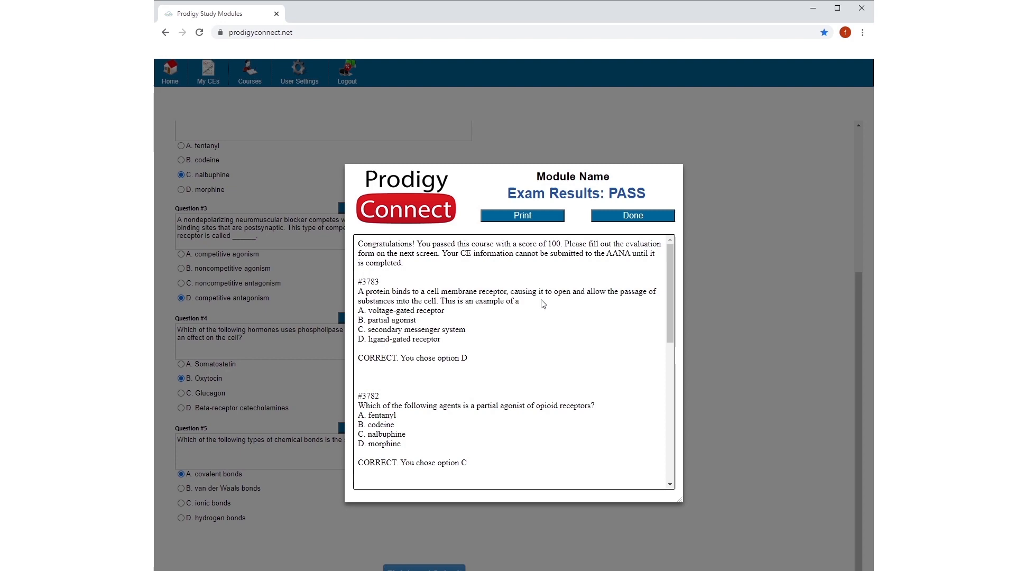
mouse_move(546, 326)
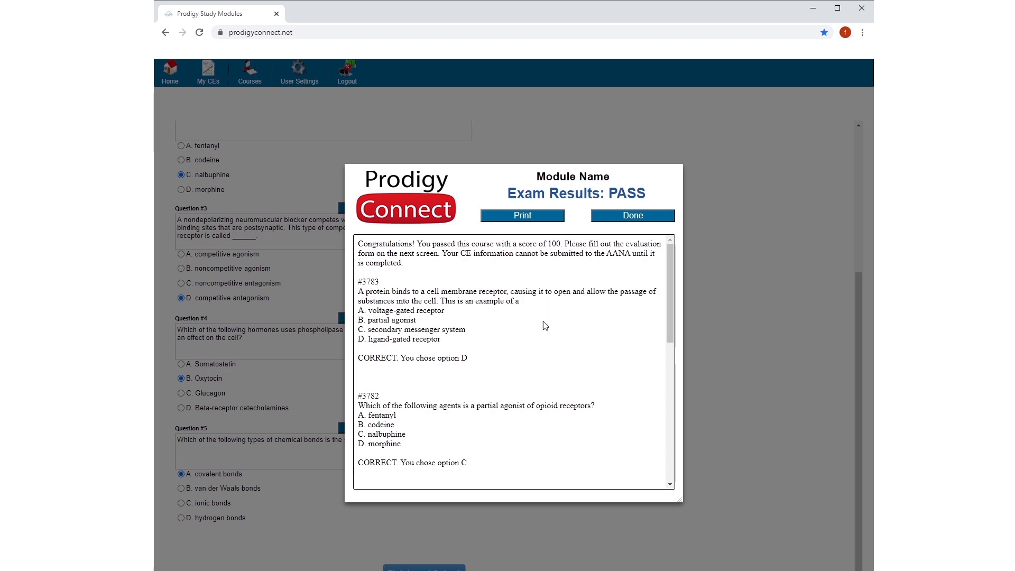
mouse_move(555, 328)
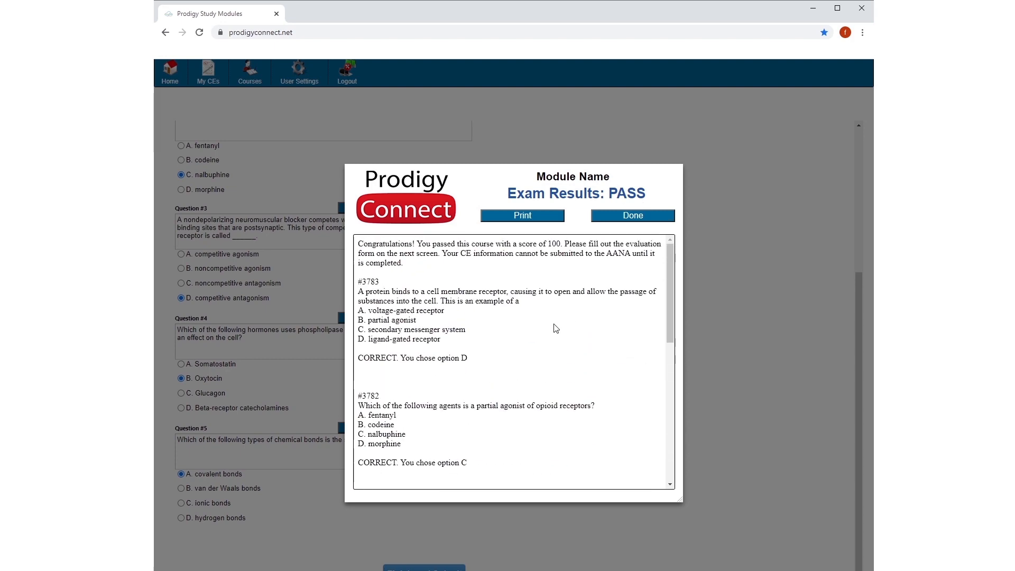
mouse_move(557, 319)
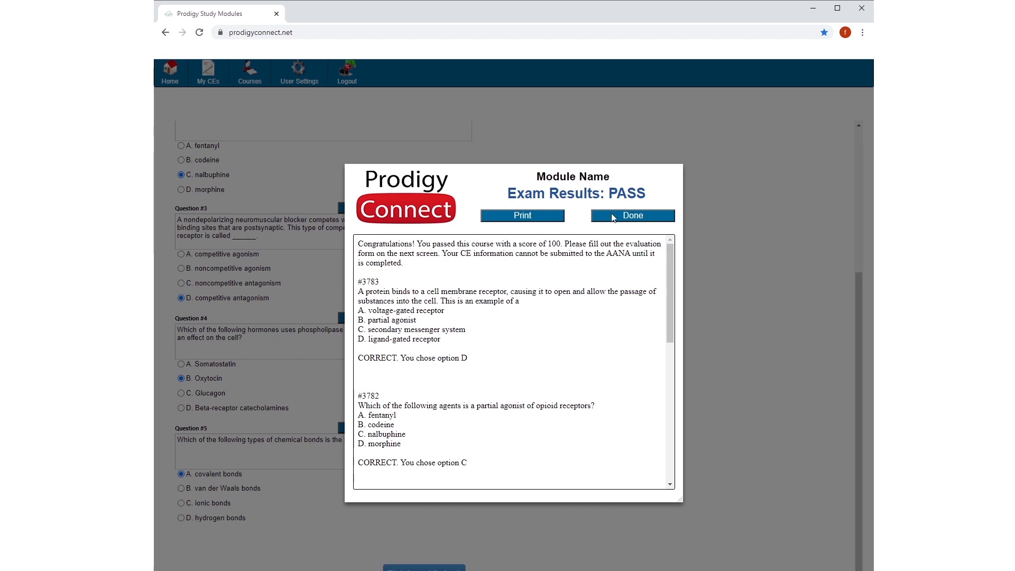
Step: Close the exam results and enter 'I learned about receptors' in the evaluation's item-learned box
click(632, 215)
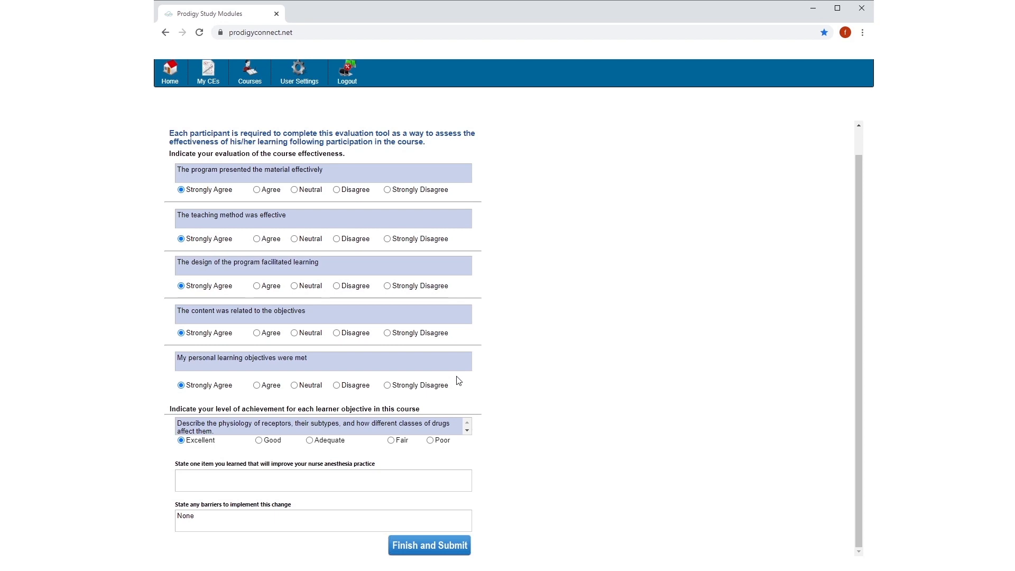
mouse_move(397, 472)
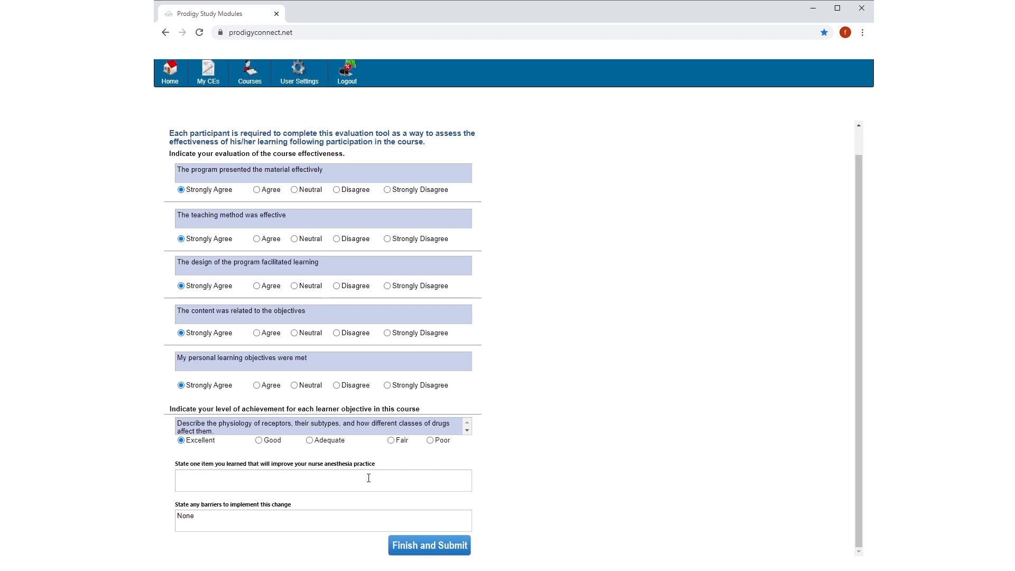
click(323, 480)
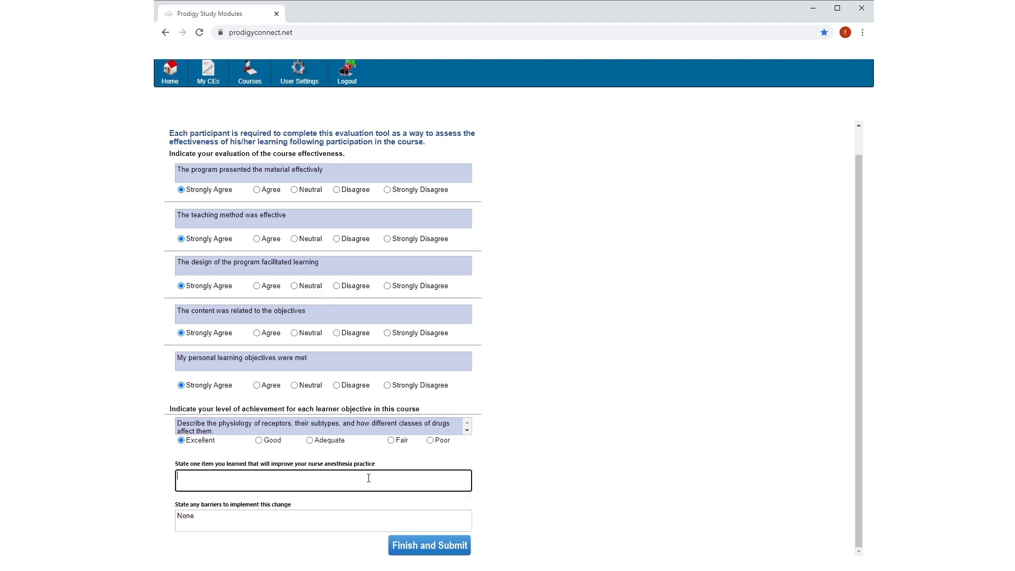
text(I learned about)
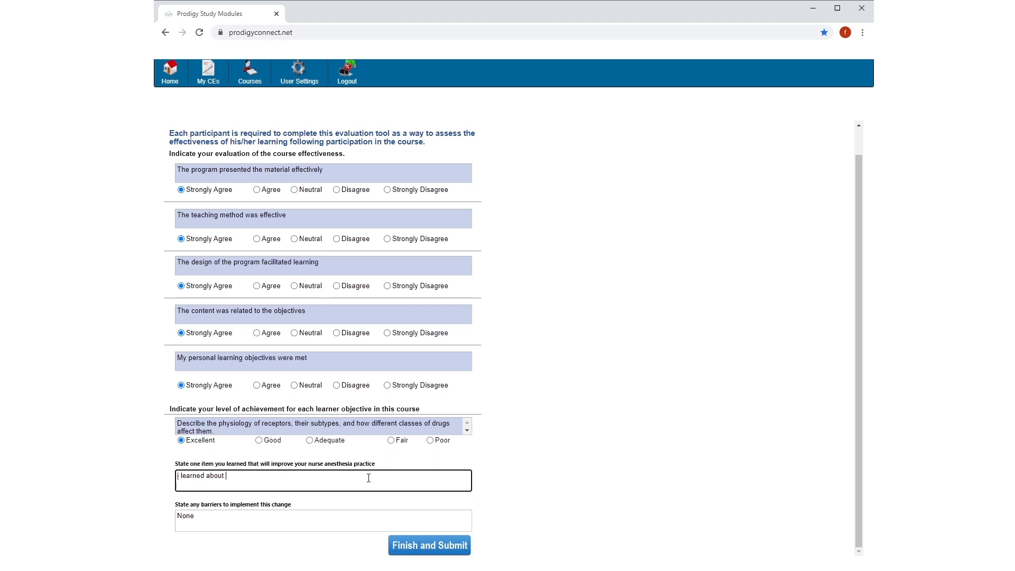
text(receptors)
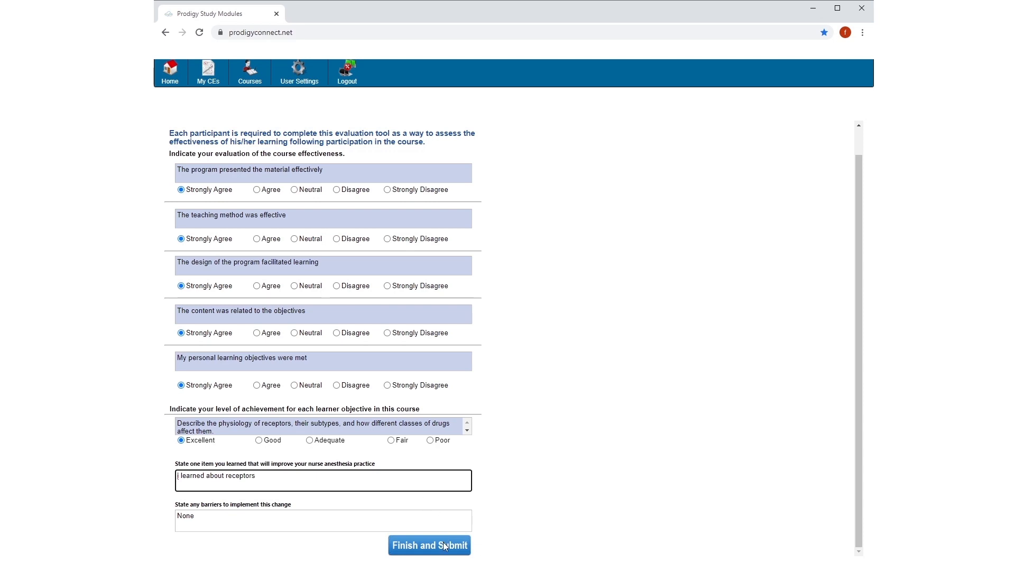
mouse_move(444, 548)
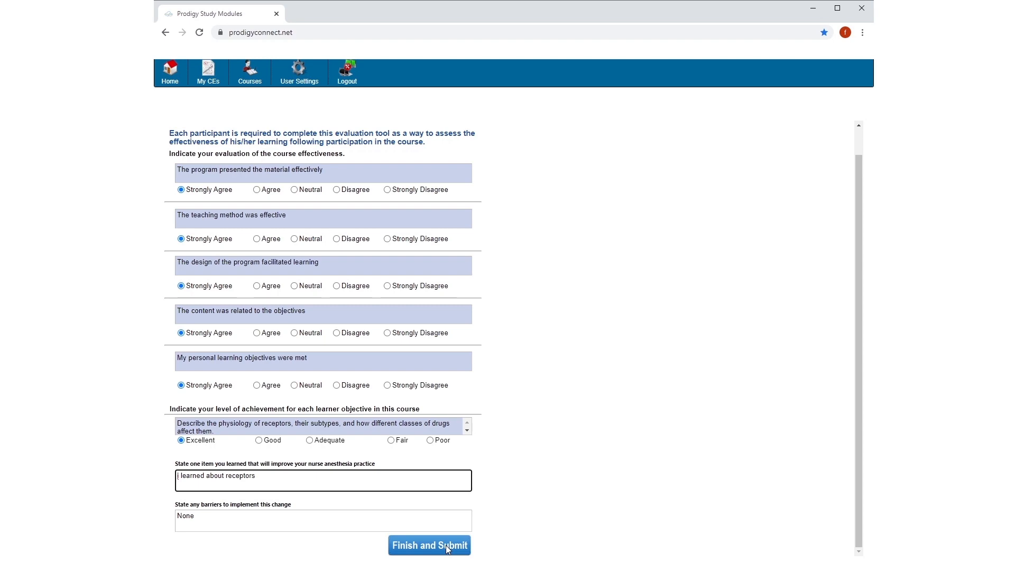
Step: Finish and submit the course evaluation, marking Understanding Receptors PASS at 100%
click(430, 545)
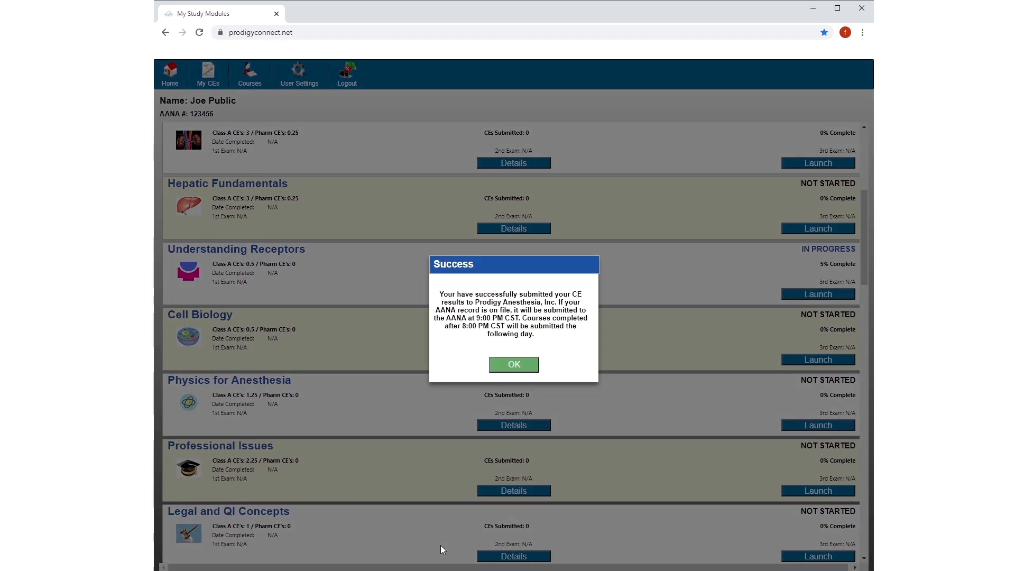
mouse_move(583, 323)
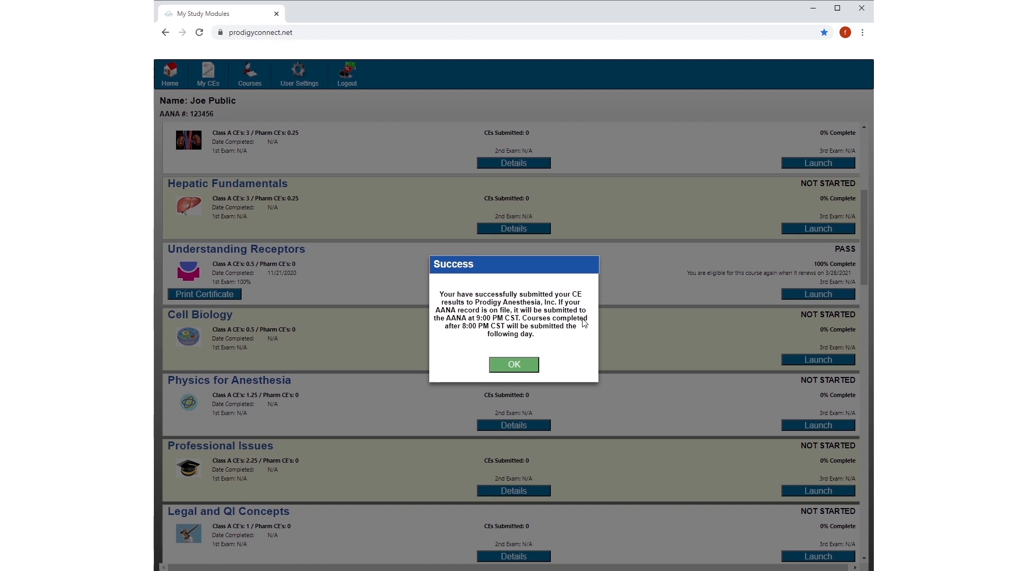
Step: Dismiss the submission Success notice, leaving Understanding Receptors marked PASS with its certificate available
click(514, 364)
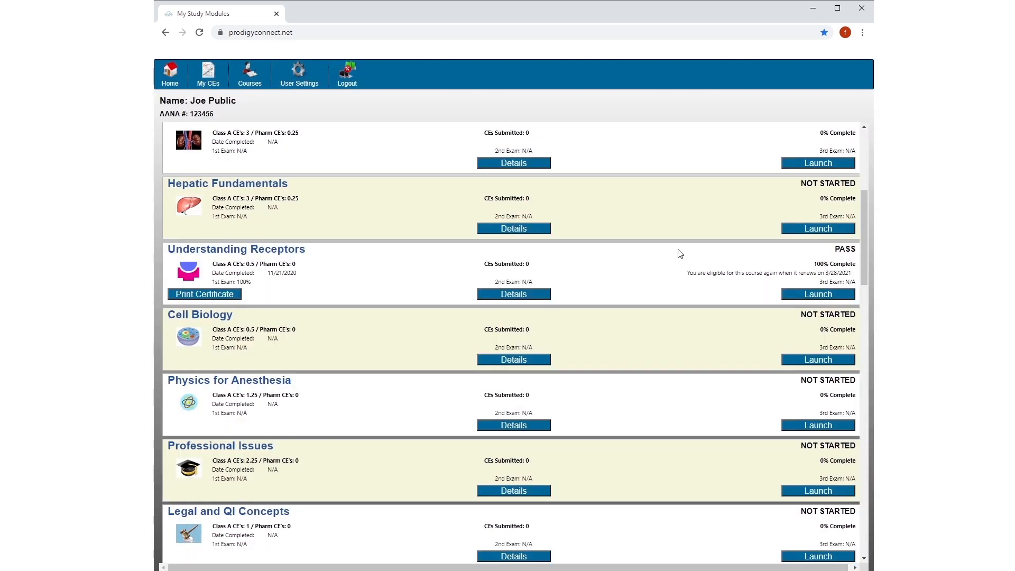
mouse_move(456, 275)
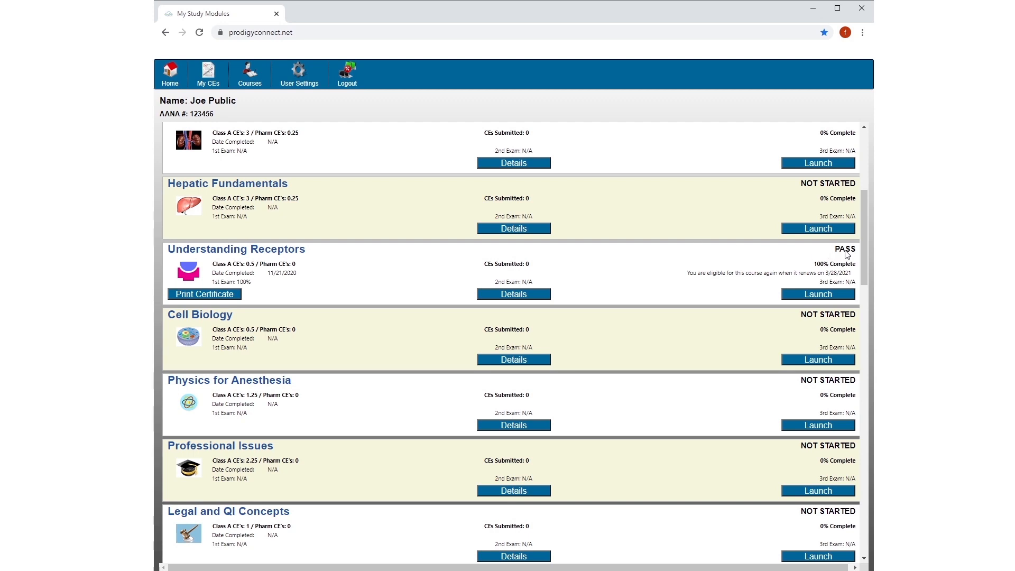
mouse_move(835, 270)
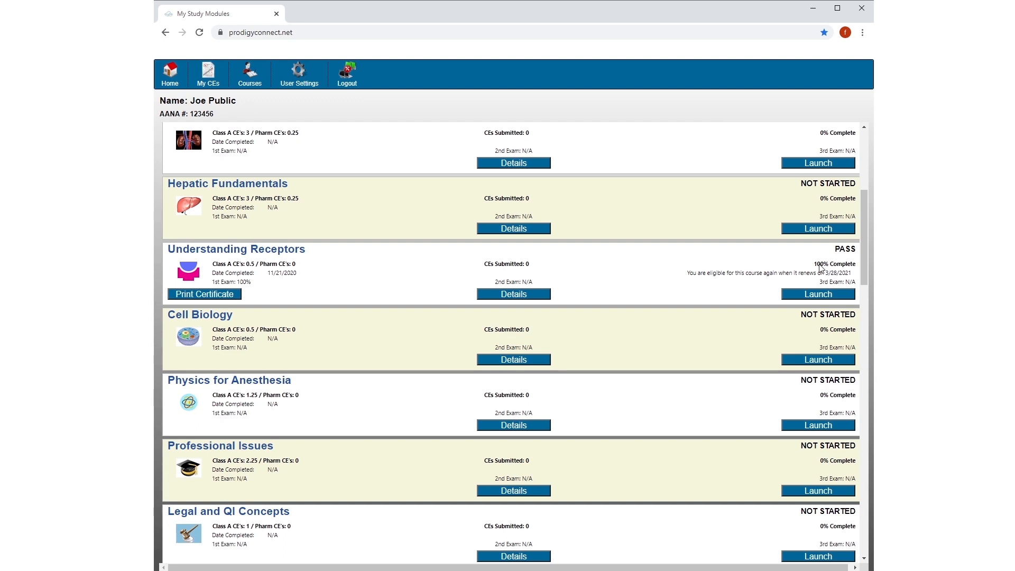
mouse_move(843, 277)
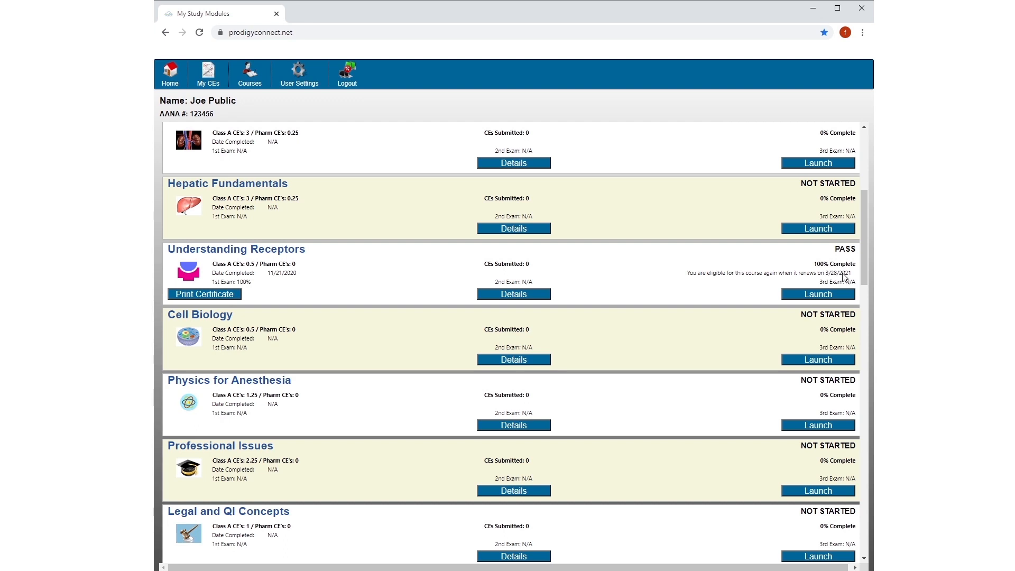
mouse_move(844, 277)
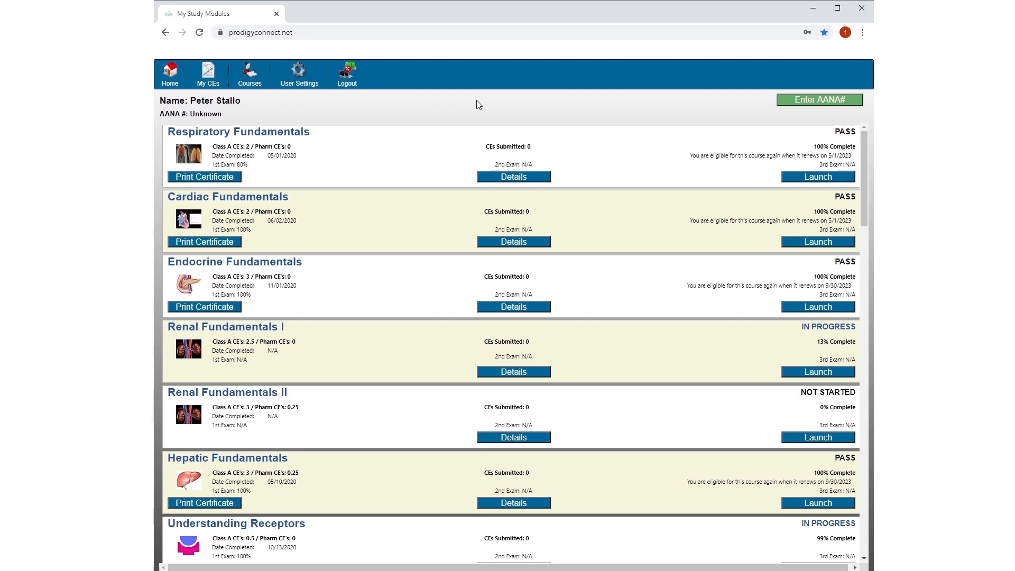
mouse_move(216, 212)
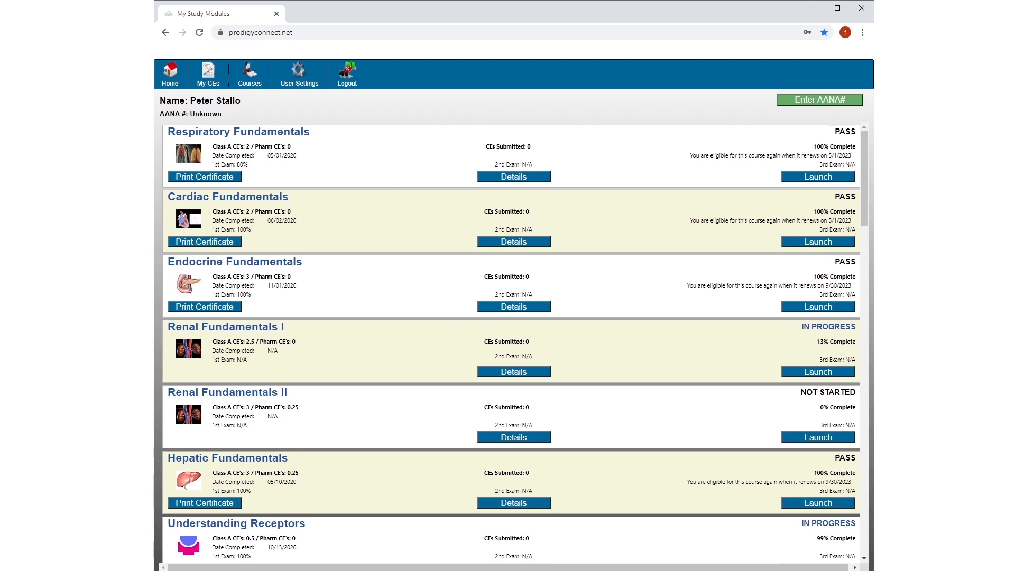
mouse_move(514, 187)
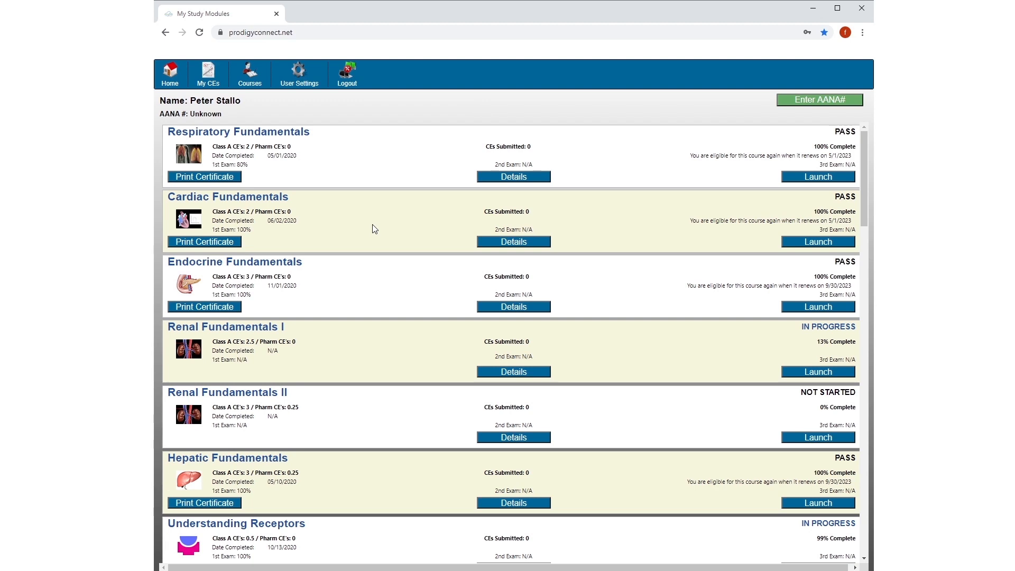
mouse_move(222, 91)
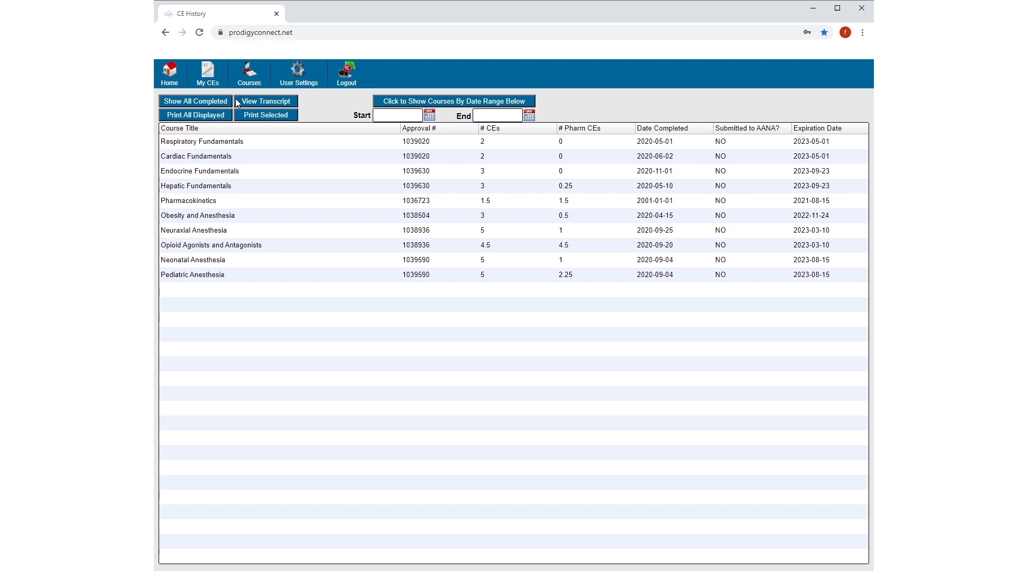
mouse_move(431, 145)
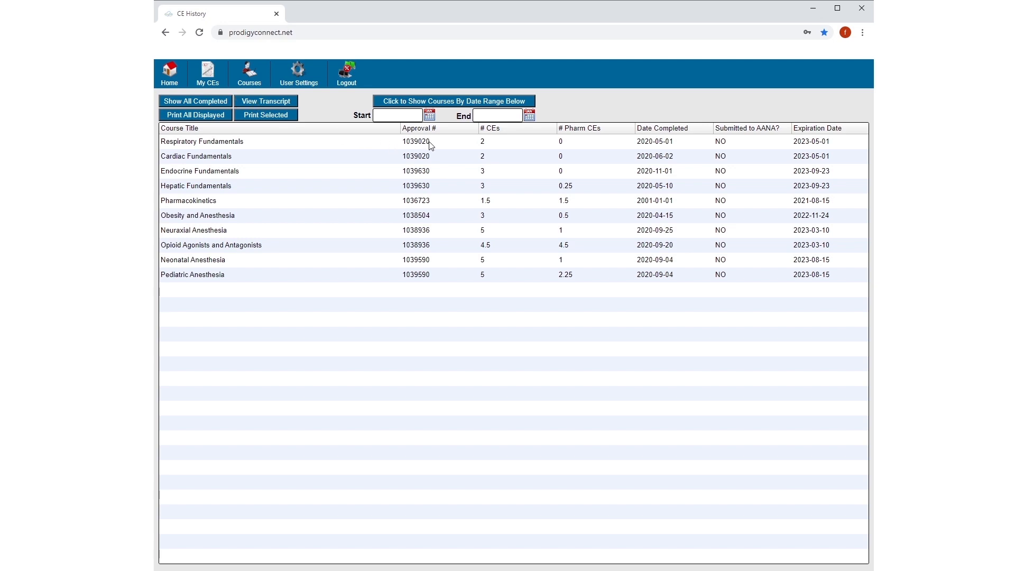
mouse_move(535, 290)
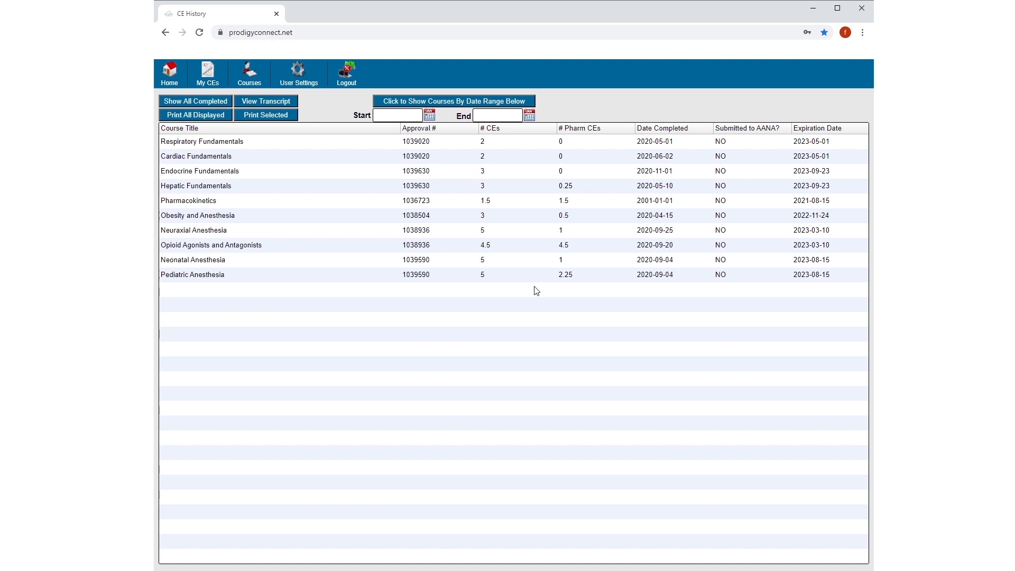
mouse_move(646, 136)
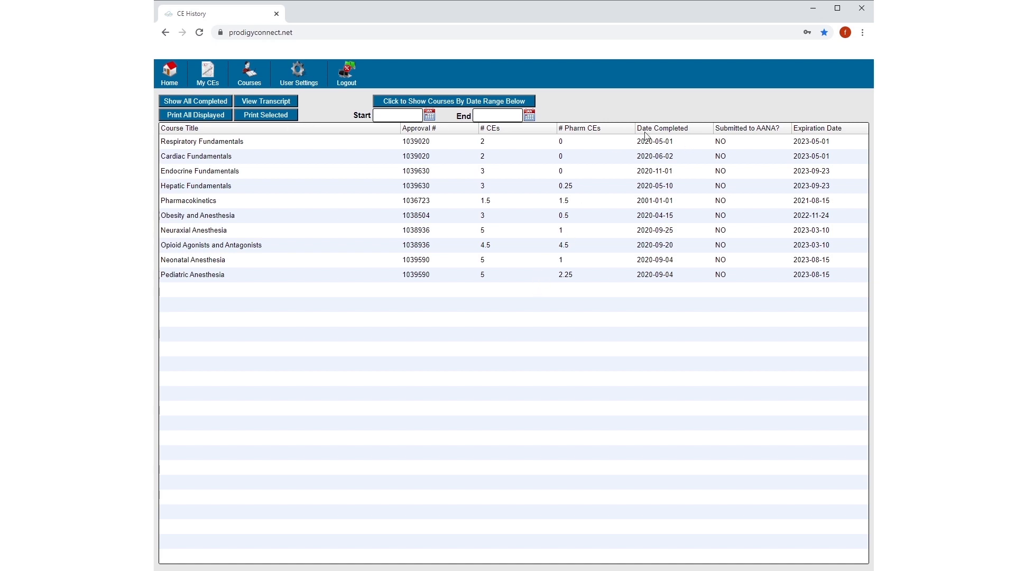
mouse_move(732, 203)
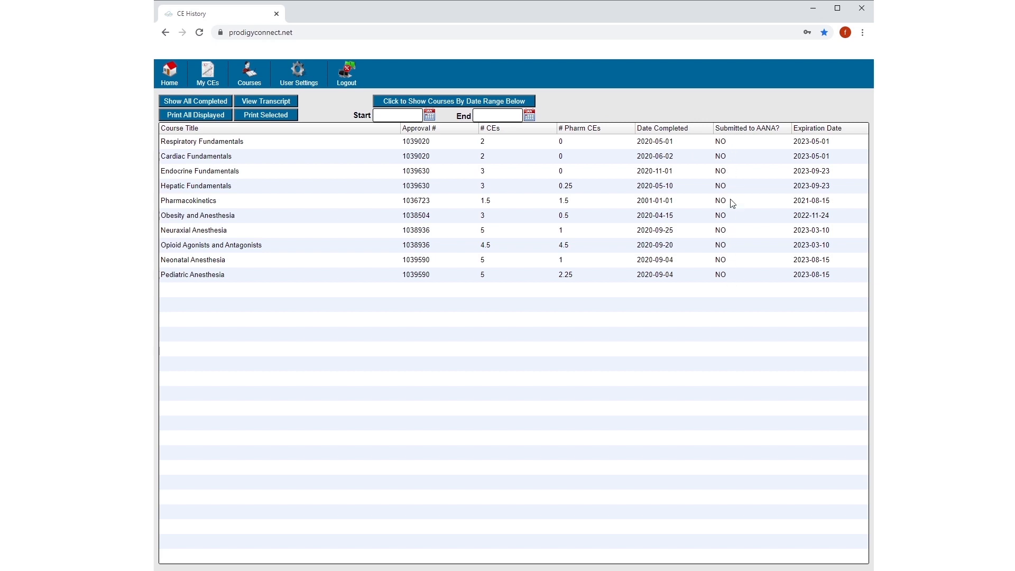
mouse_move(728, 279)
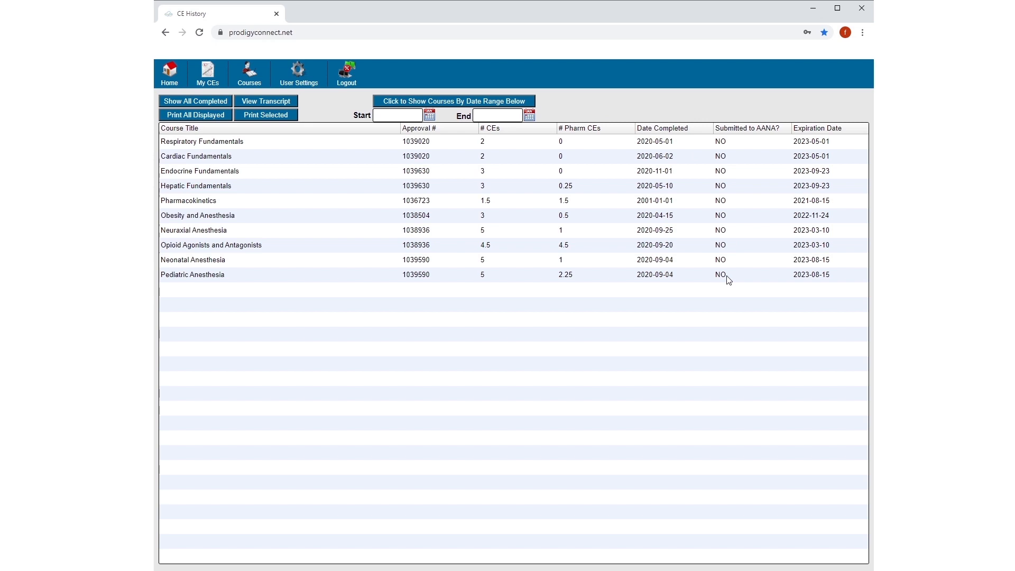
mouse_move(699, 224)
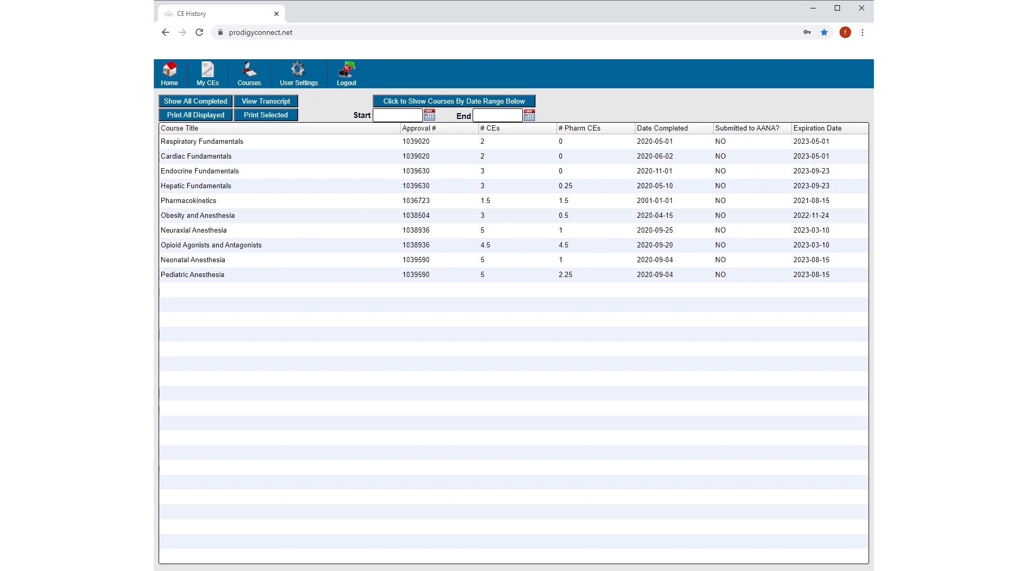
mouse_move(304, 113)
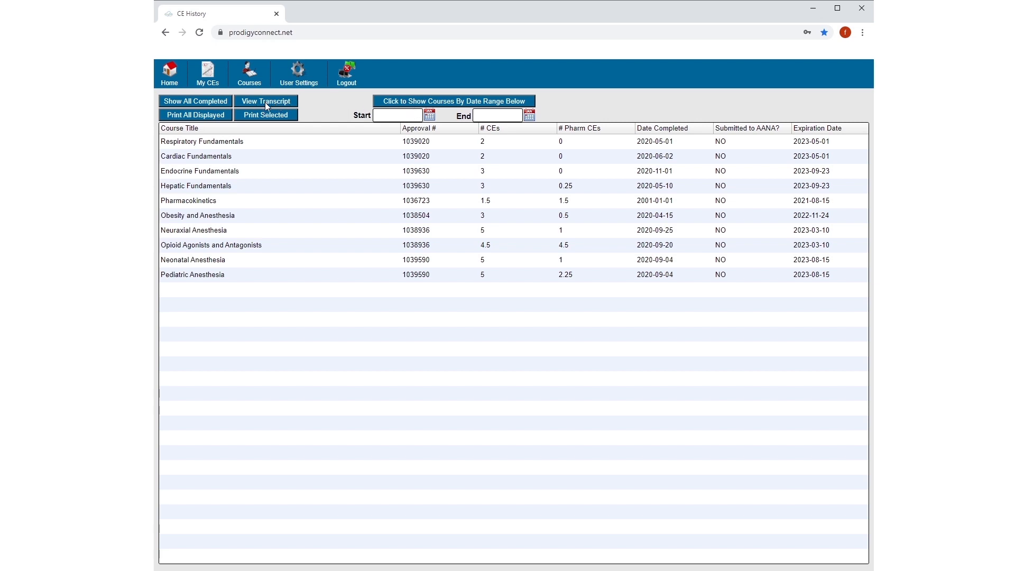
Step: Go to View Transcript from CE History, reaching the blank transcript page with empty date fields
click(265, 102)
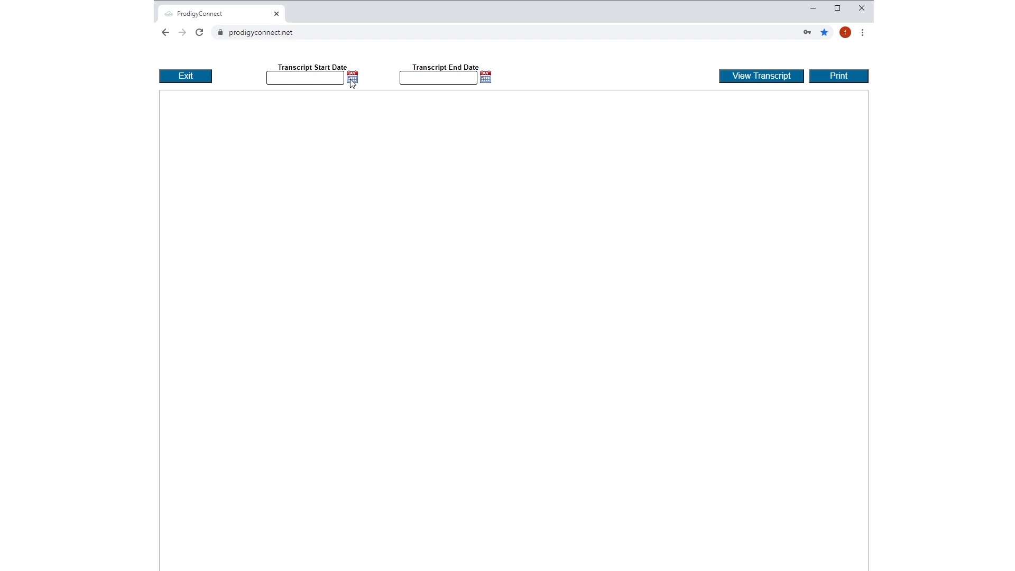
Step: Generate the transcript for 2/1/2020 to 11/21/2020 listing nine courses, then exit back to CE History
click(352, 77)
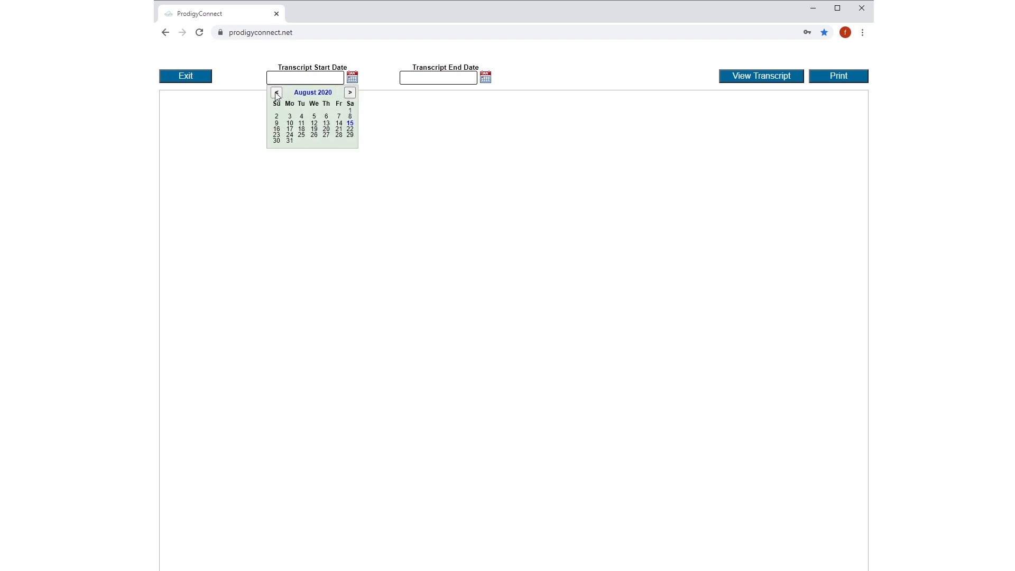
click(275, 92)
text(2/1/2020)
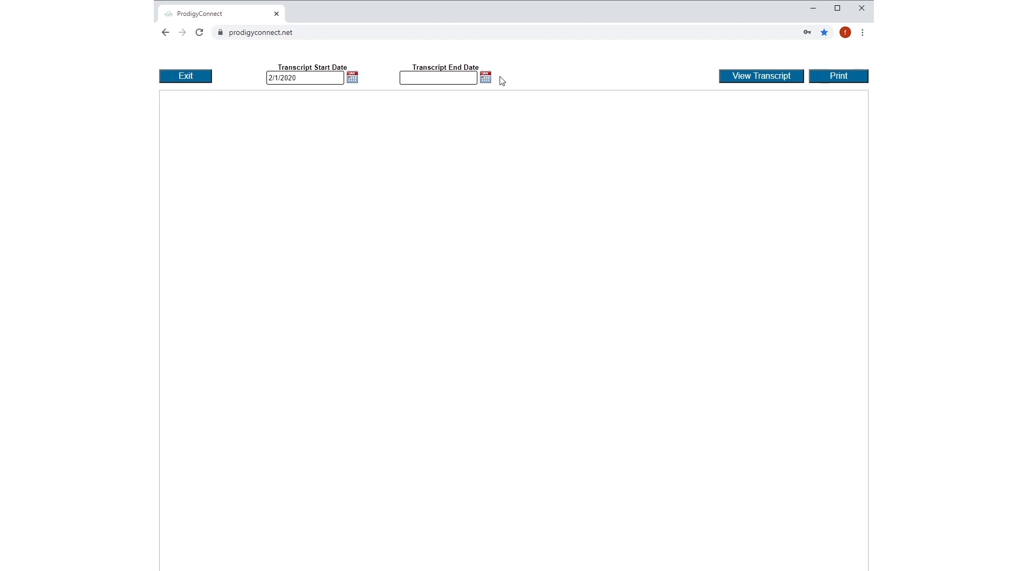
click(485, 77)
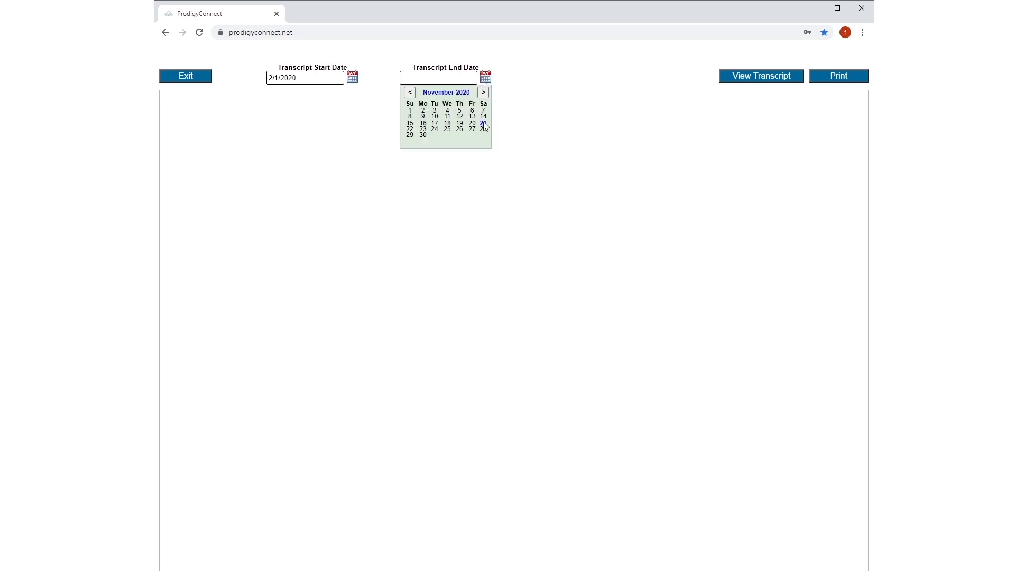
click(483, 123)
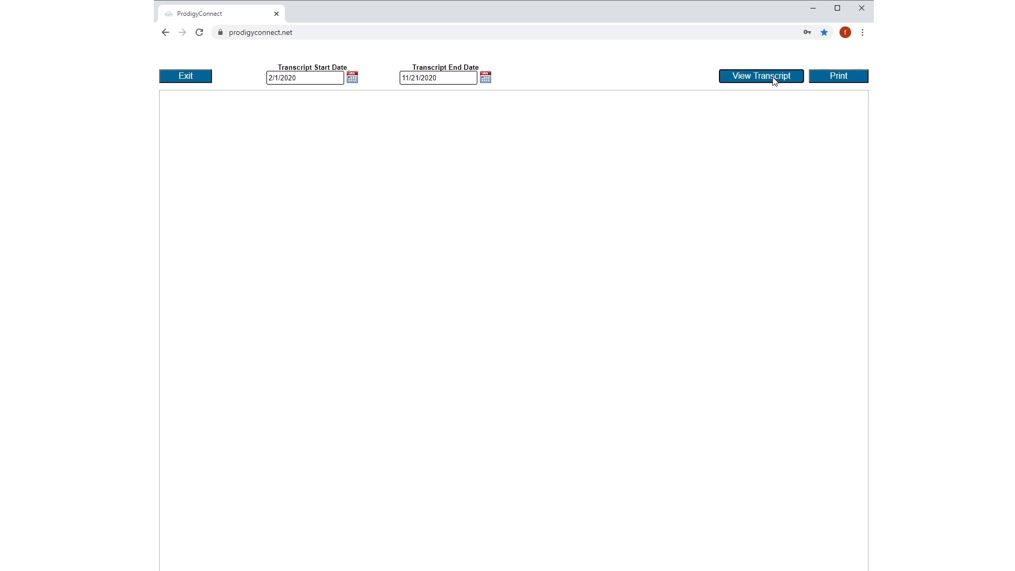
click(760, 76)
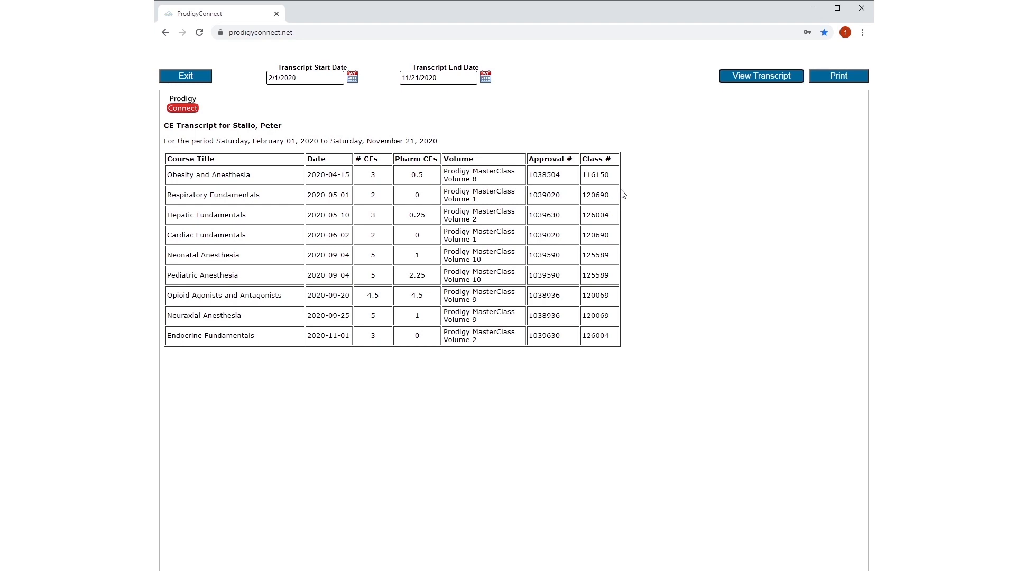
mouse_move(552, 85)
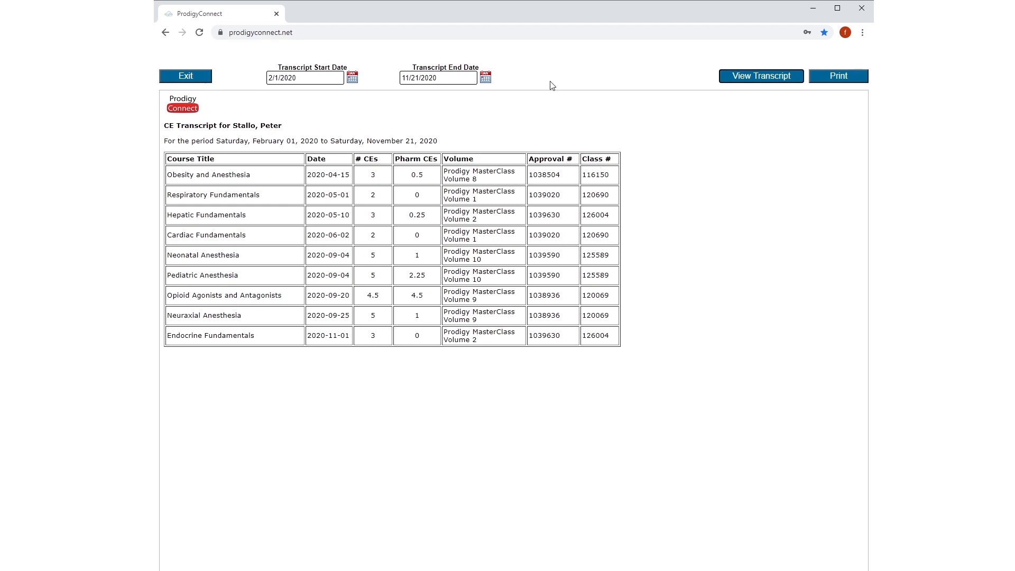
mouse_move(359, 125)
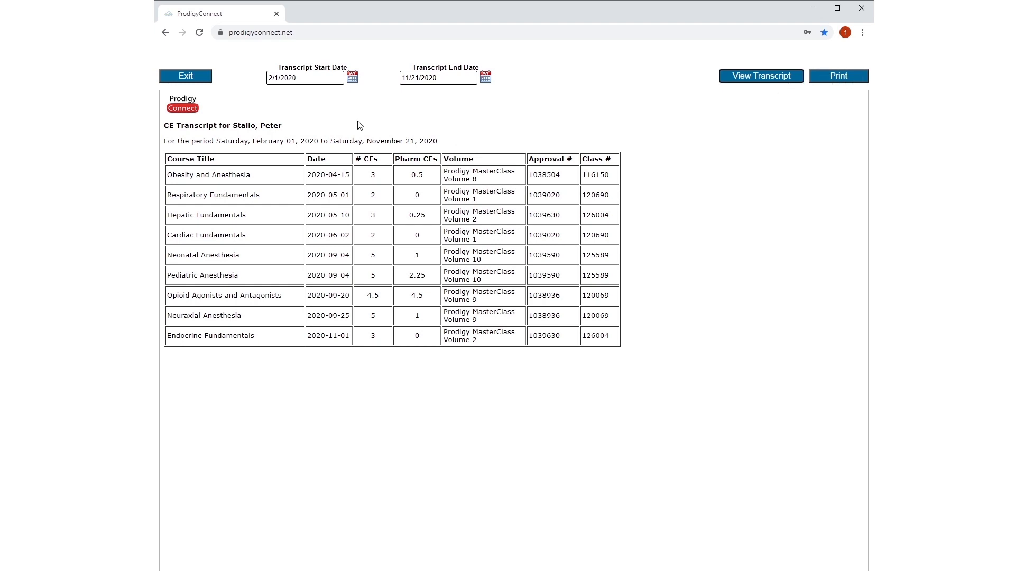
mouse_move(195, 76)
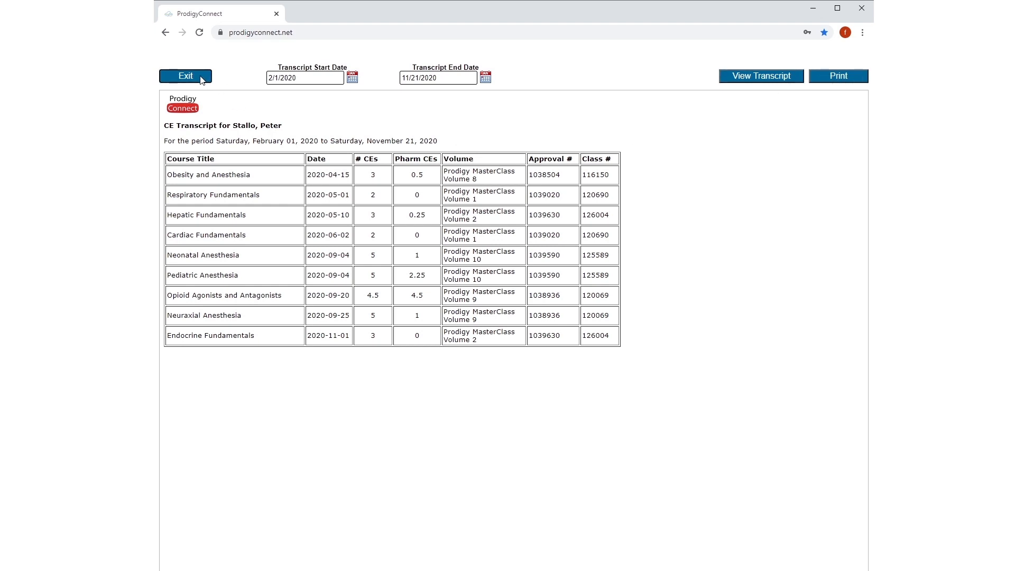
click(185, 76)
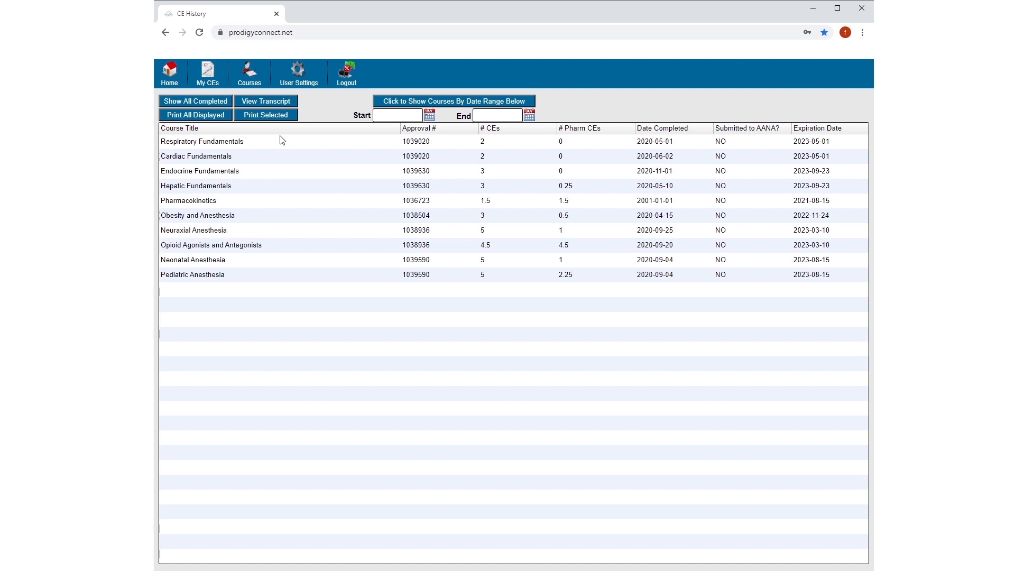
mouse_move(221, 127)
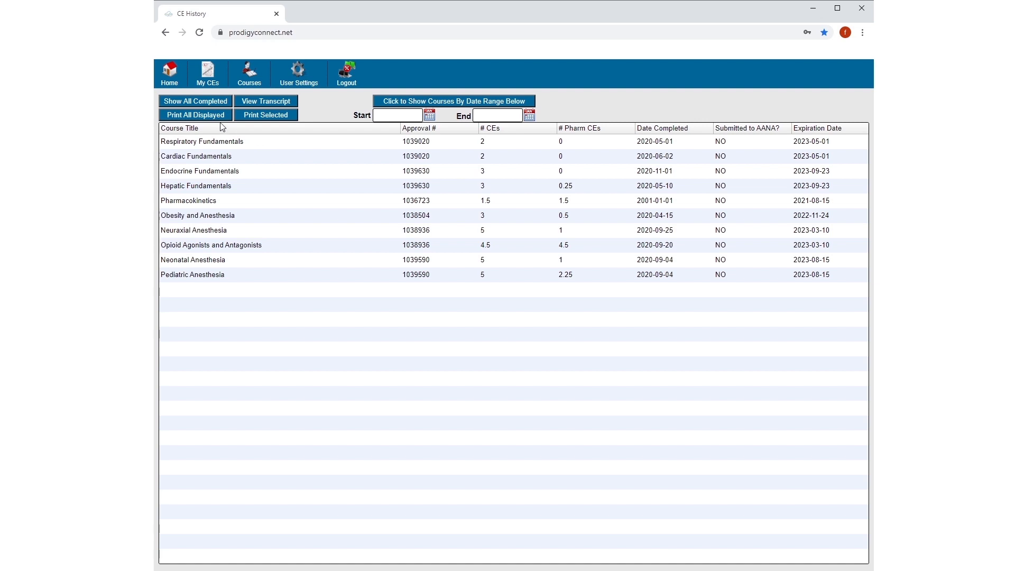
mouse_move(331, 148)
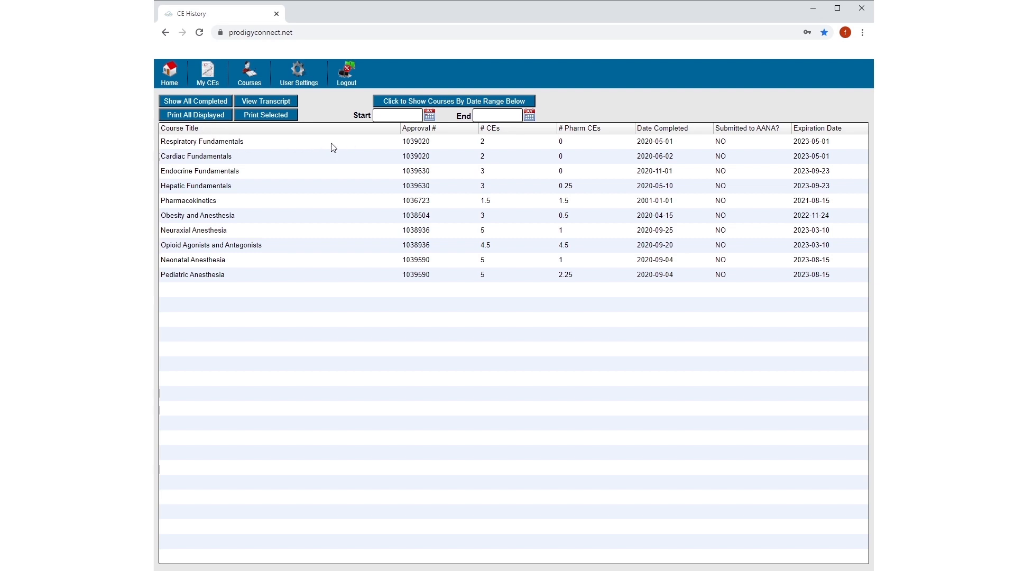
mouse_move(515, 303)
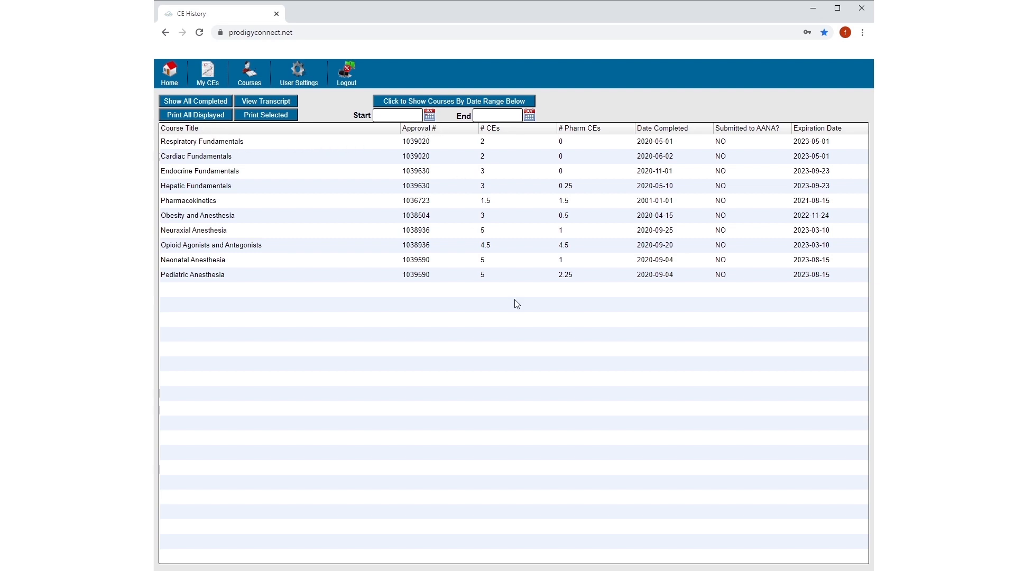
mouse_move(665, 220)
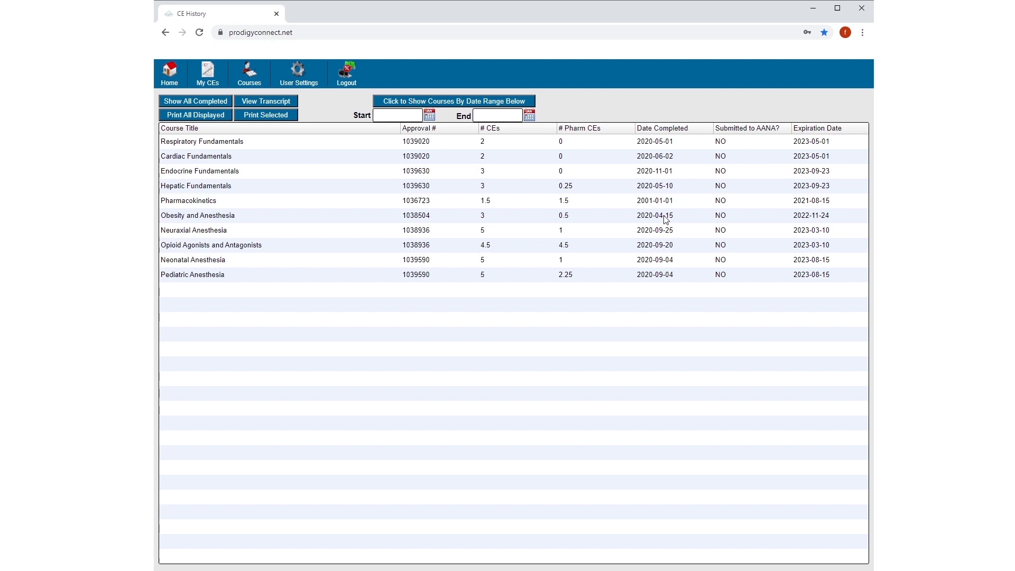
mouse_move(525, 114)
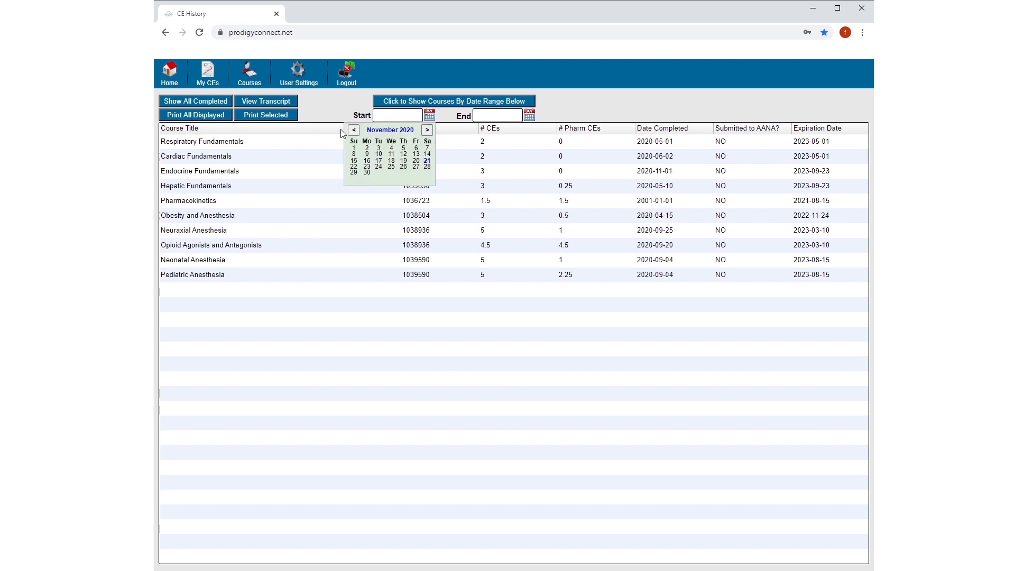
Step: Filter CE History to 7/1/2020–11/20/2020 (five courses) and print certificates for all displayed
click(353, 129)
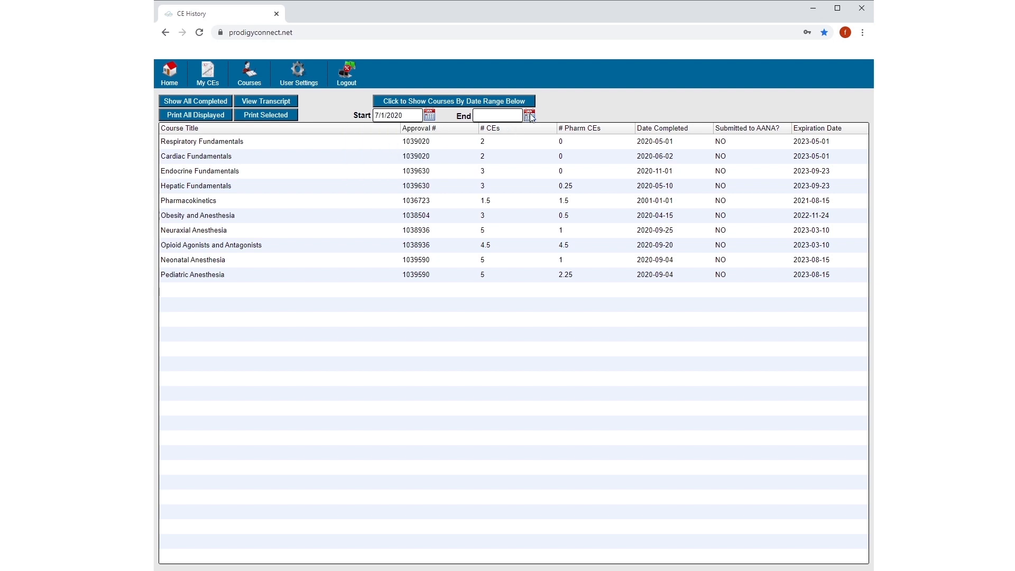
mouse_move(528, 146)
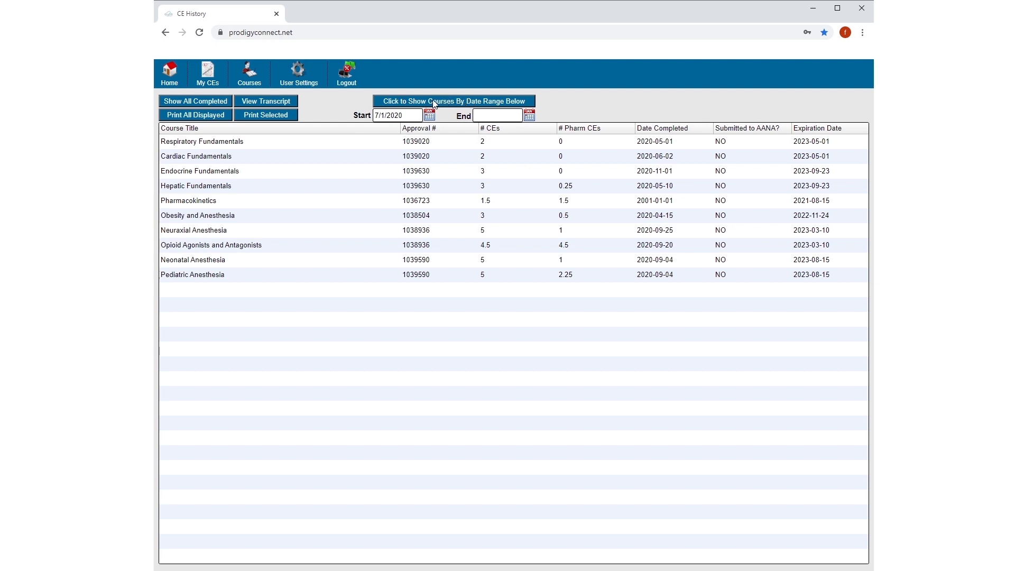
mouse_move(535, 123)
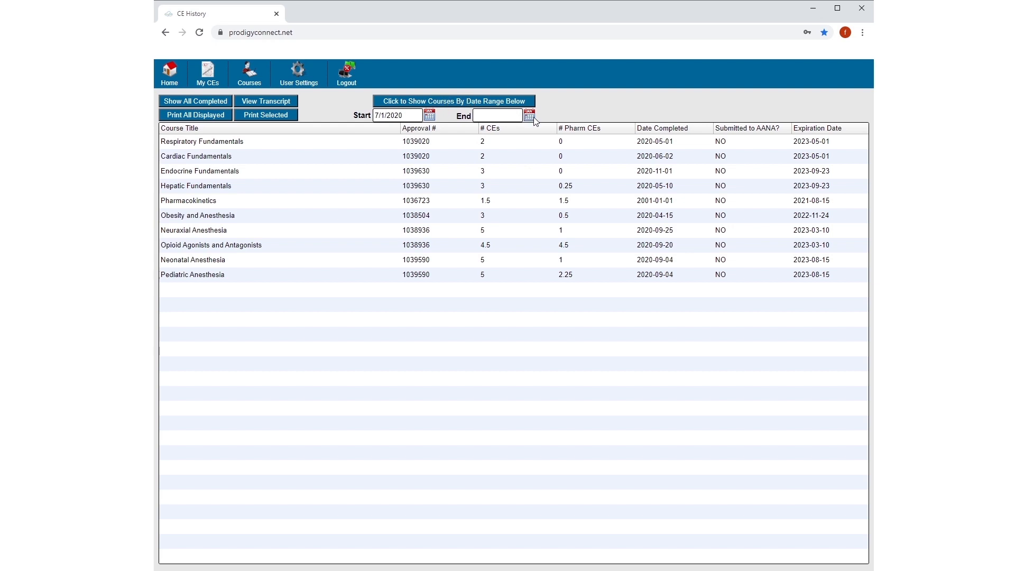
click(529, 115)
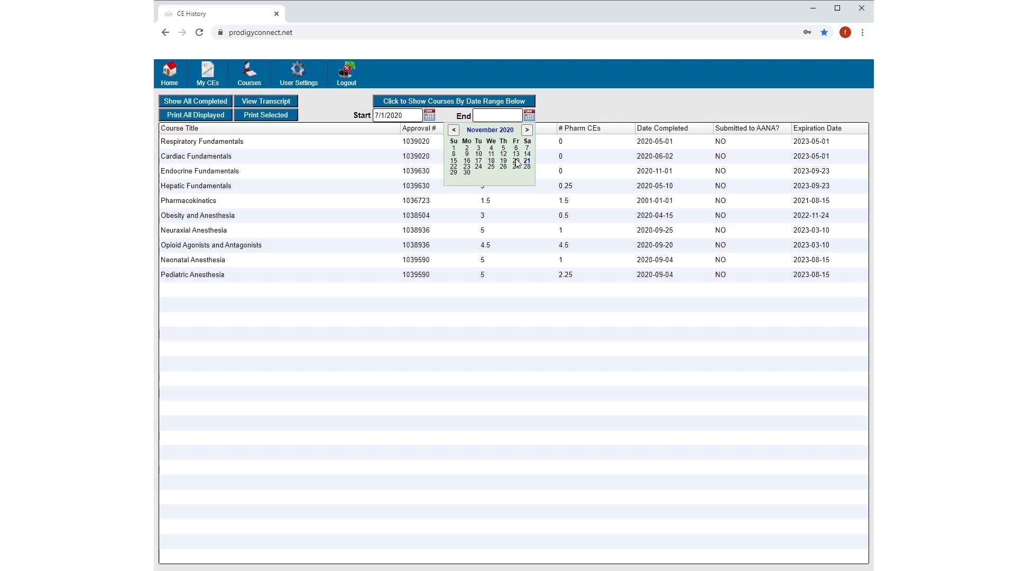
click(491, 160)
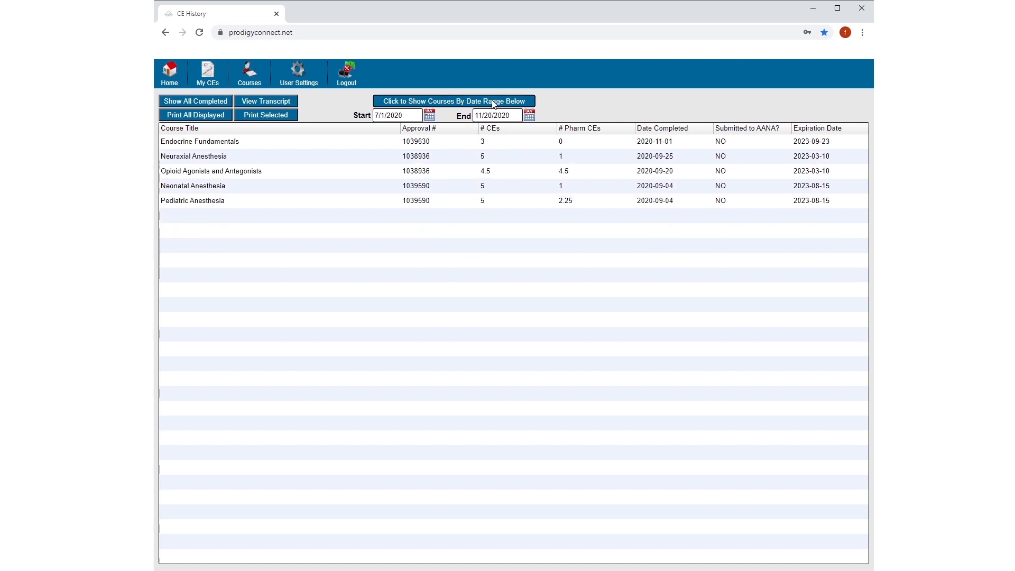
mouse_move(501, 180)
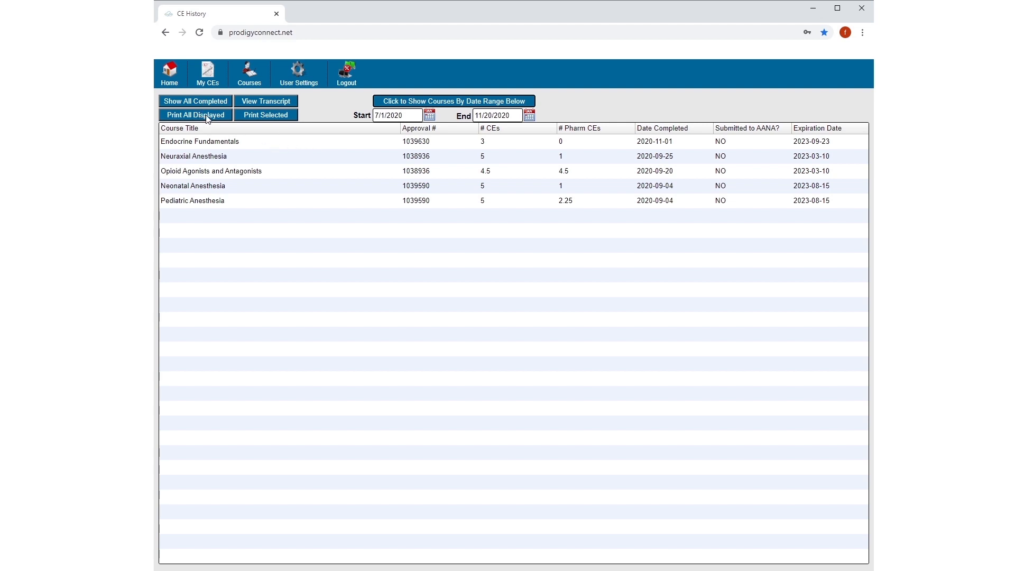
click(194, 114)
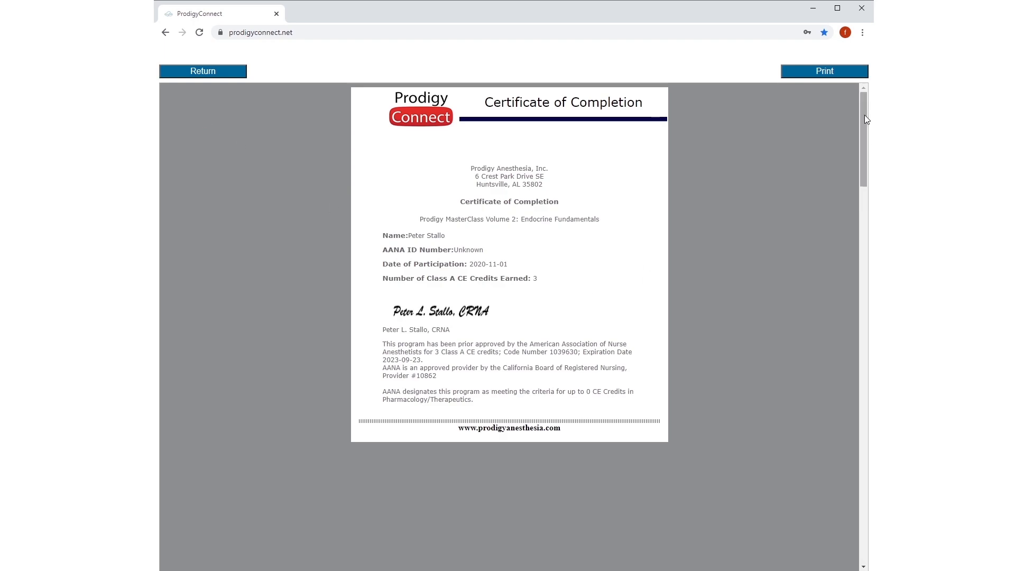
mouse_move(865, 122)
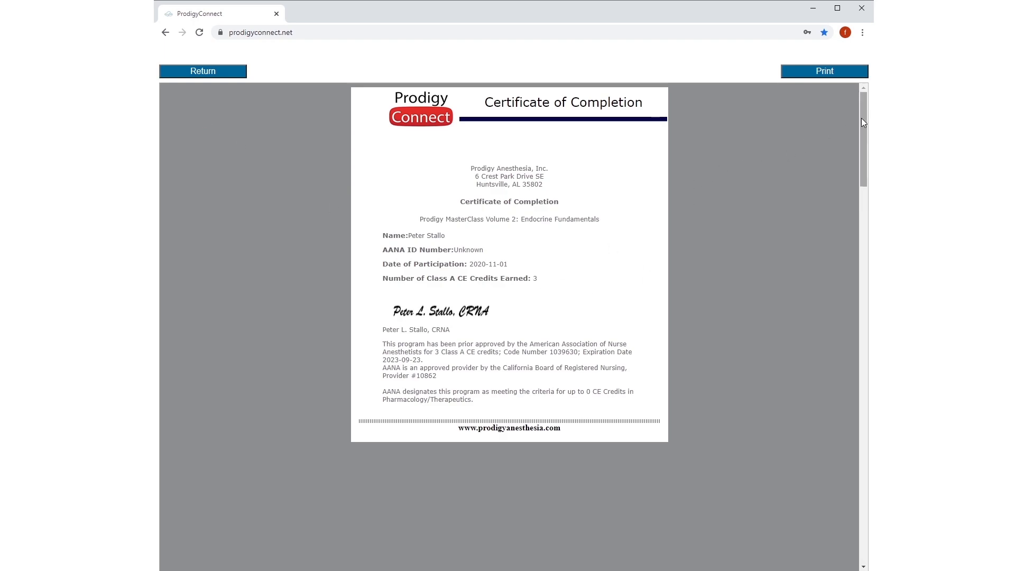
scroll(down, 3)
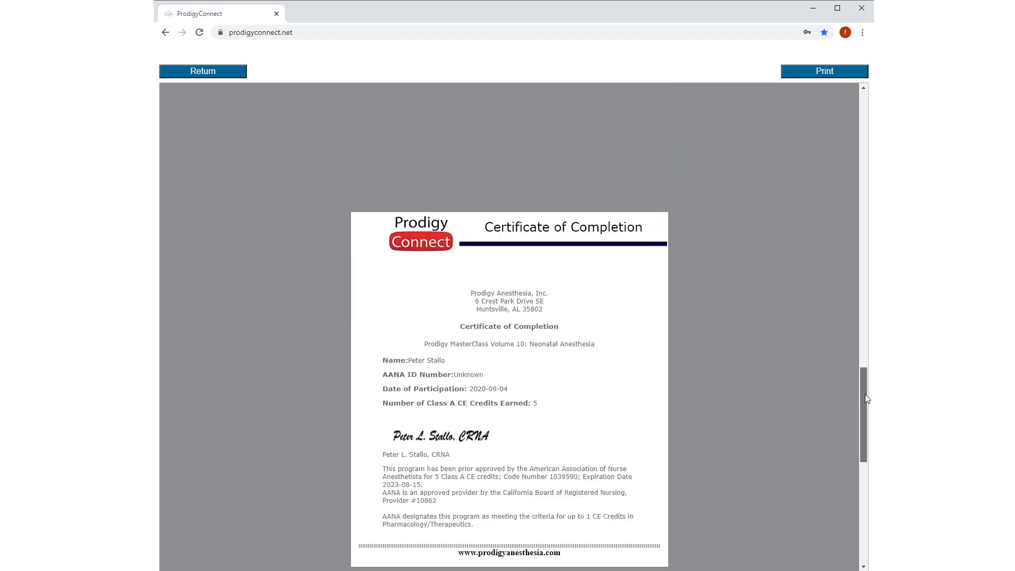
scroll(up, 3)
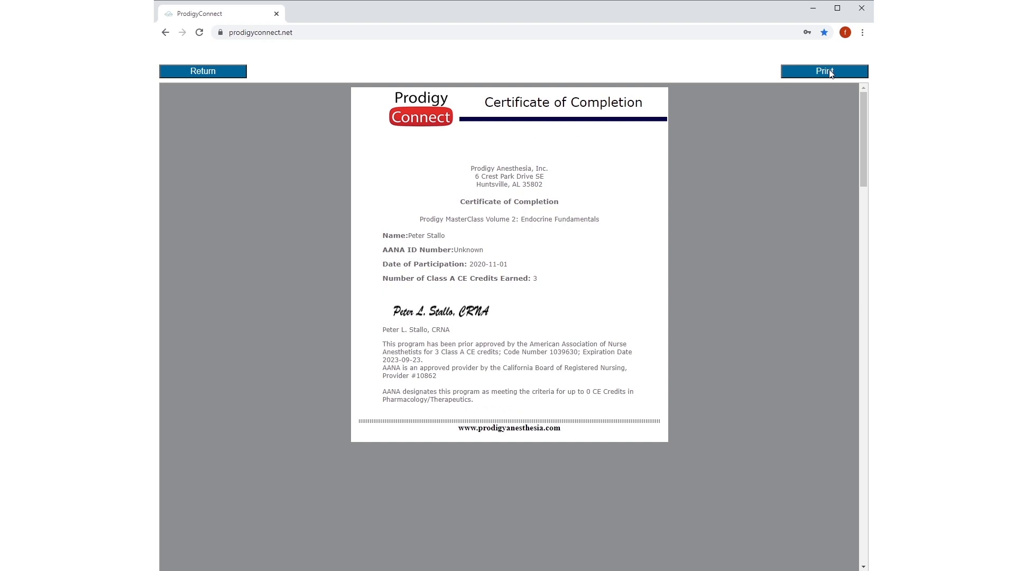
mouse_move(234, 85)
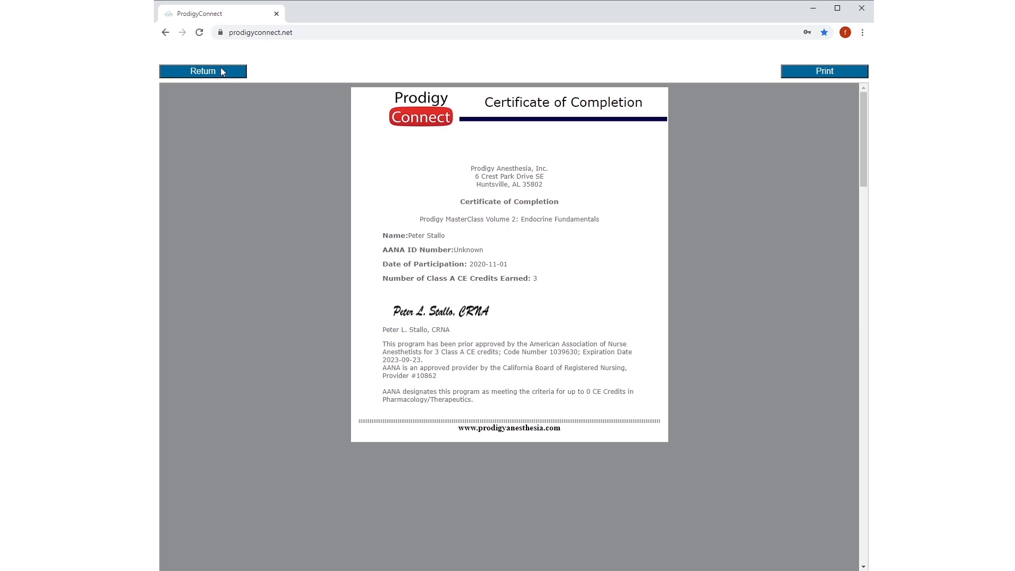
click(203, 71)
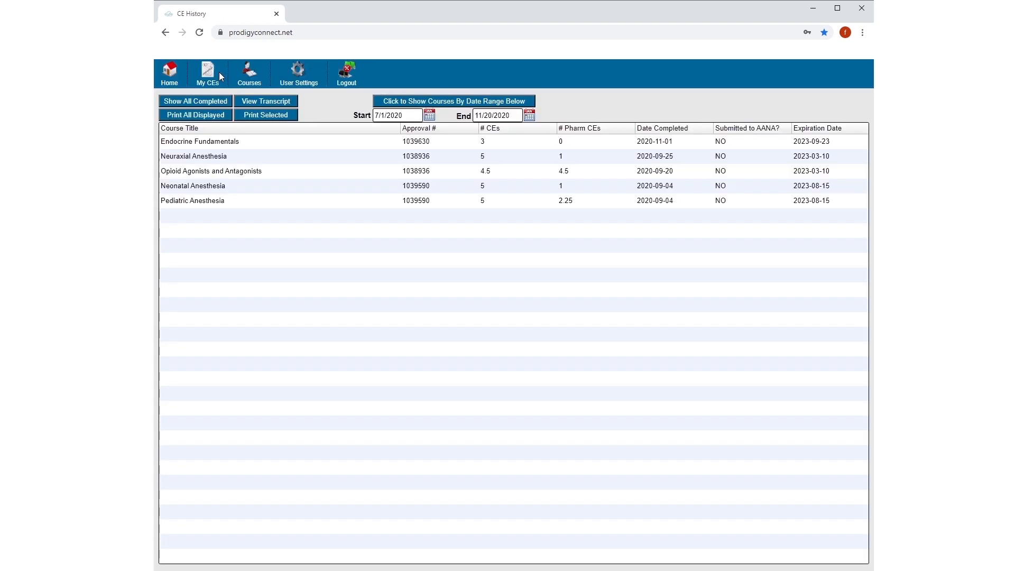
mouse_move(208, 174)
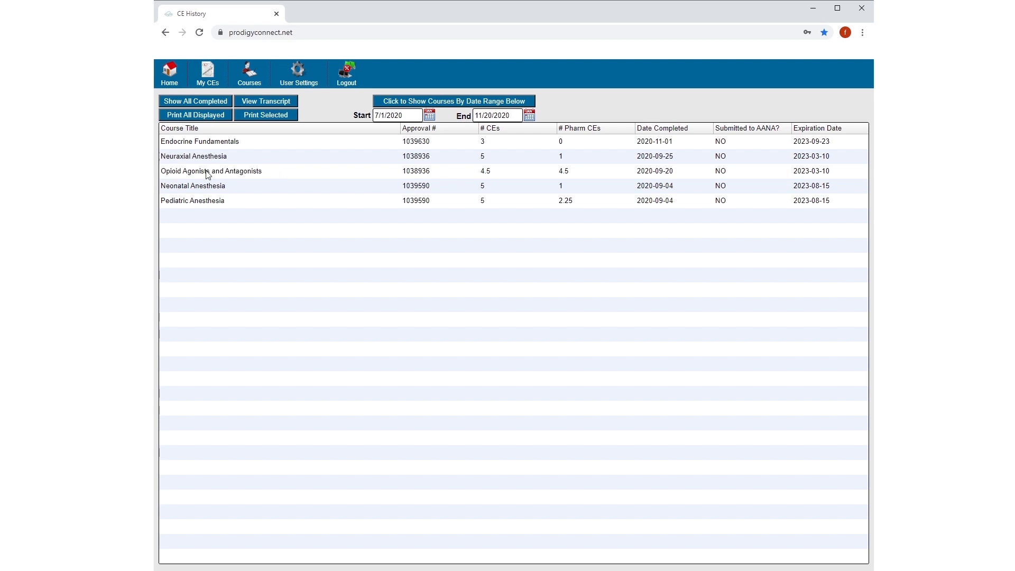
Step: Select Opioid Agonists and Antagonists plus Pediatric Anesthesia and print certificates for just those two
click(210, 171)
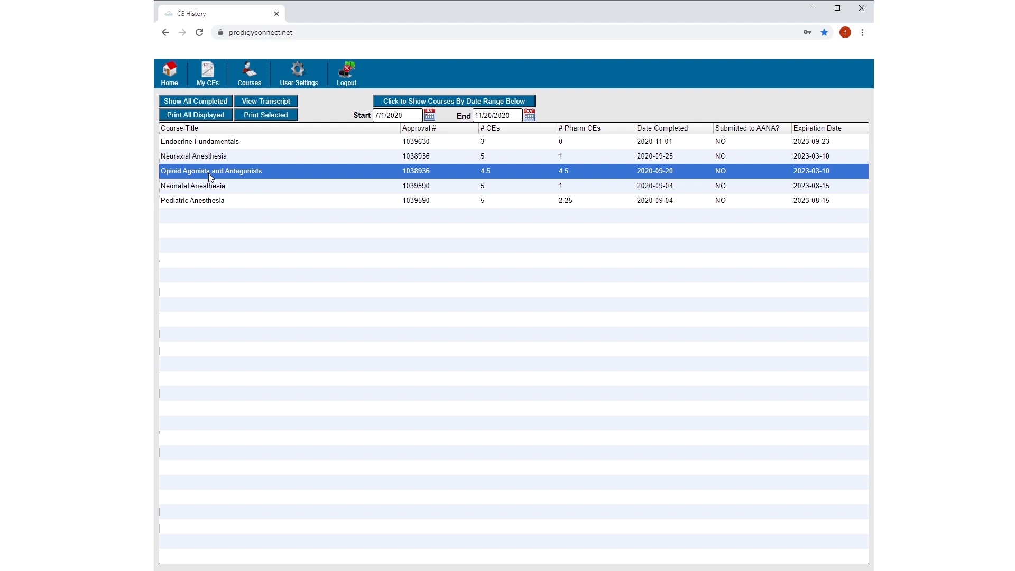
mouse_move(203, 206)
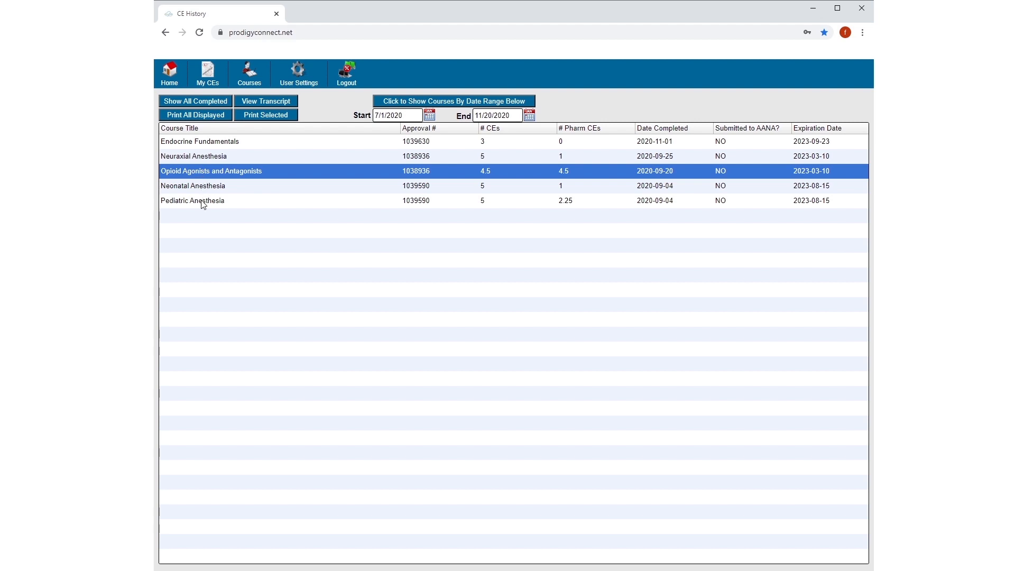
click(192, 200)
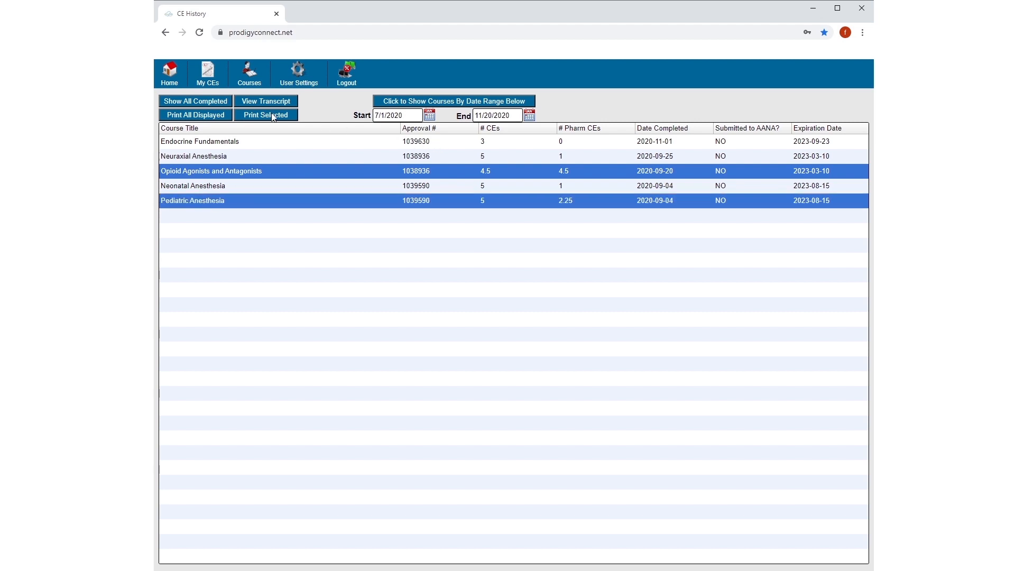
click(264, 114)
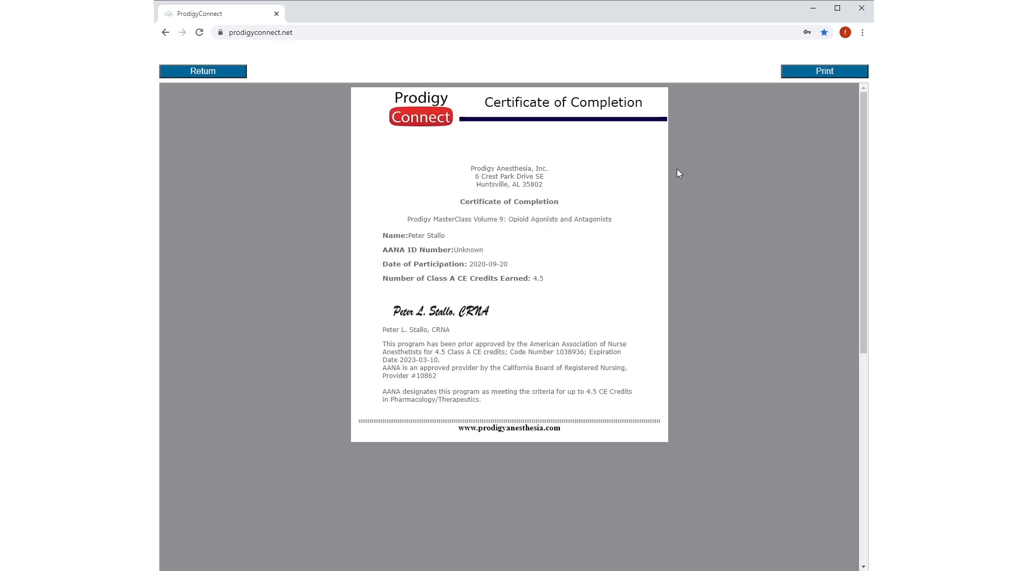
scroll(down, 3)
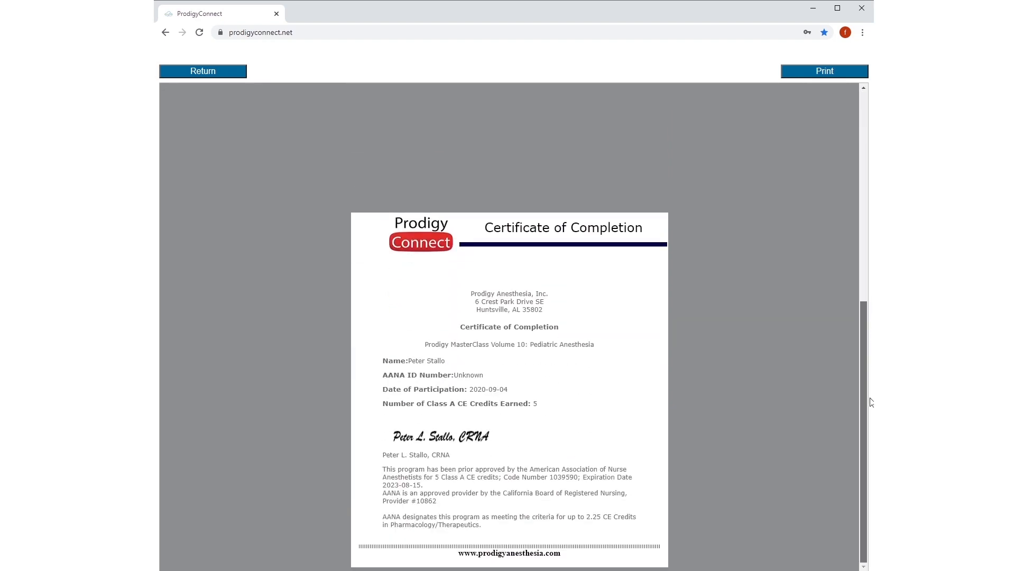